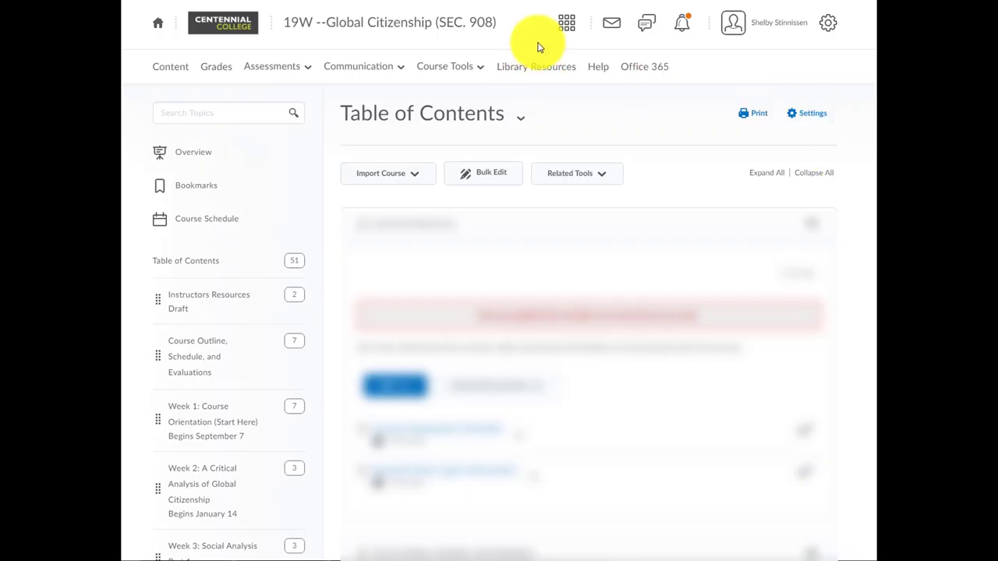
pyautogui.moveTo(315, 4)
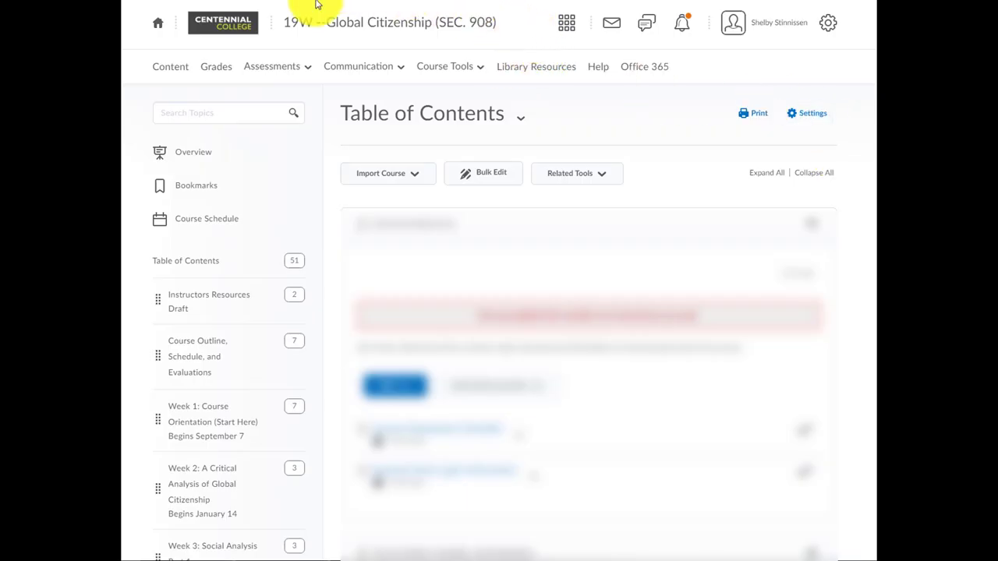
pyautogui.moveTo(518, 43)
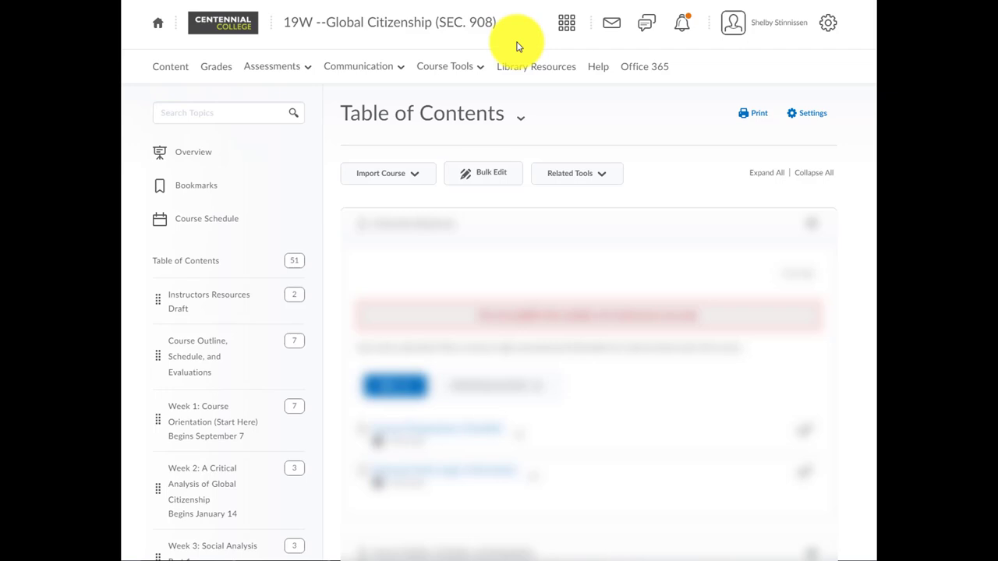
pyautogui.moveTo(170, 67)
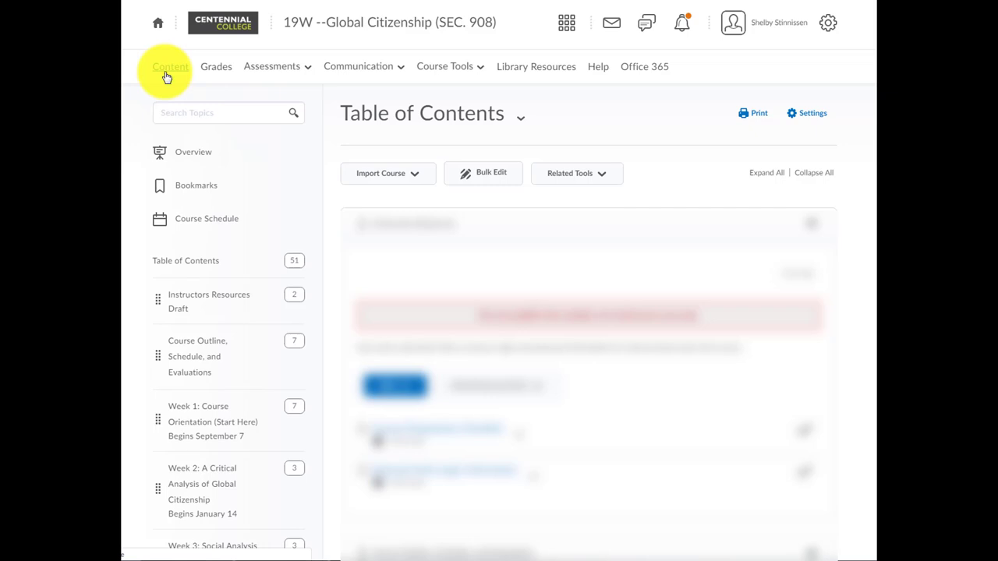
# - Add a new module named 'eReserves' at the bottom of the Table of Contents
pyautogui.scroll(-3)
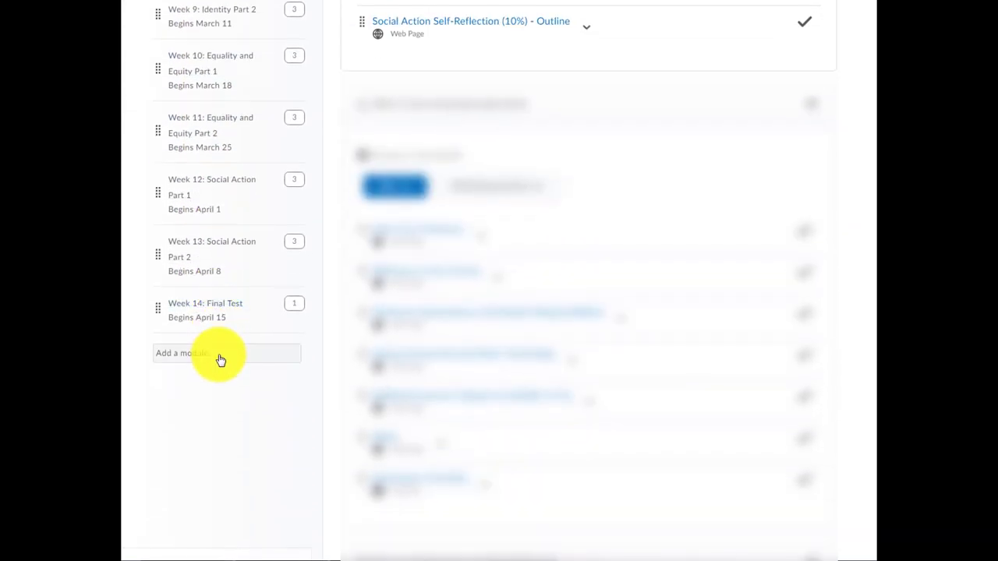
pyautogui.click(221, 354)
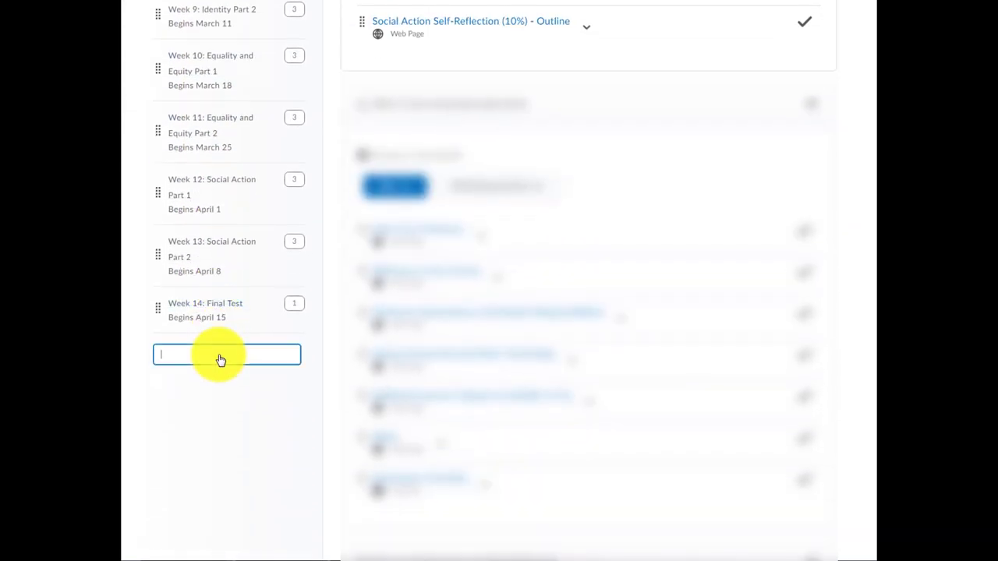
pyautogui.write('eReserve')
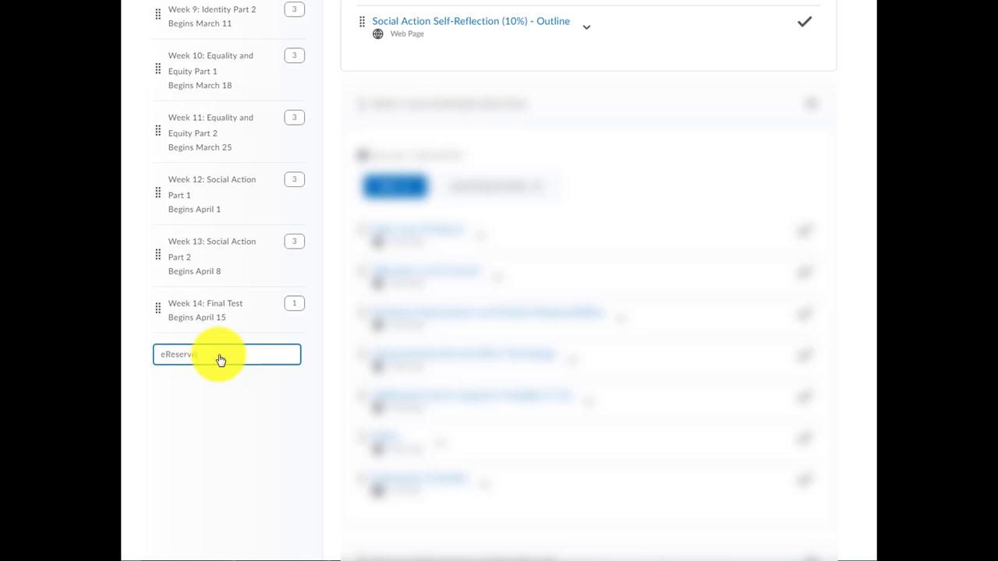
pyautogui.scroll(3)
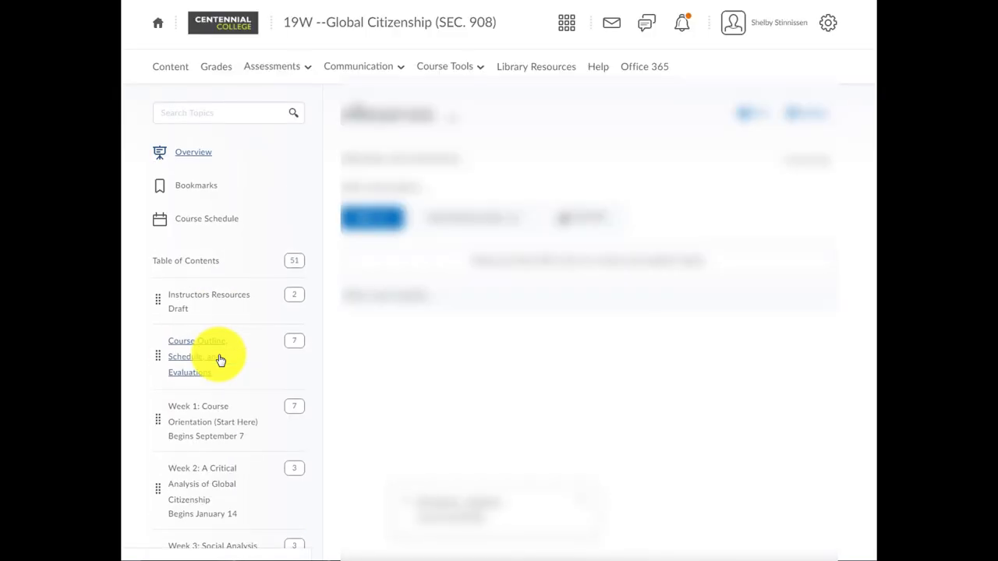
pyautogui.click(221, 356)
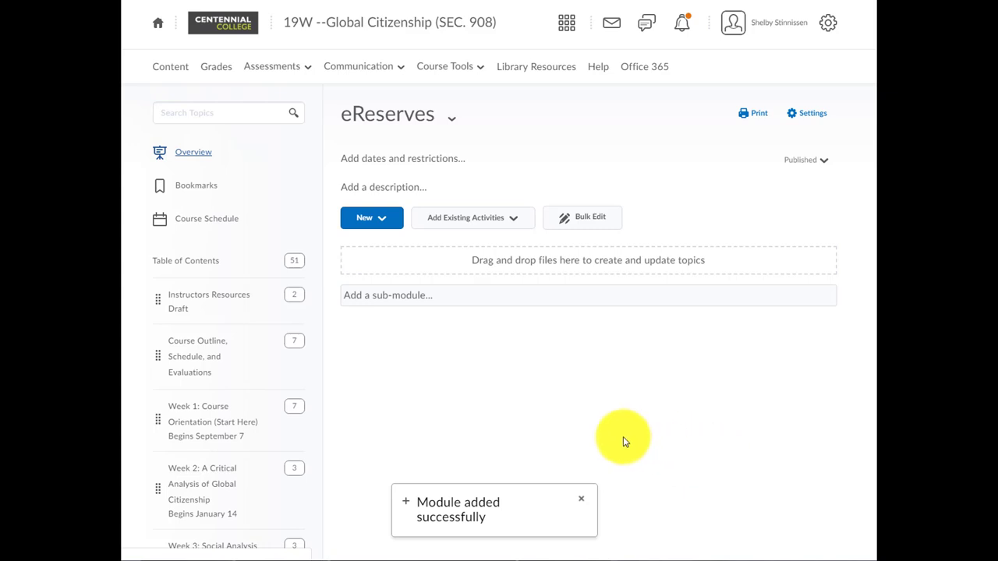
pyautogui.moveTo(486, 229)
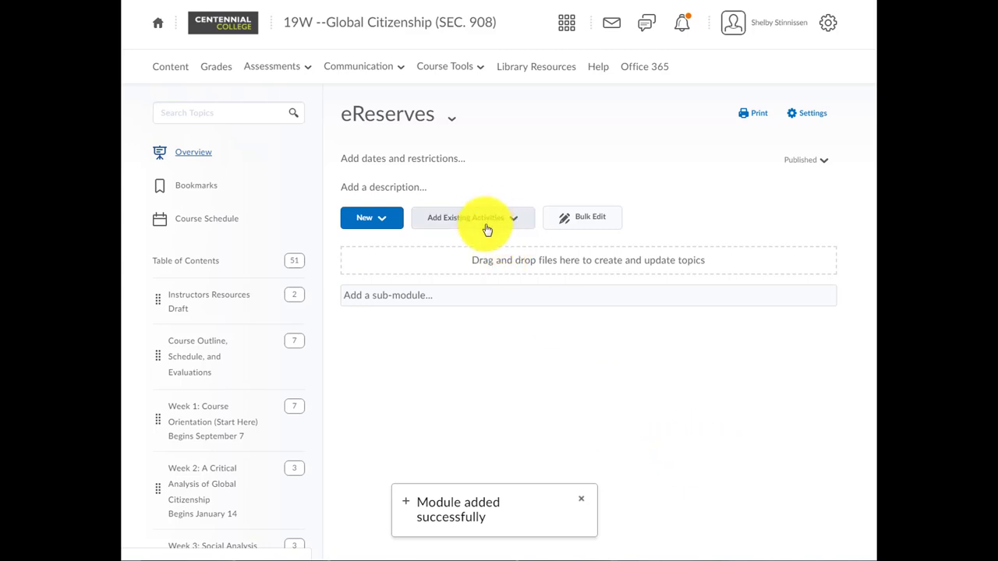
pyautogui.moveTo(499, 222)
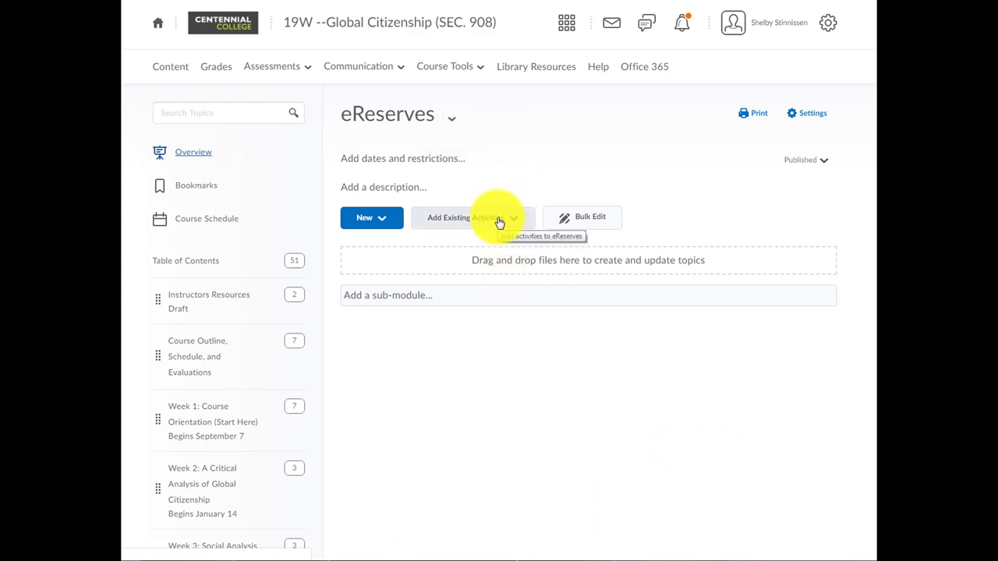
# - Add the eReserves External Learning Tool as a topic in the eReserves module
pyautogui.click(469, 216)
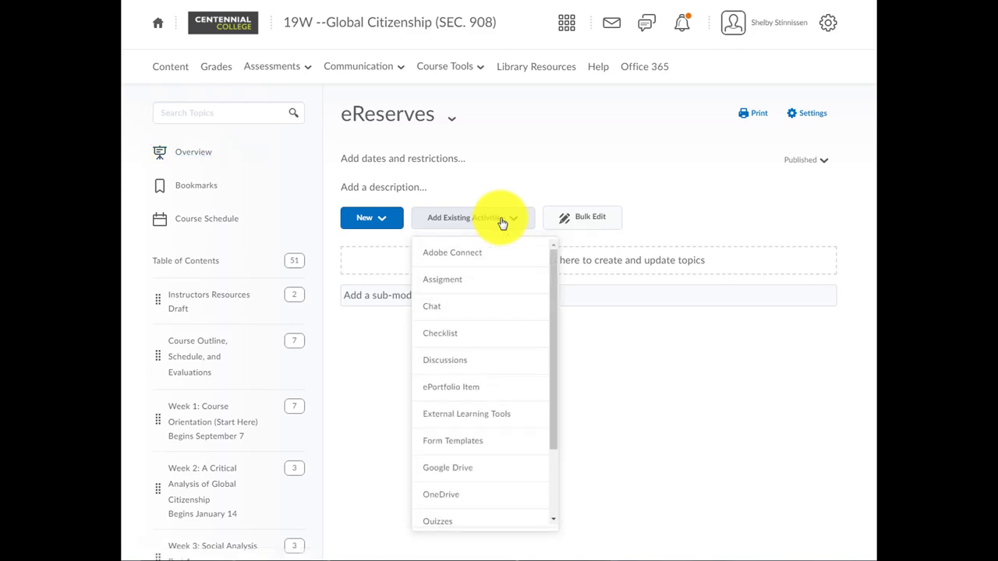
pyautogui.moveTo(514, 387)
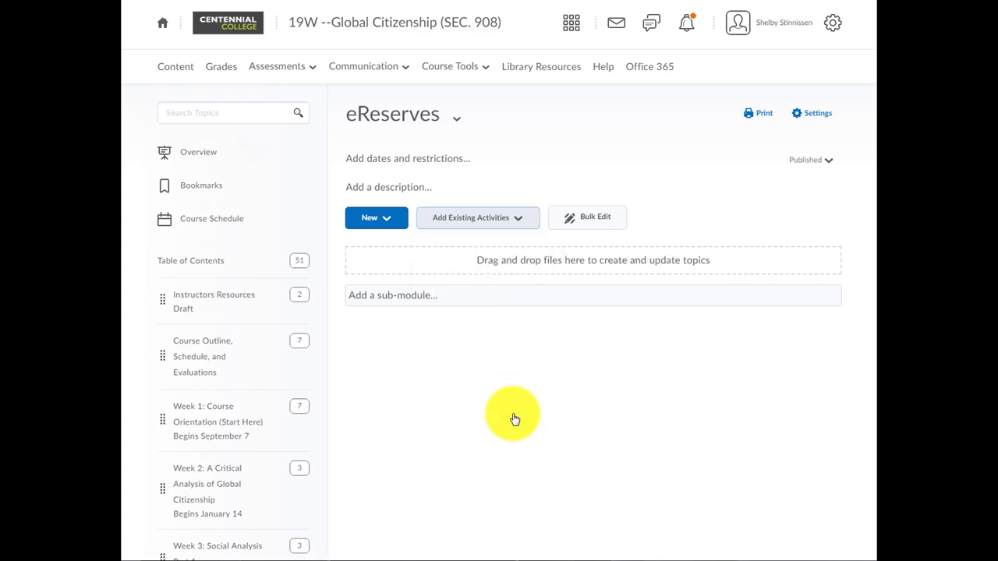
pyautogui.click(471, 218)
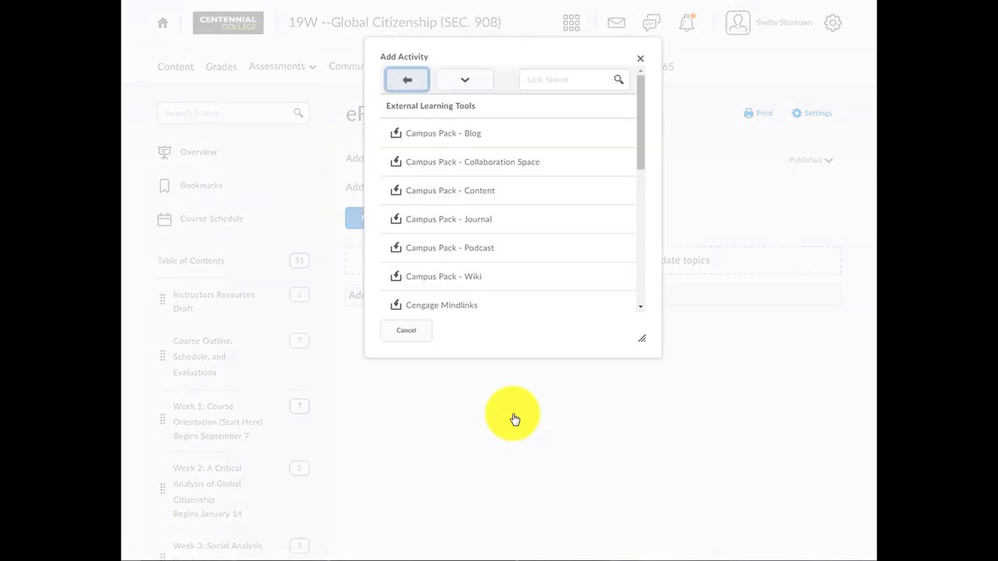
pyautogui.scroll(-3)
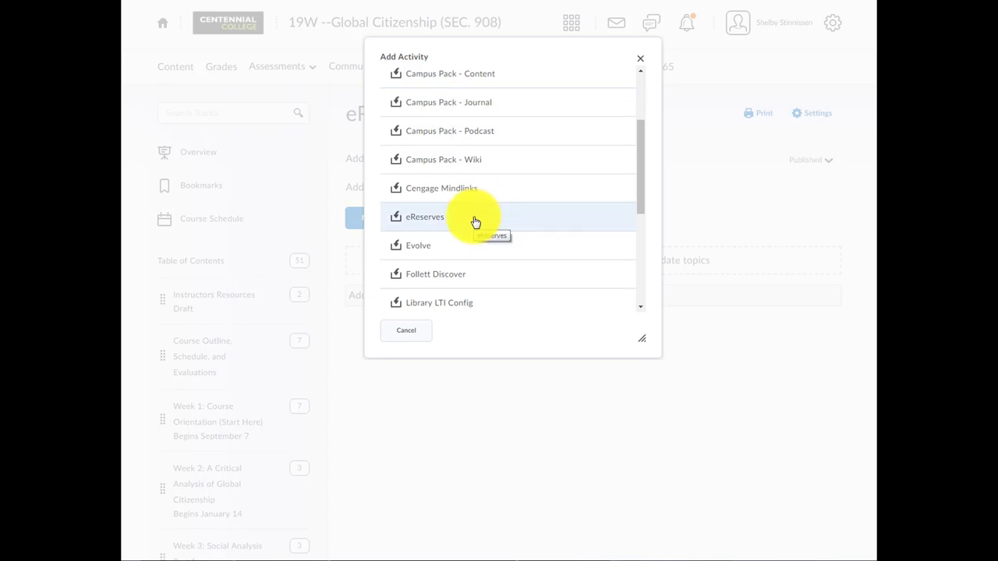
pyautogui.click(425, 217)
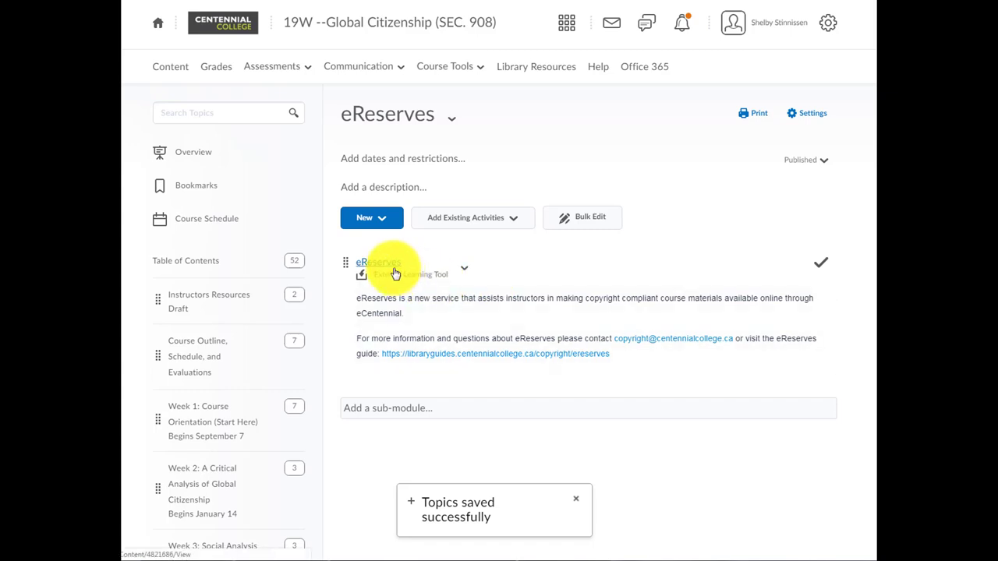
pyautogui.moveTo(380, 262)
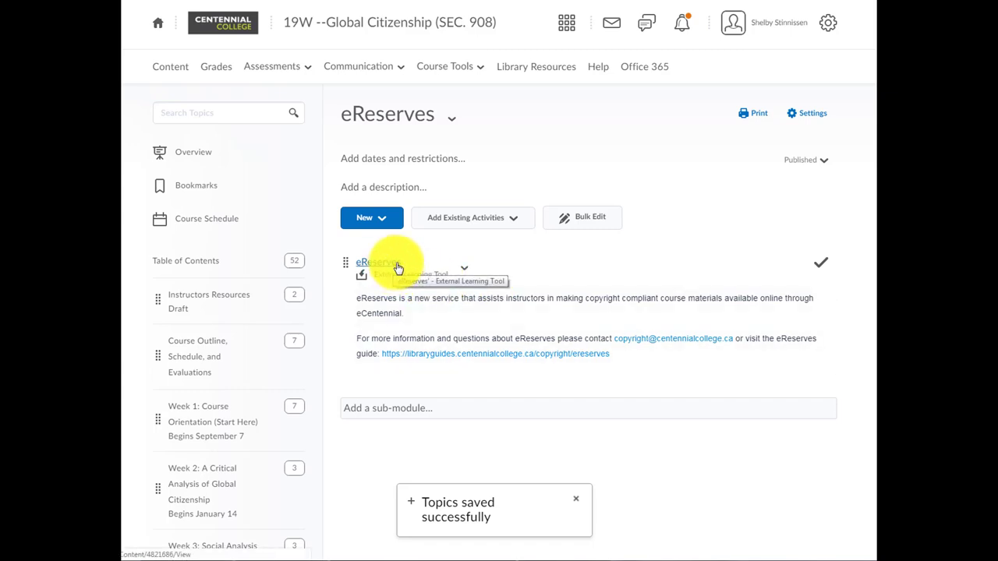
# - Launch the eReserves topic and create a Winter 2019 Ares course for Global Citizenship
pyautogui.click(378, 262)
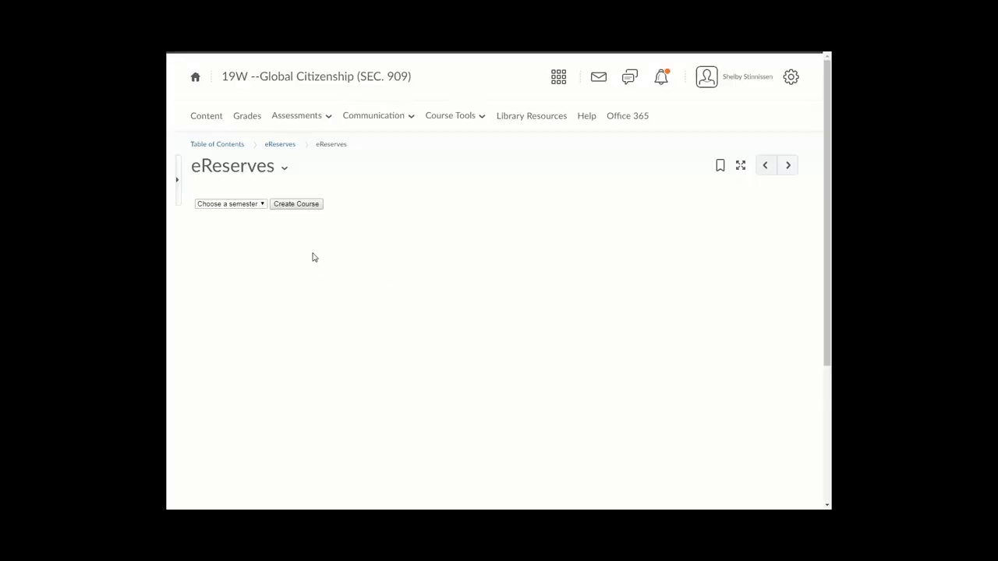
pyautogui.click(230, 204)
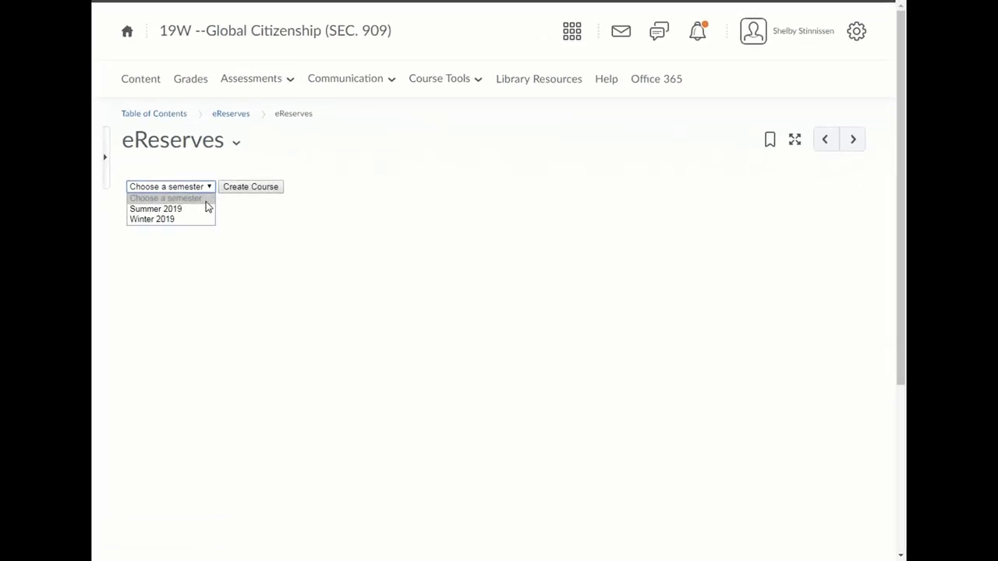
pyautogui.click(152, 219)
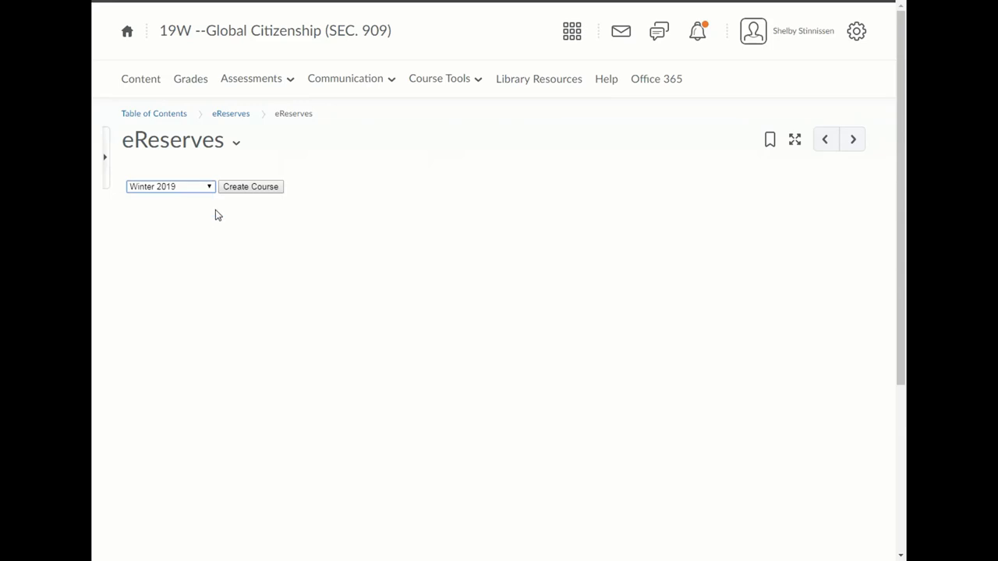
pyautogui.click(251, 186)
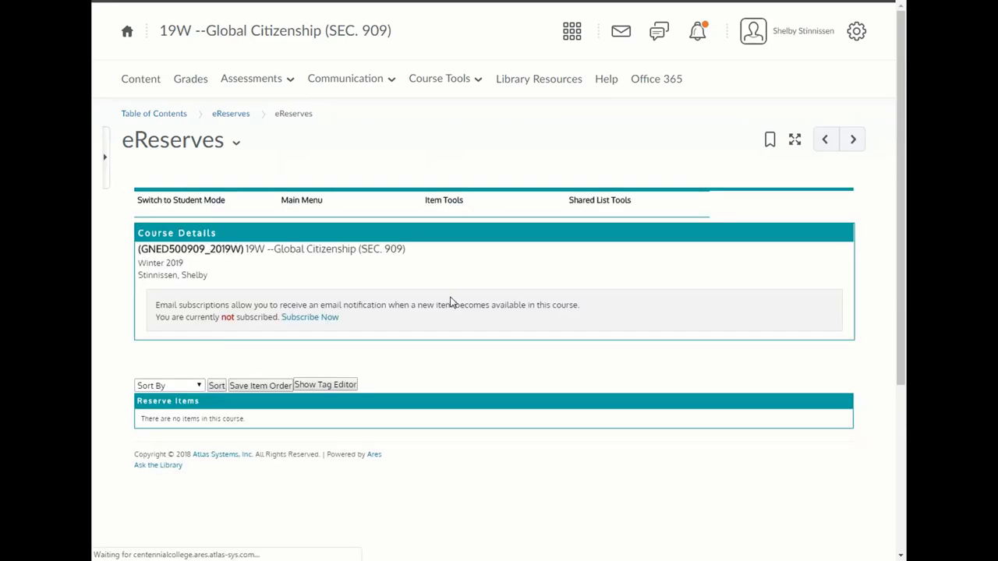
pyautogui.moveTo(422, 357)
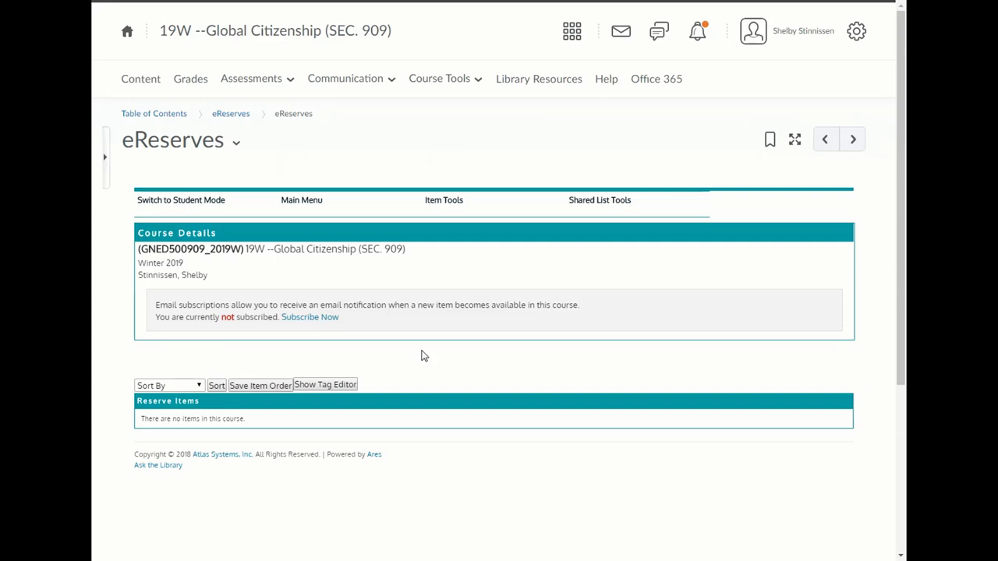
# - Open the Item Tools options for the Winter 2019 course's reserve items
pyautogui.click(443, 200)
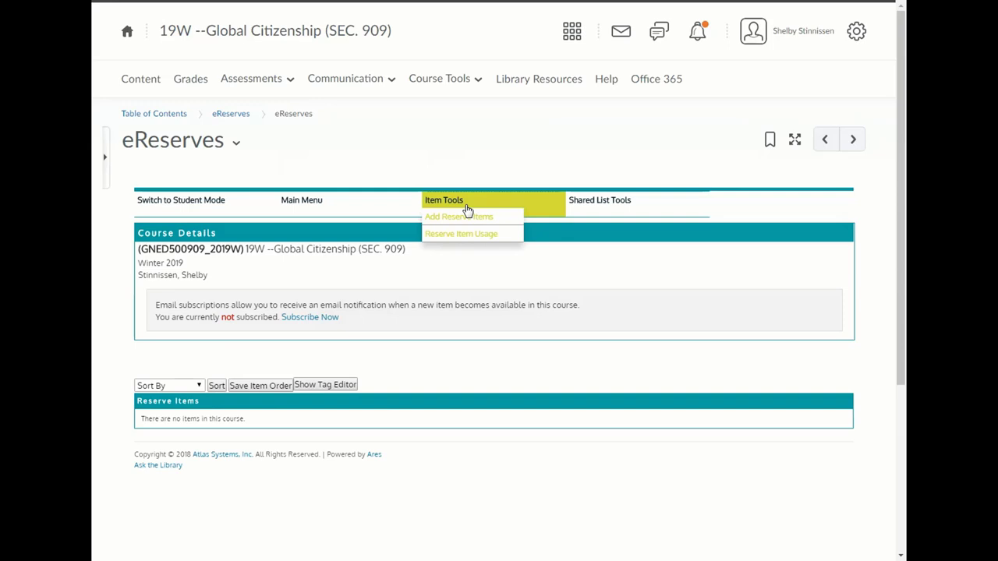
pyautogui.moveTo(486, 224)
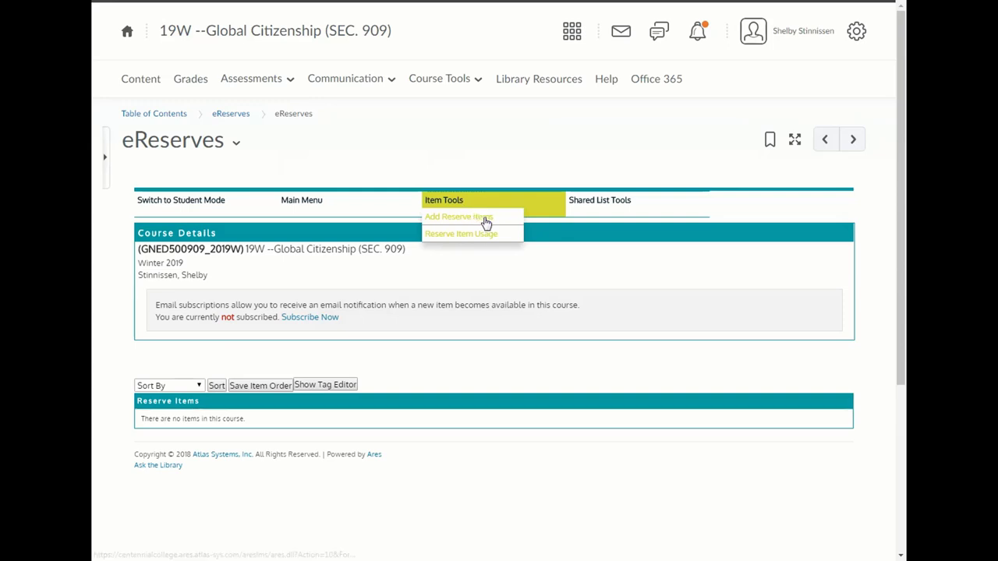
pyautogui.moveTo(505, 226)
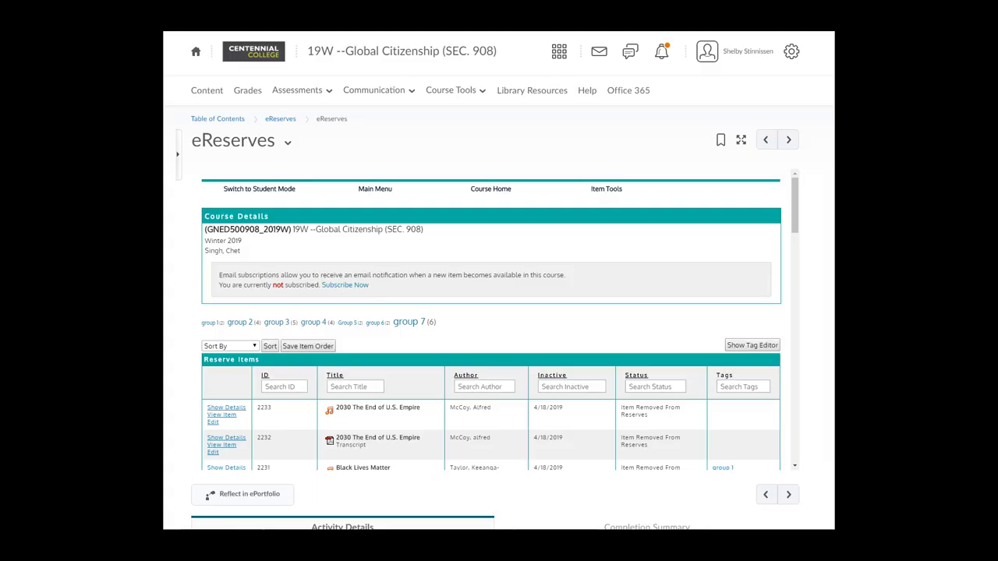
pyautogui.moveTo(795, 390)
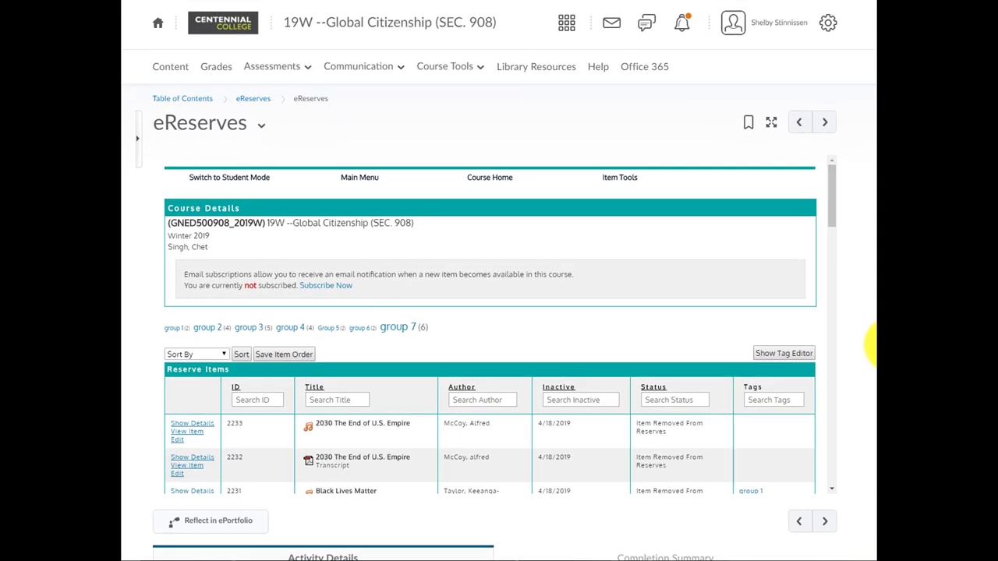
pyautogui.moveTo(802, 258)
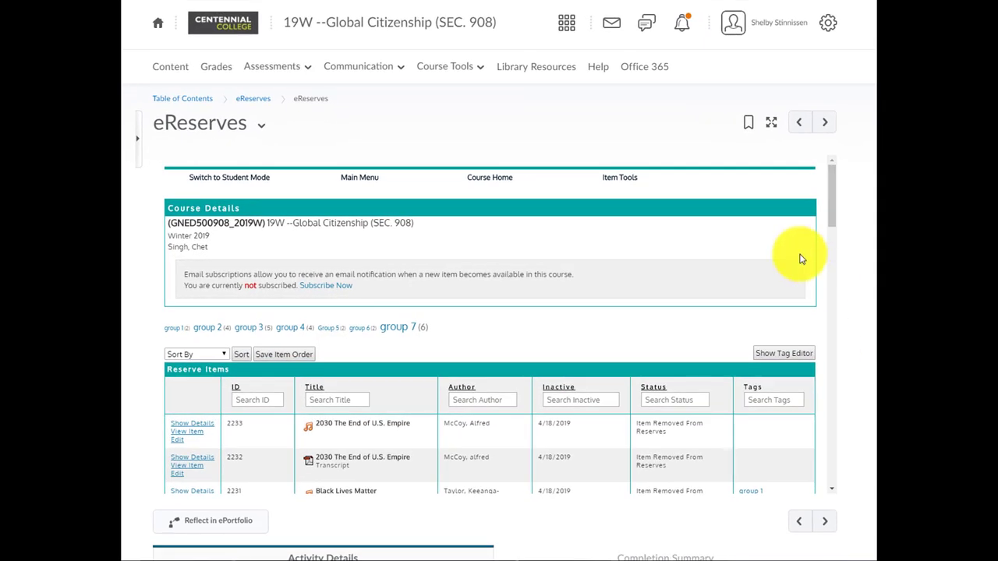
# - Choose Add Reserve Items from the Item Tools menu
pyautogui.click(620, 177)
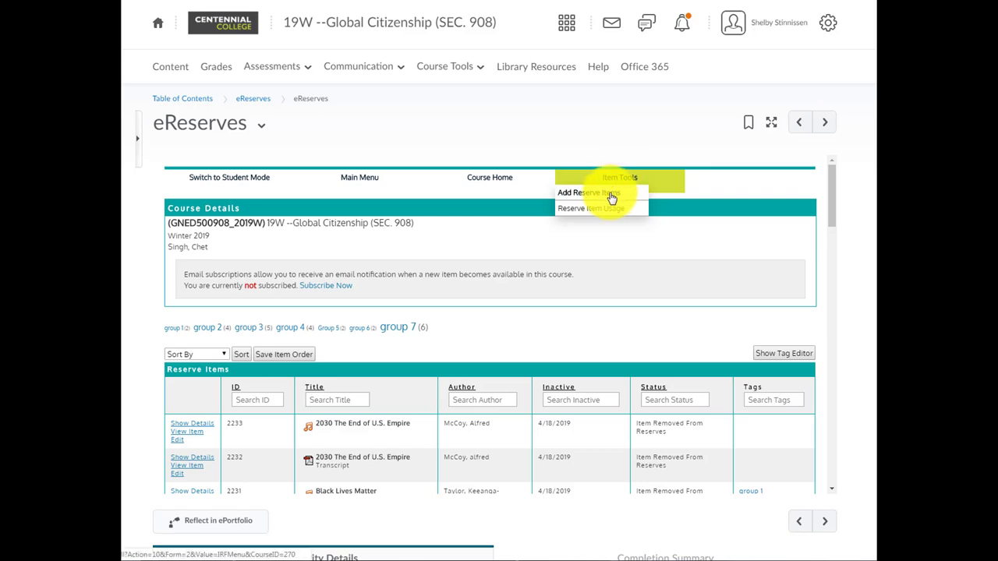
pyautogui.moveTo(589, 193)
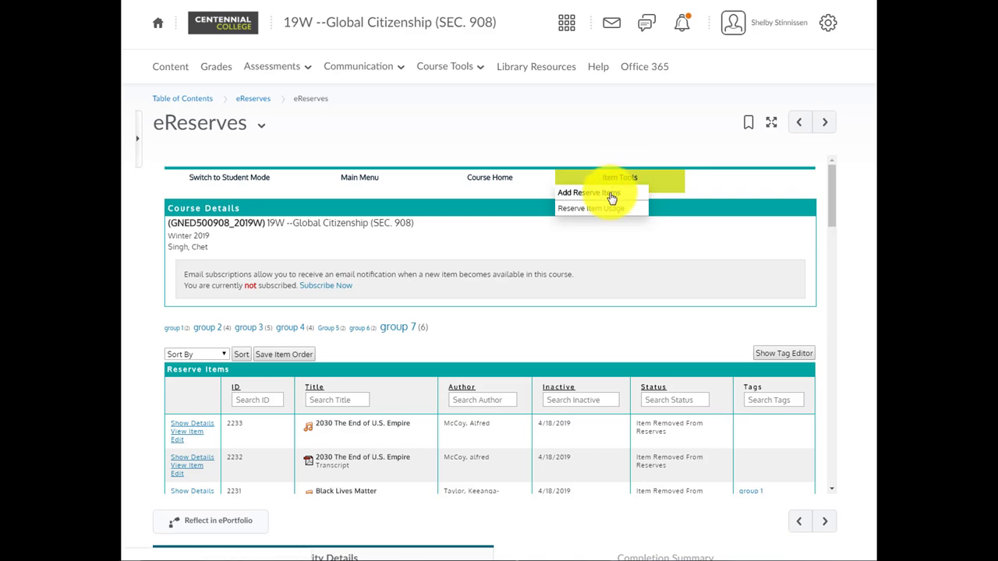
pyautogui.click(584, 193)
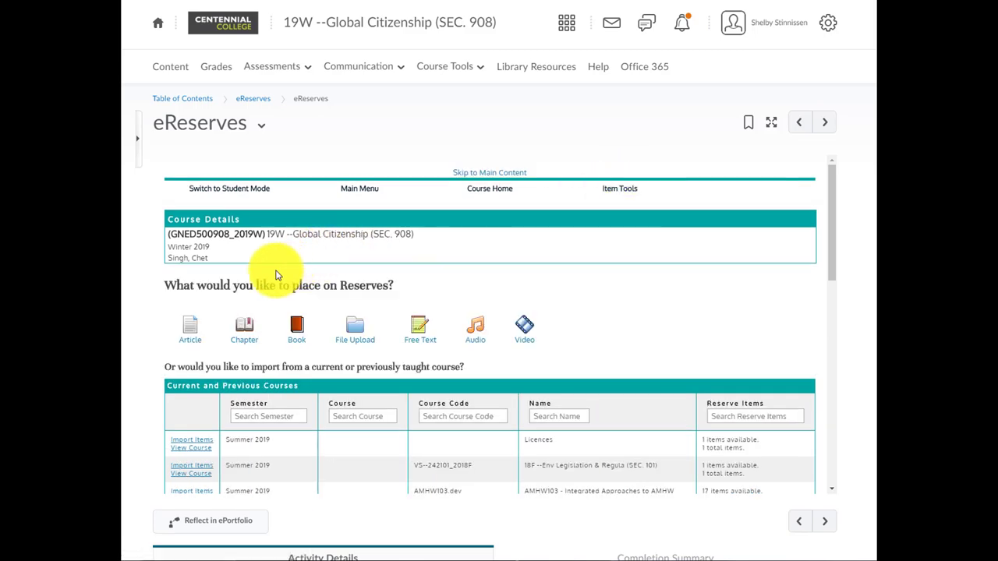
pyautogui.moveTo(244, 326)
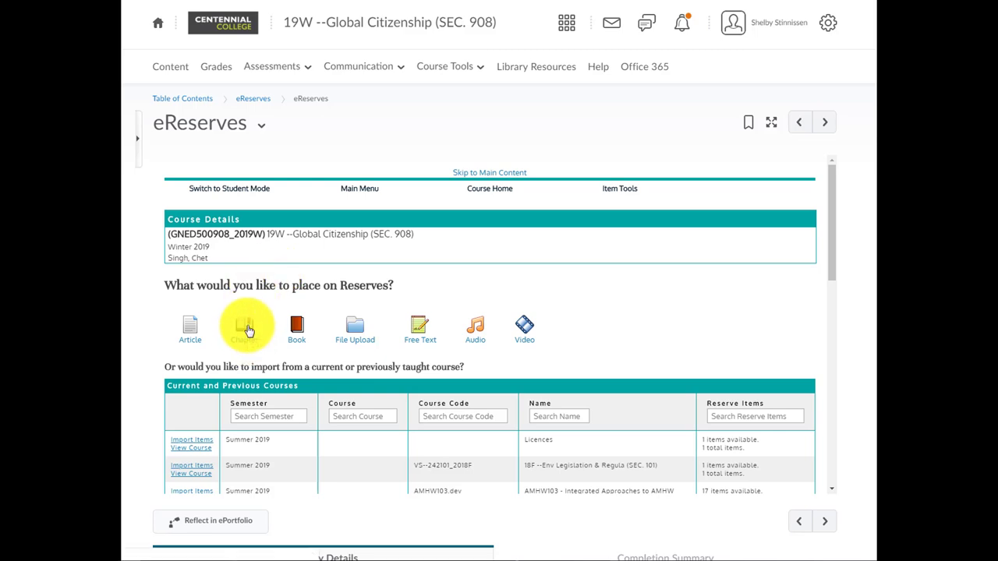
# - Fill the Seven Fallen Feathers chapter form: chapter 1, pages 1-10, tags Week 1, Required
pyautogui.click(244, 325)
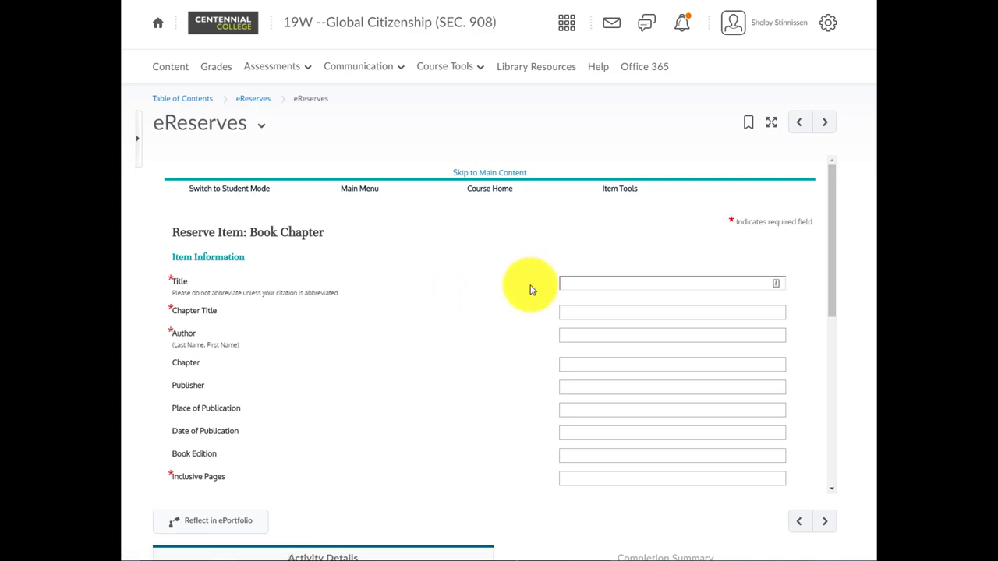
pyautogui.moveTo(457, 343)
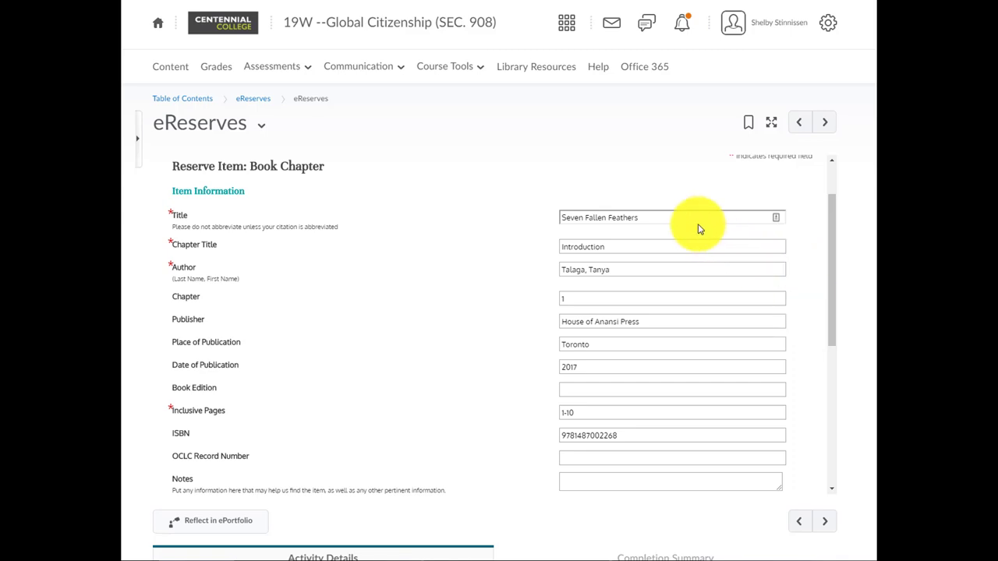
pyautogui.moveTo(681, 246)
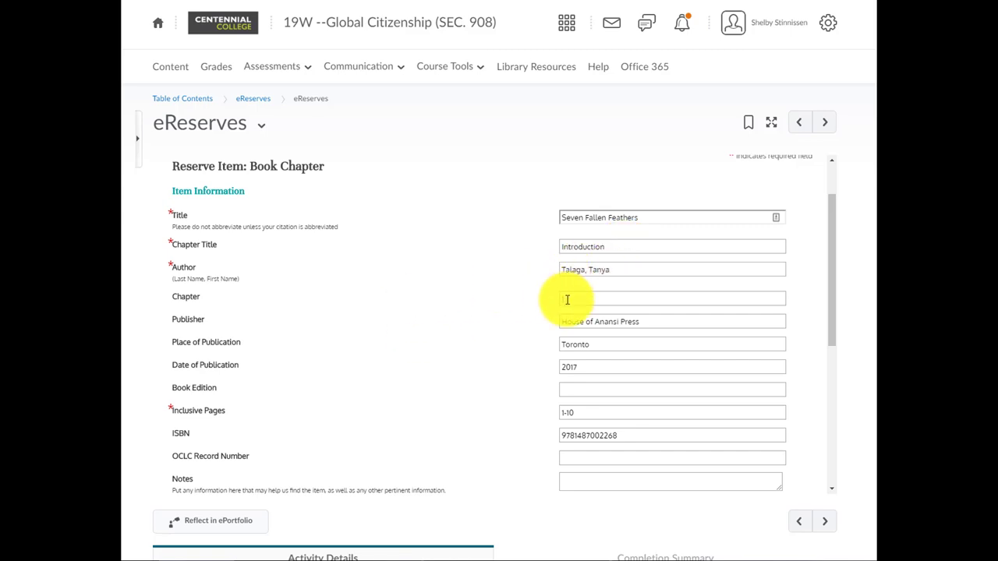
pyautogui.write('1')
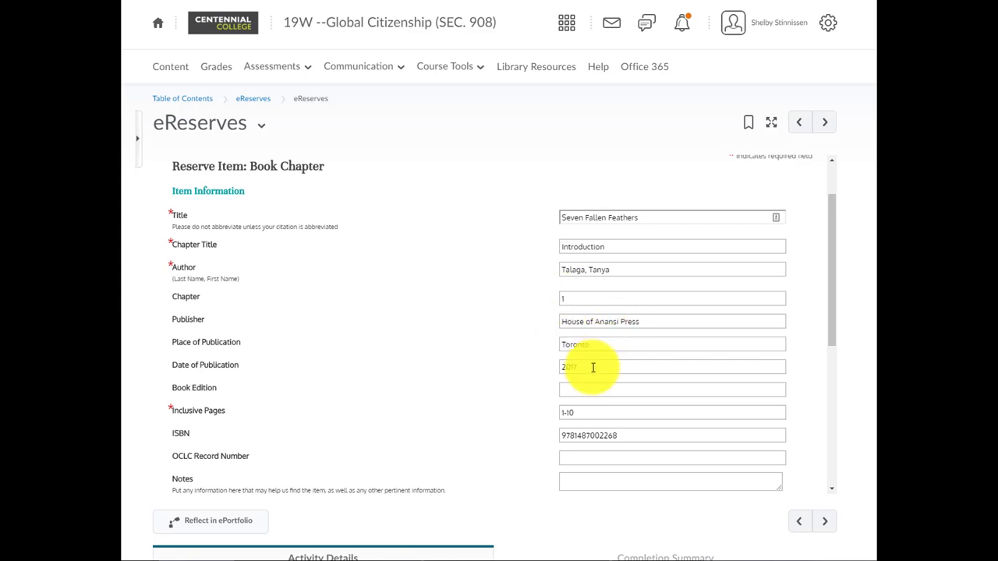
pyautogui.moveTo(597, 404)
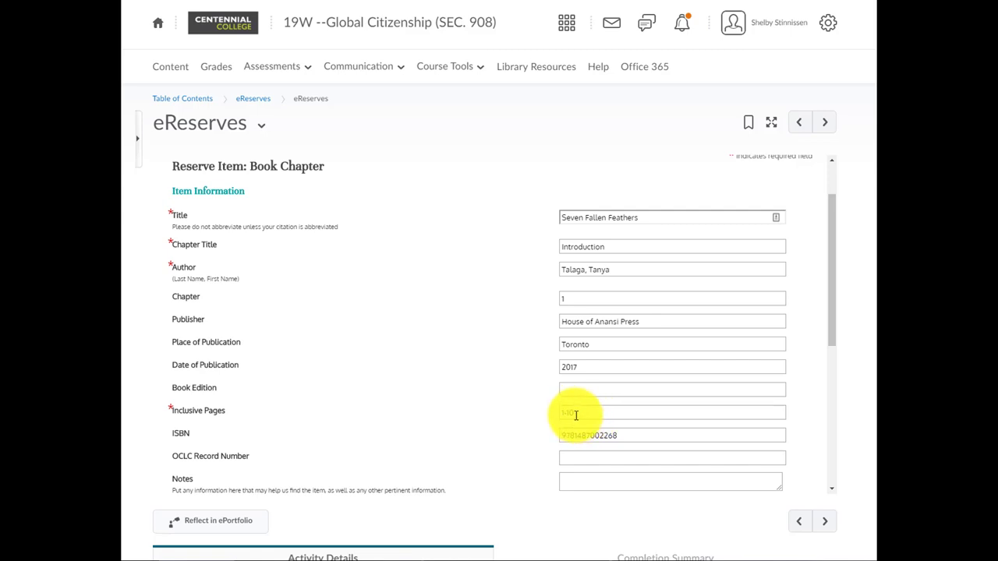
pyautogui.write('1-10')
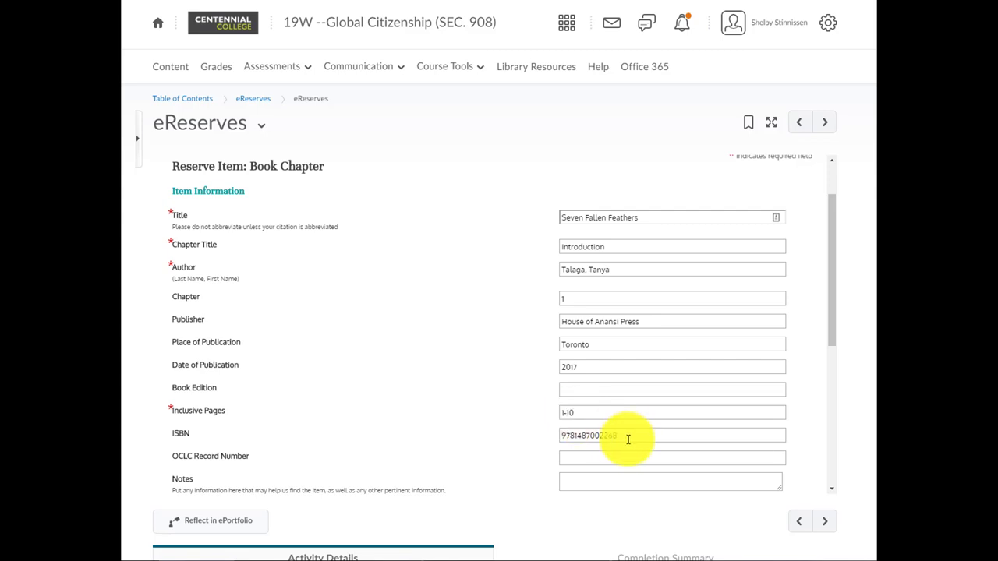
pyautogui.moveTo(644, 407)
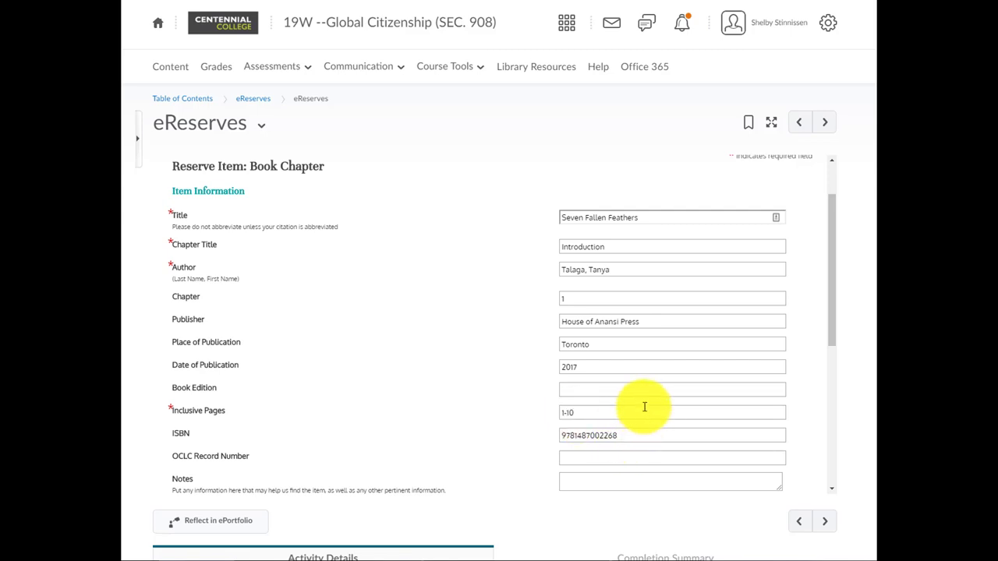
pyautogui.scroll(-3)
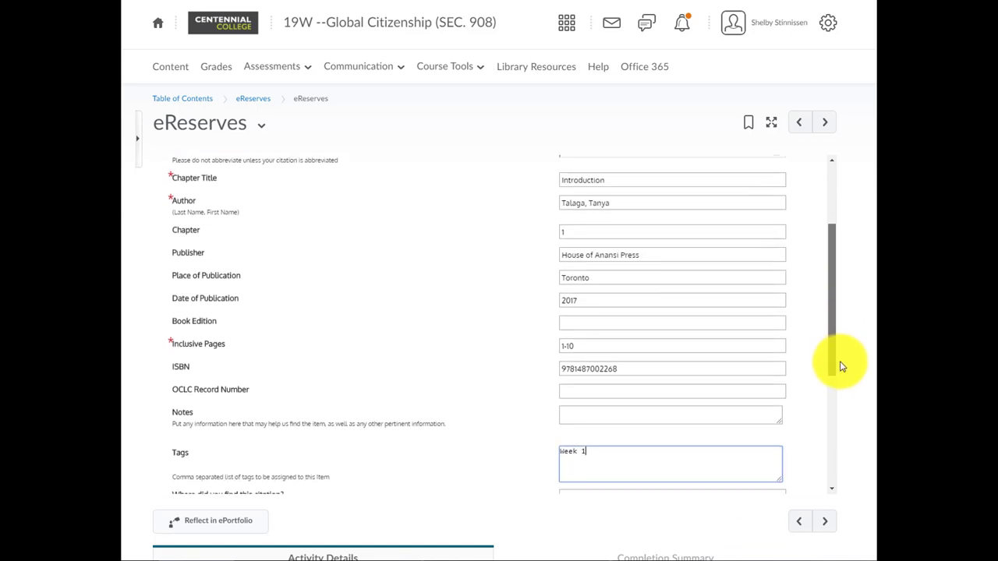
pyautogui.scroll(-3)
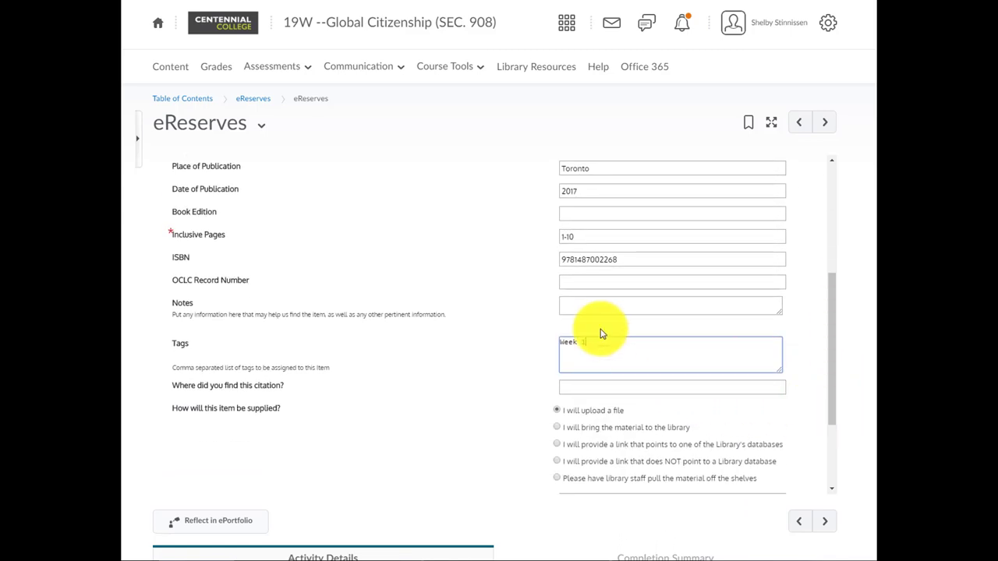
pyautogui.click(670, 305)
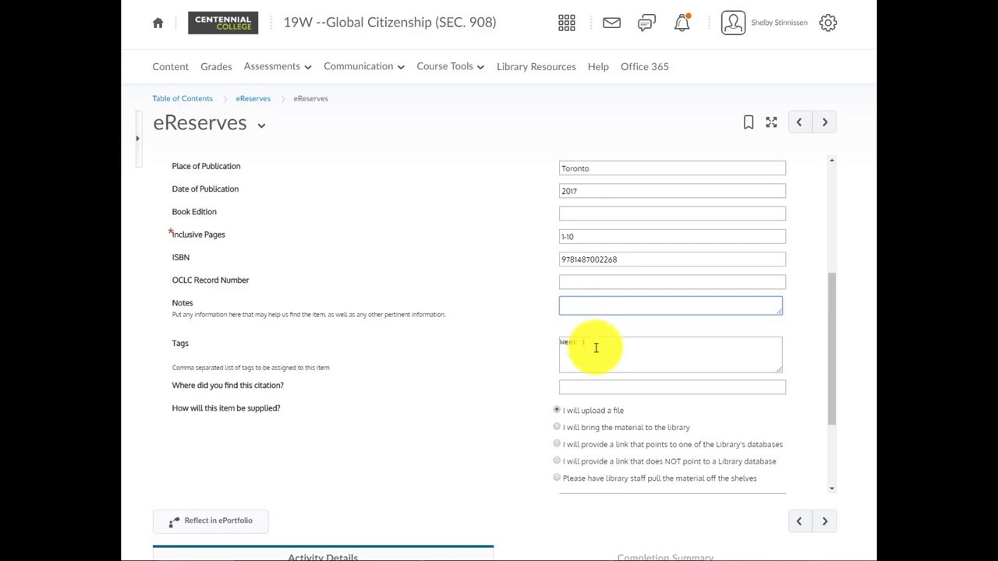
pyautogui.click(670, 354)
pyautogui.write('Week 1, Required')
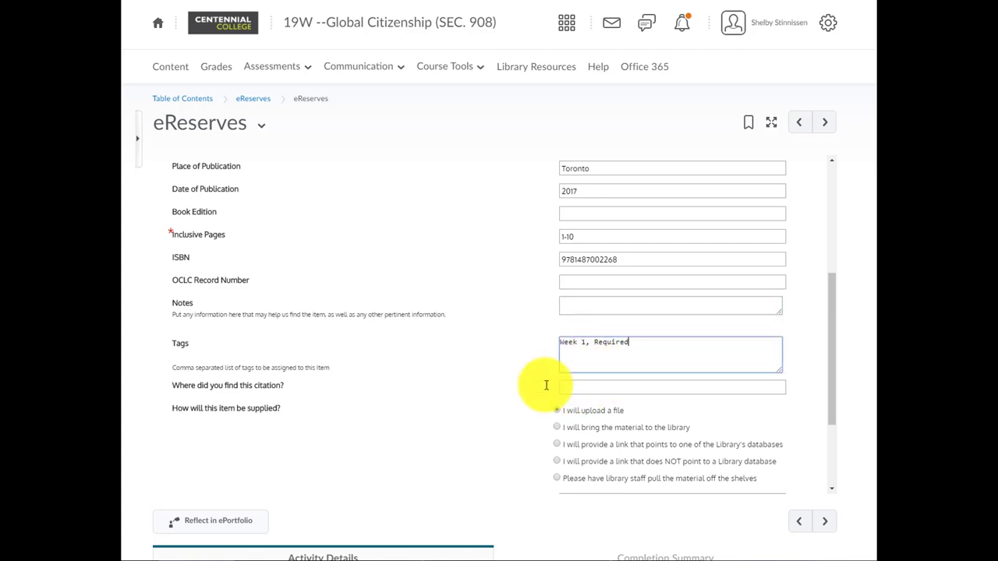
pyautogui.moveTo(476, 468)
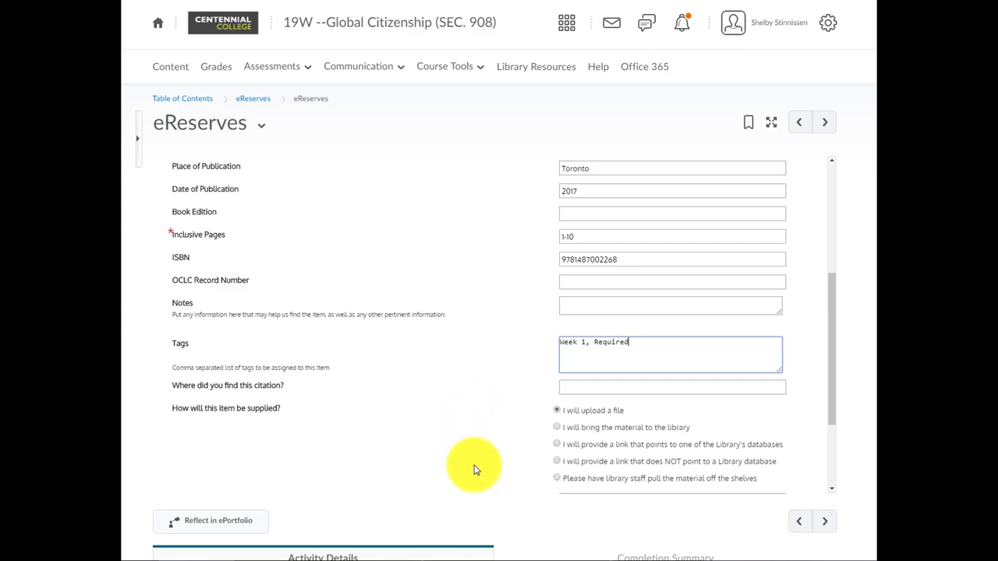
# - Set the chapter request so library staff pull the material off the shelves
pyautogui.scroll(-3)
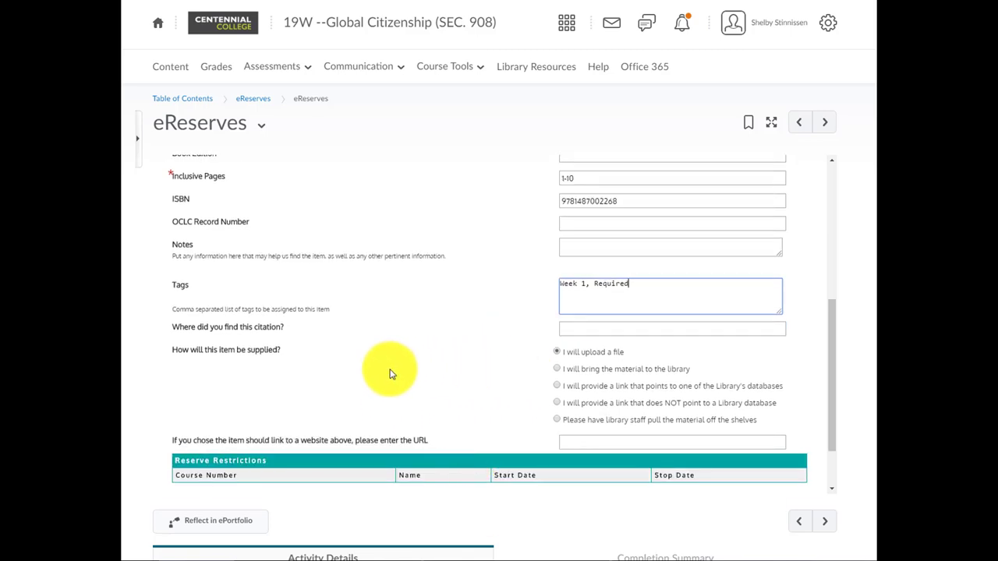
pyautogui.moveTo(369, 360)
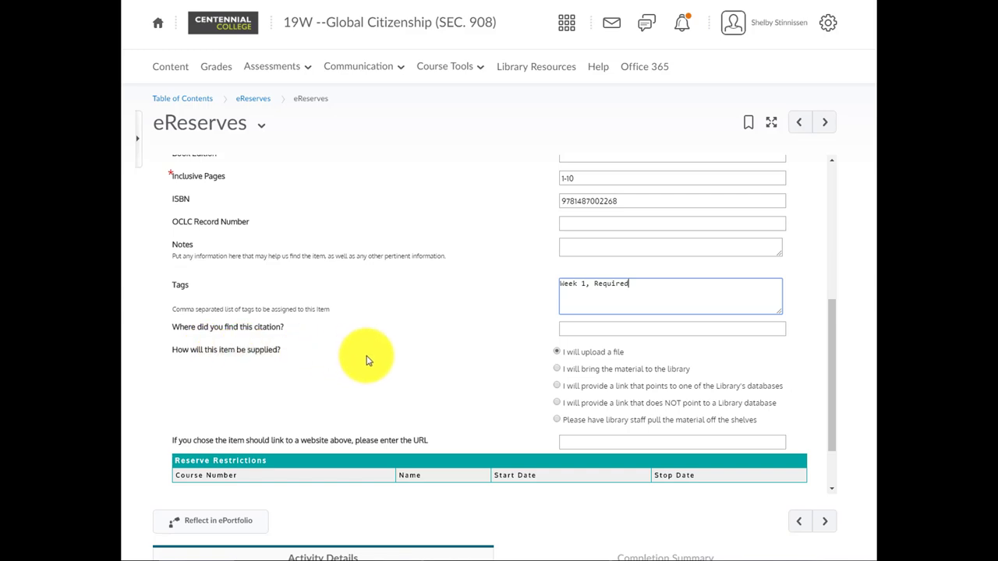
pyautogui.moveTo(612, 355)
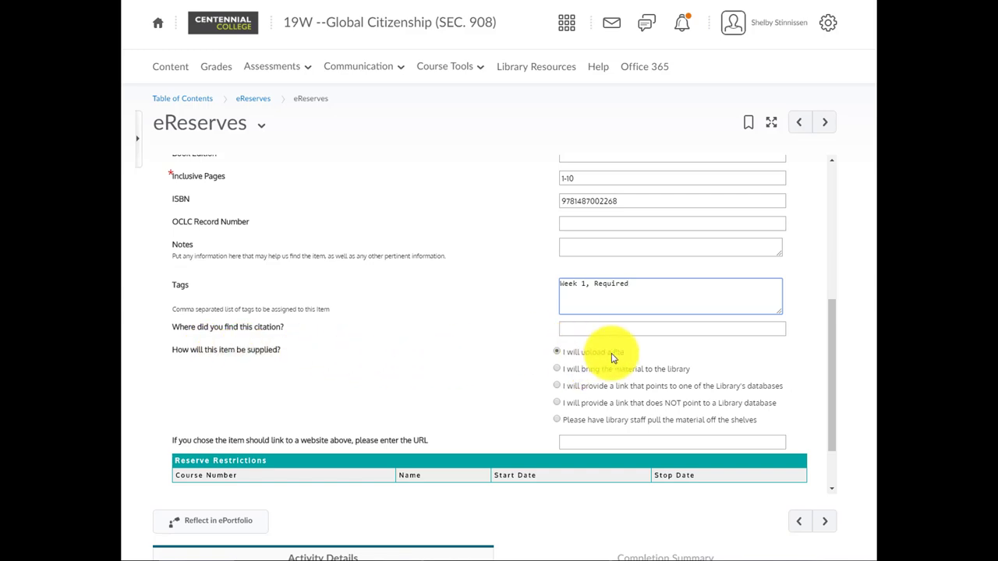
pyautogui.moveTo(613, 357)
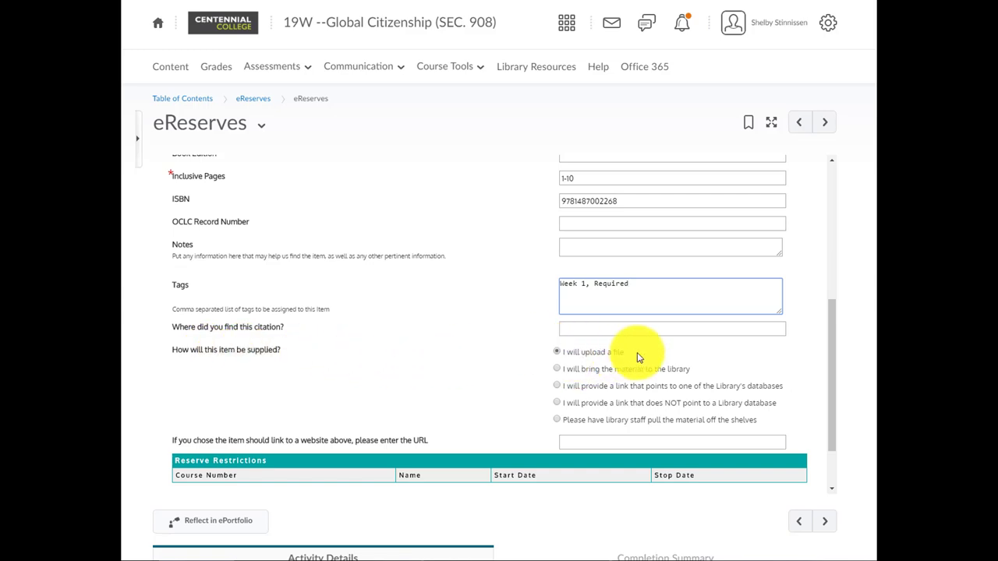
pyautogui.moveTo(632, 355)
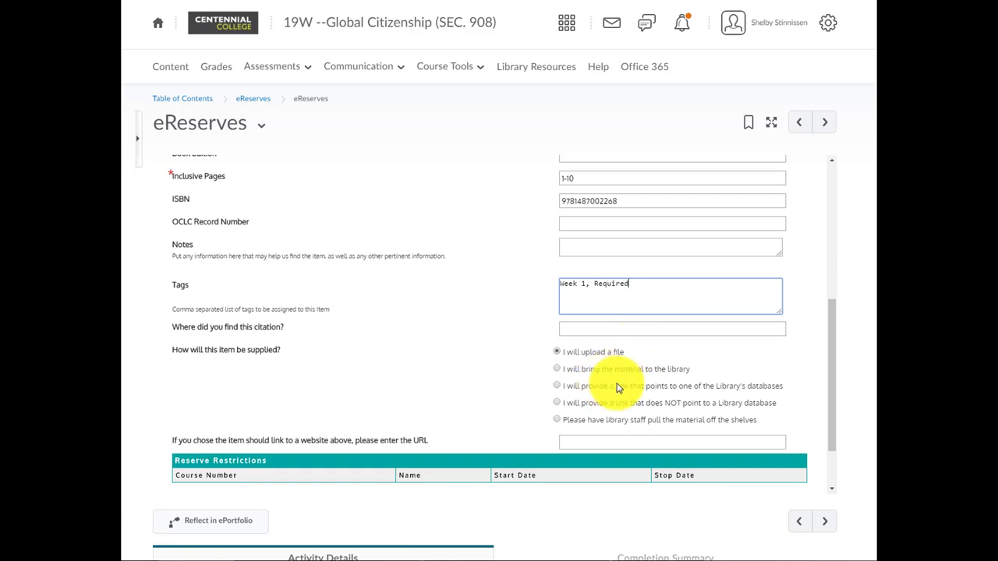
pyautogui.moveTo(644, 378)
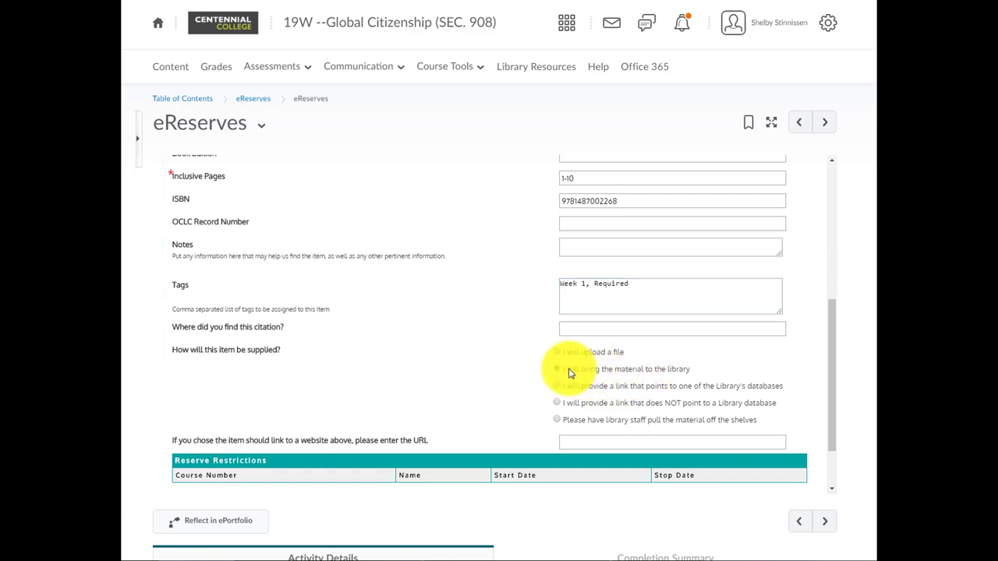
pyautogui.click(557, 369)
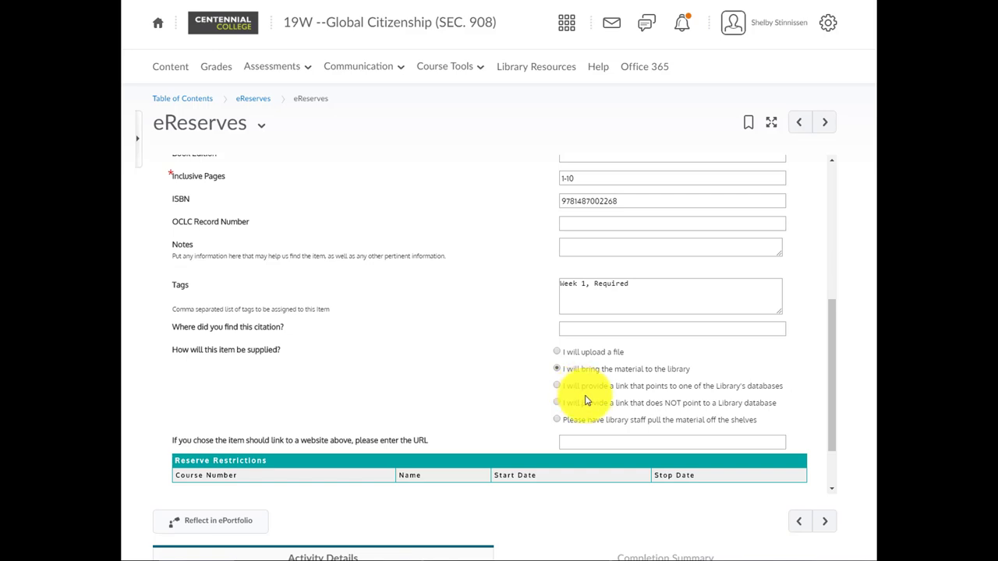
pyautogui.moveTo(586, 411)
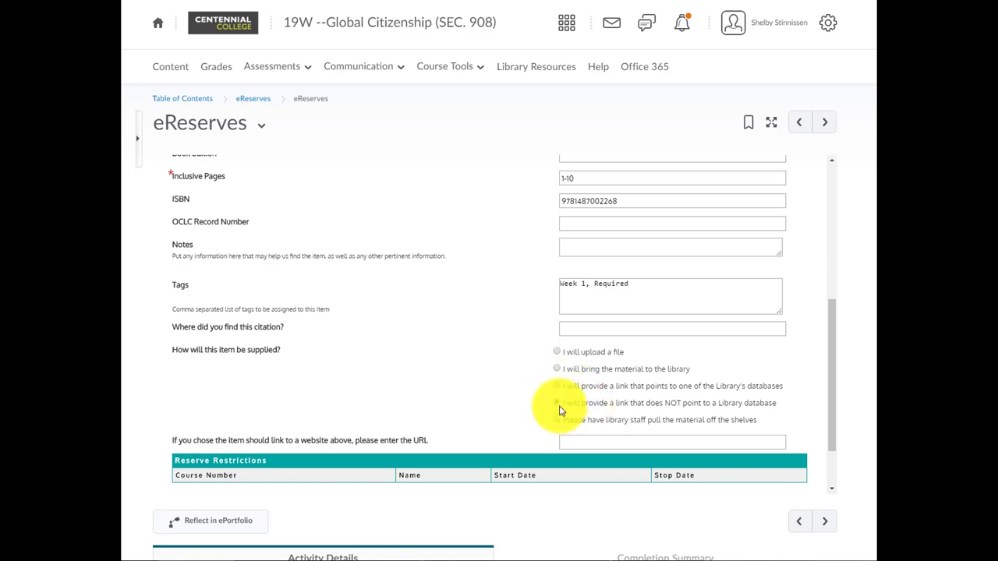
pyautogui.click(556, 402)
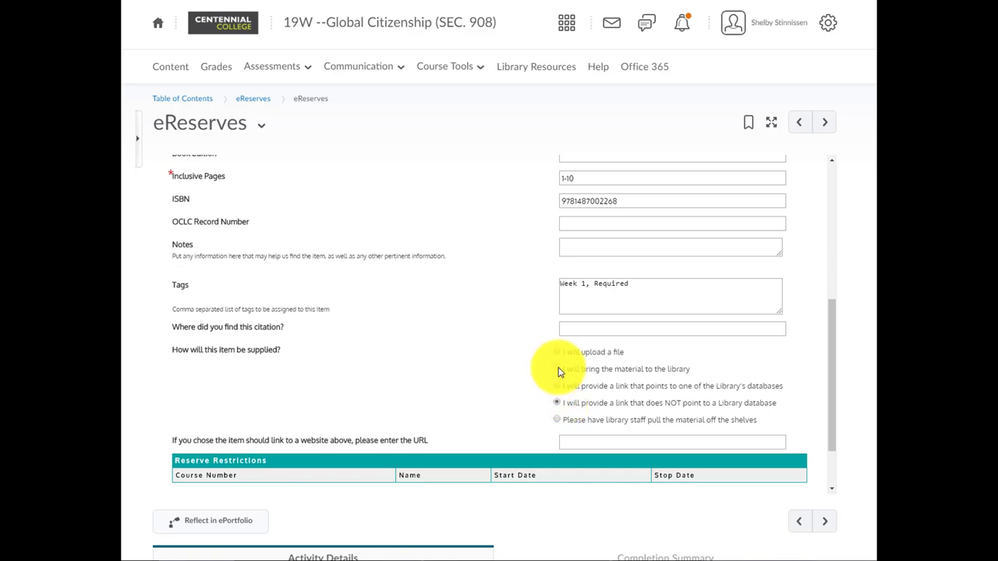
pyautogui.moveTo(548, 421)
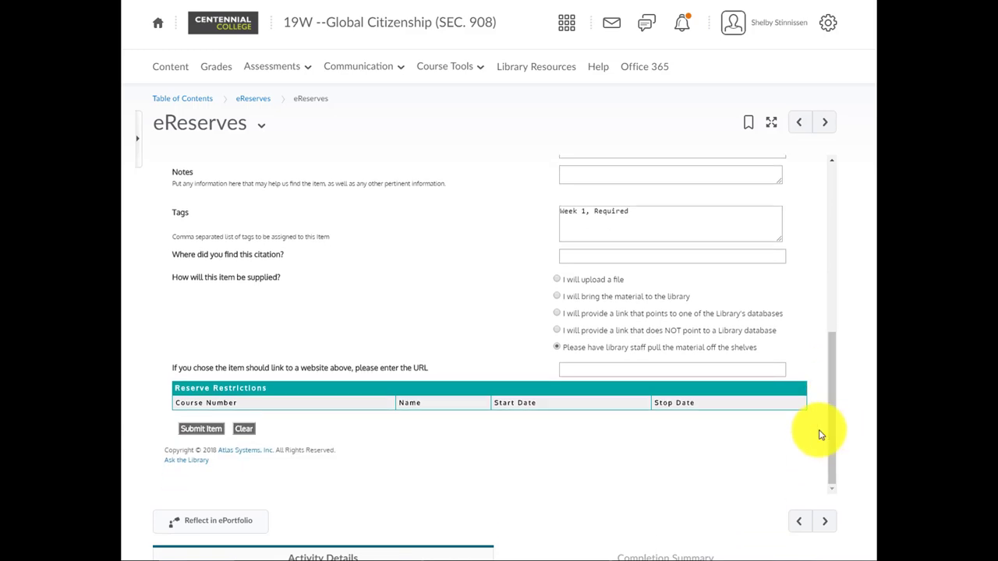
pyautogui.moveTo(335, 372)
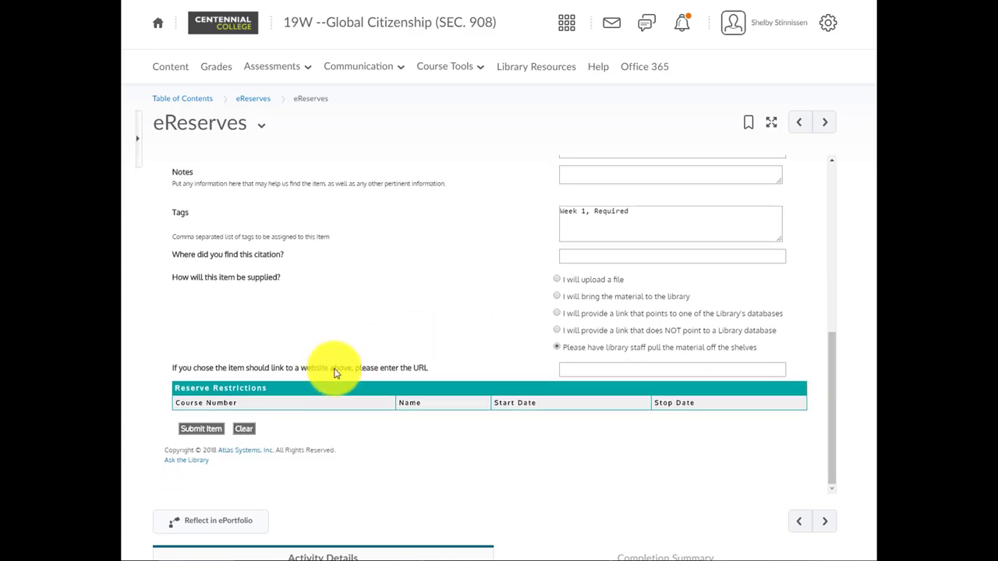
pyautogui.click(670, 369)
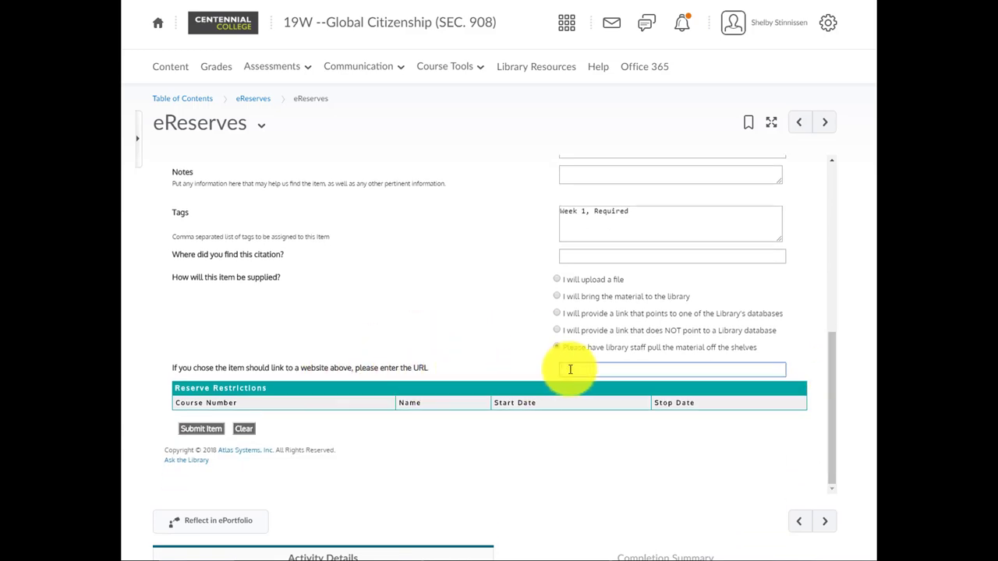
pyautogui.click(557, 347)
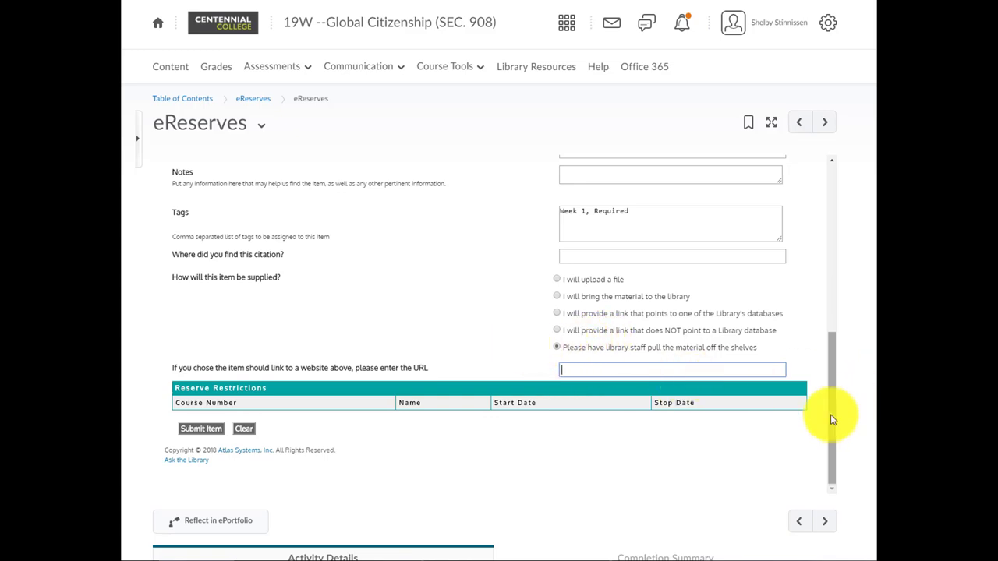
pyautogui.scroll(3)
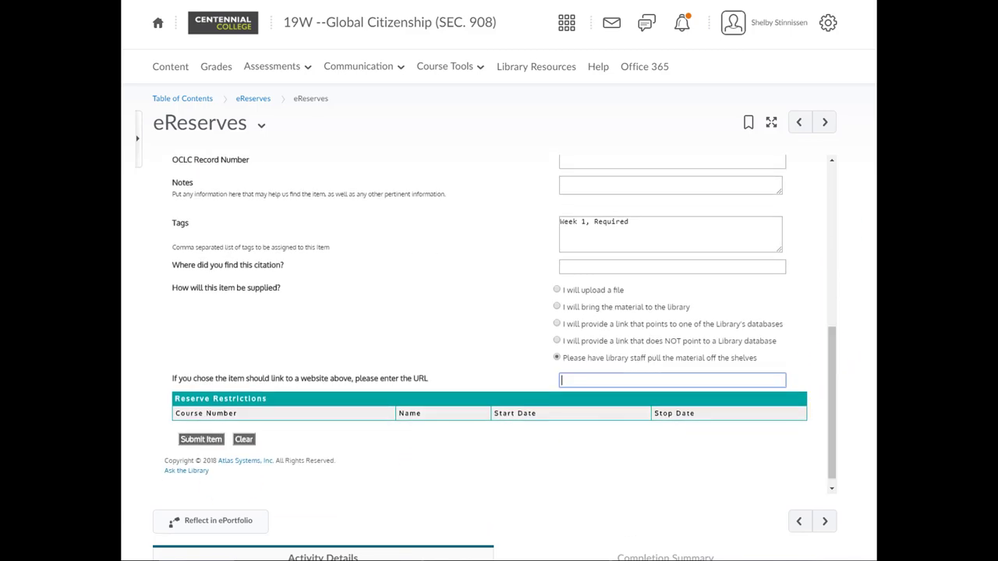
# - Submit the Seven Fallen Feathers request and review its Request Received entry
pyautogui.click(200, 439)
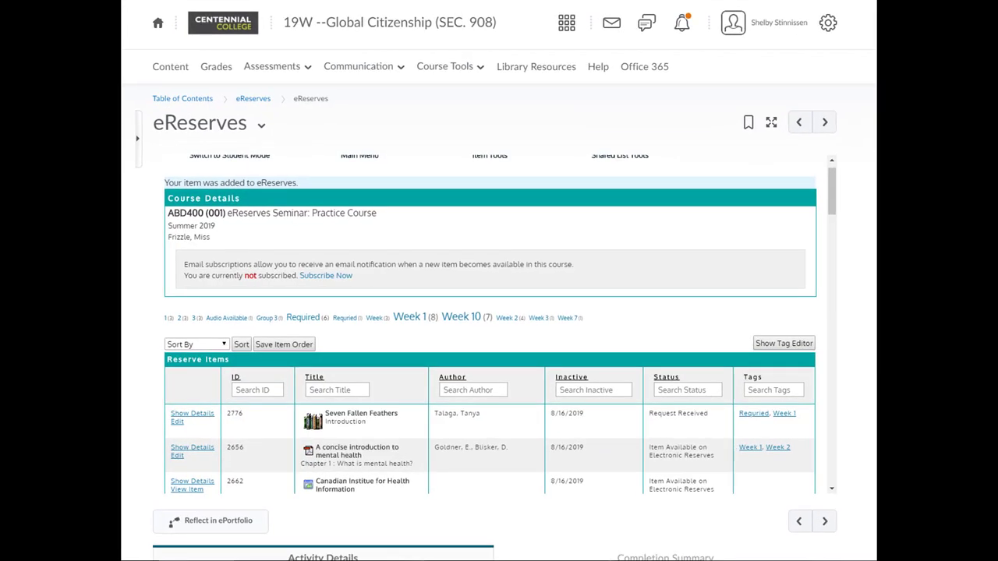
pyautogui.moveTo(604, 334)
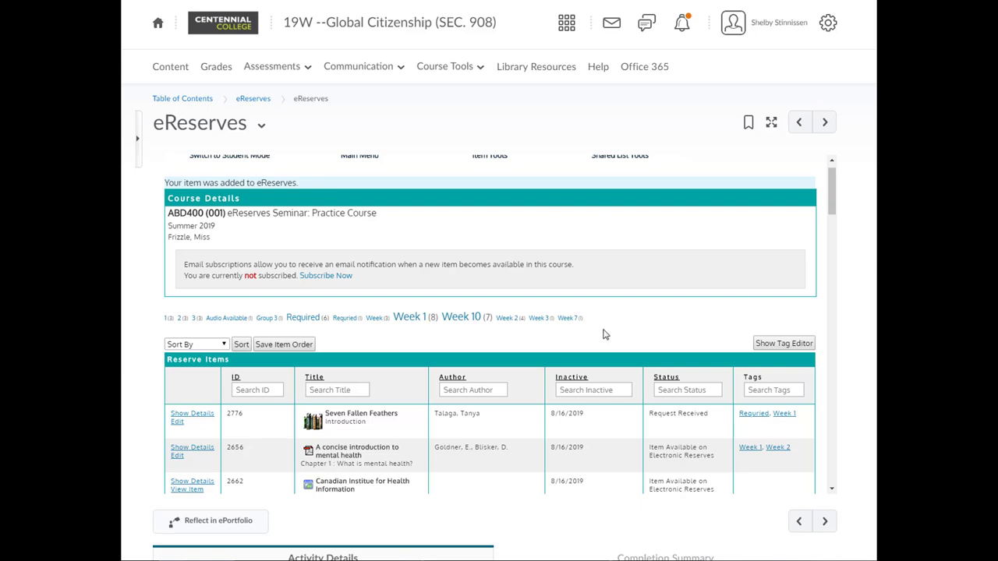
pyautogui.moveTo(372, 429)
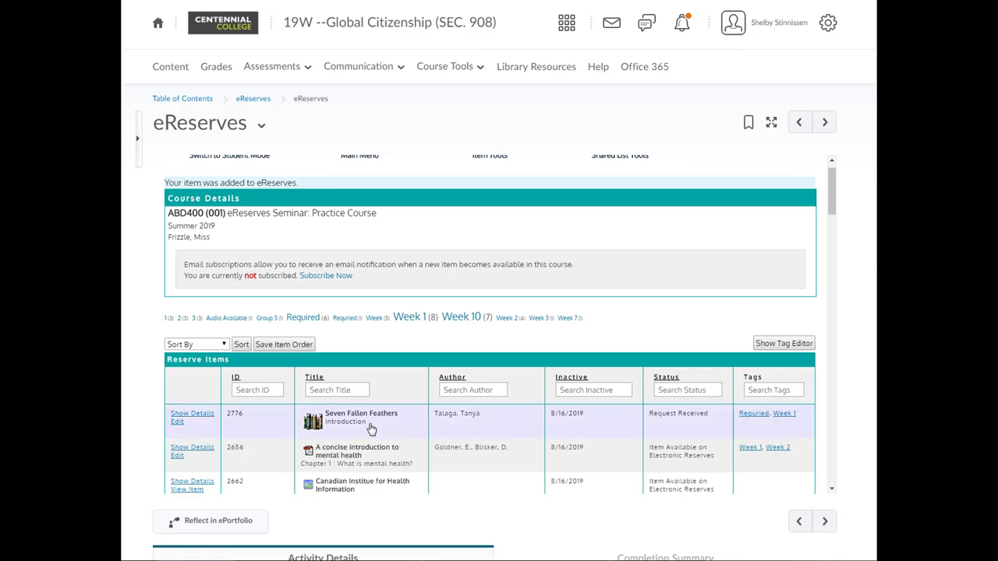
pyautogui.moveTo(542, 421)
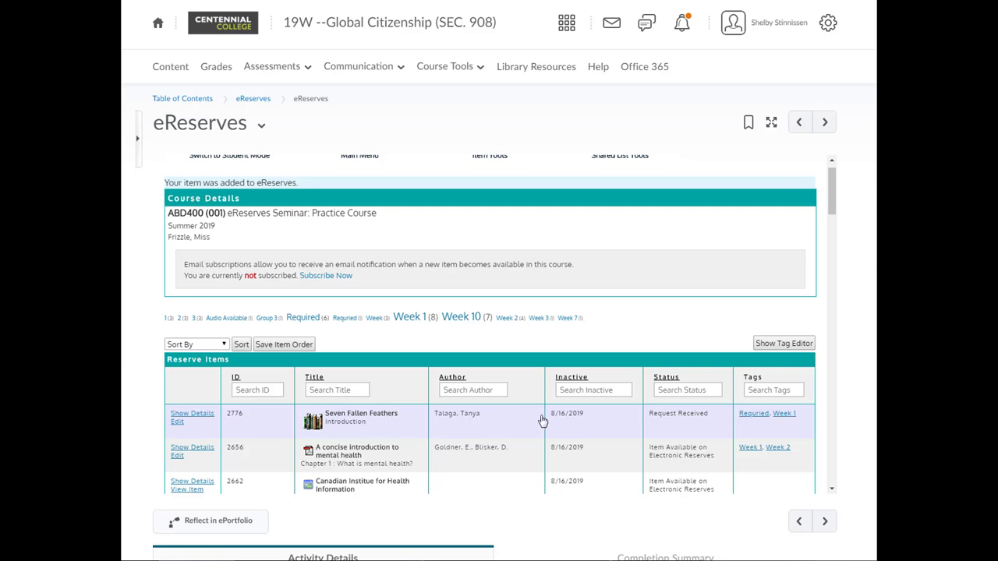
pyautogui.moveTo(677, 421)
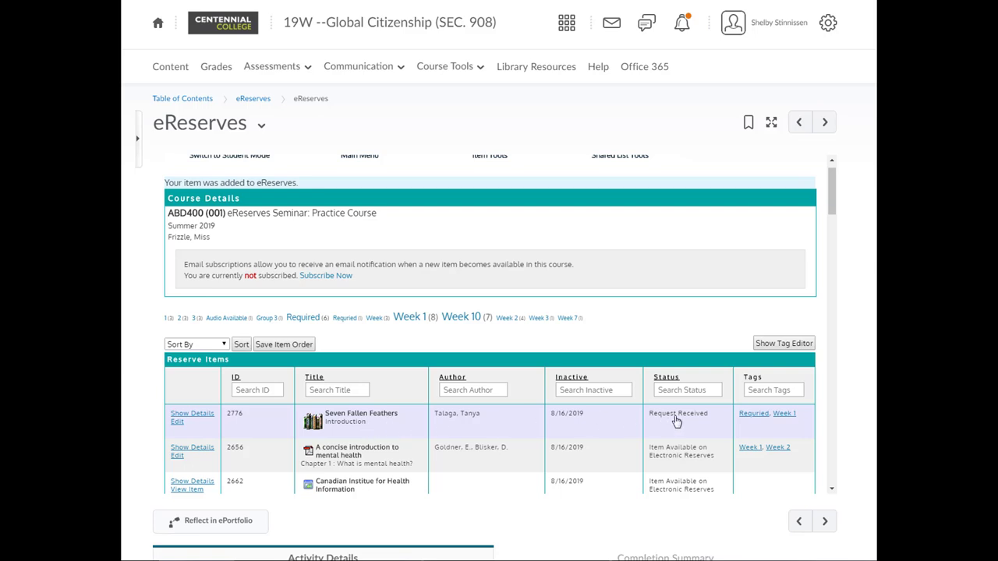
pyautogui.scroll(3)
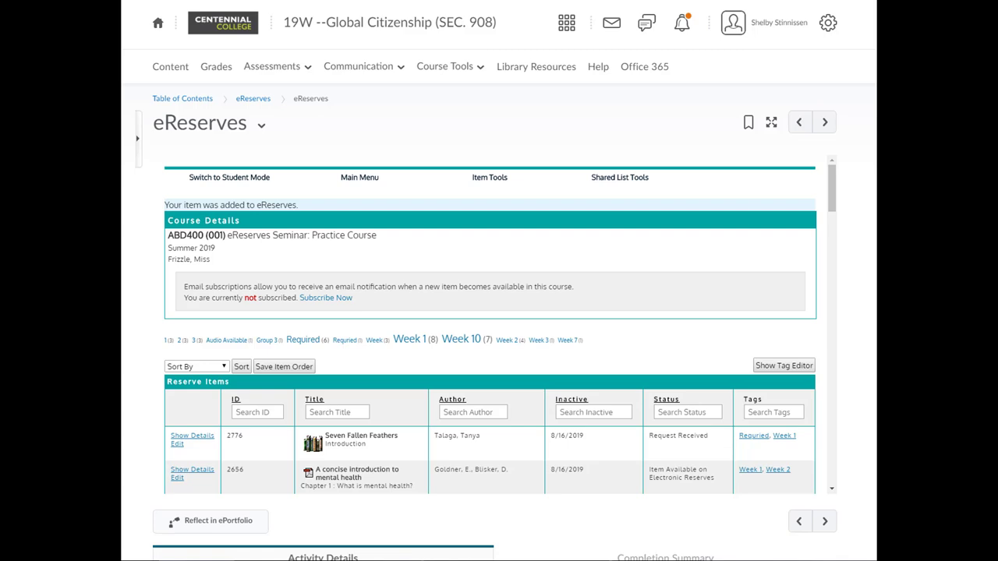
pyautogui.moveTo(690, 486)
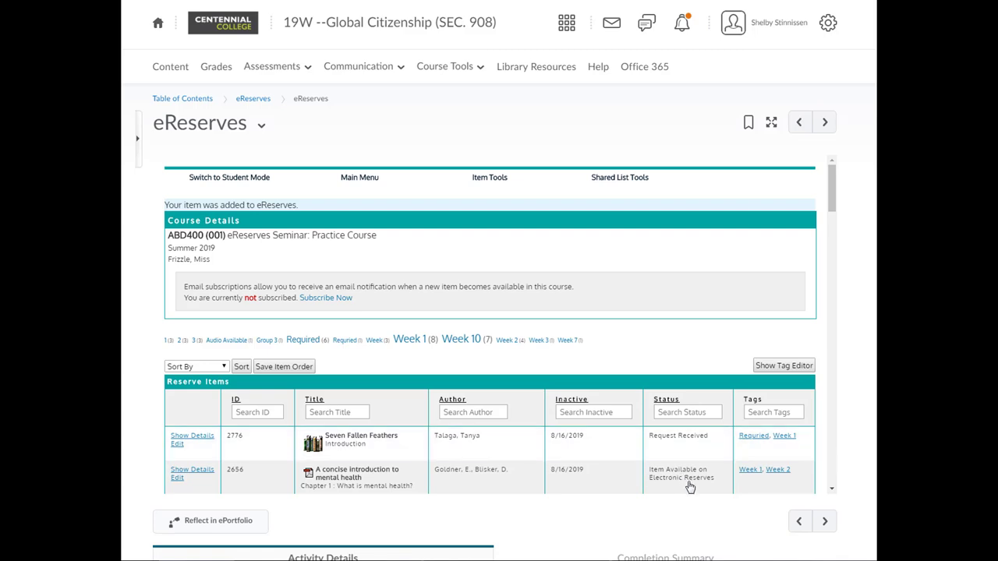
pyautogui.moveTo(716, 476)
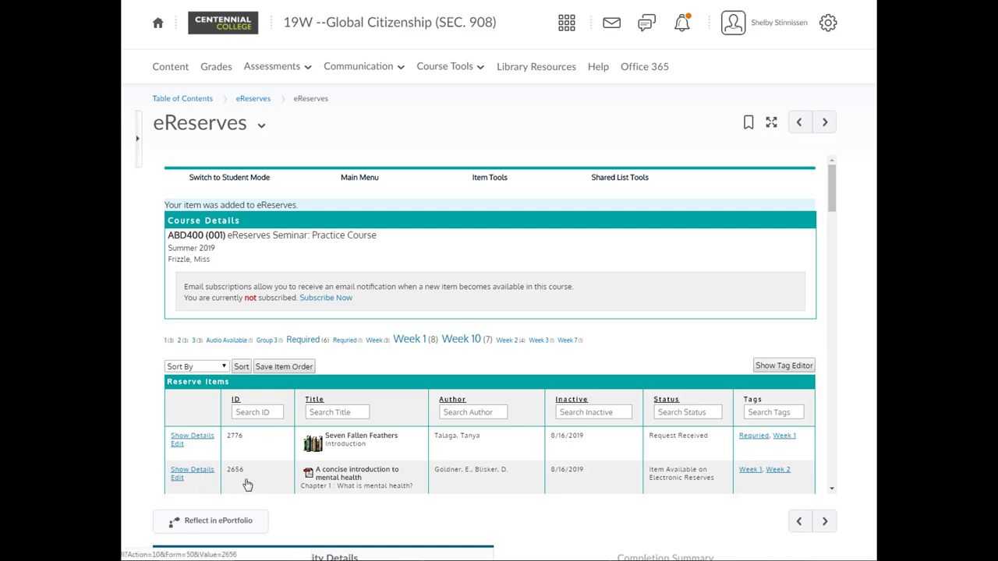
pyautogui.moveTo(377, 469)
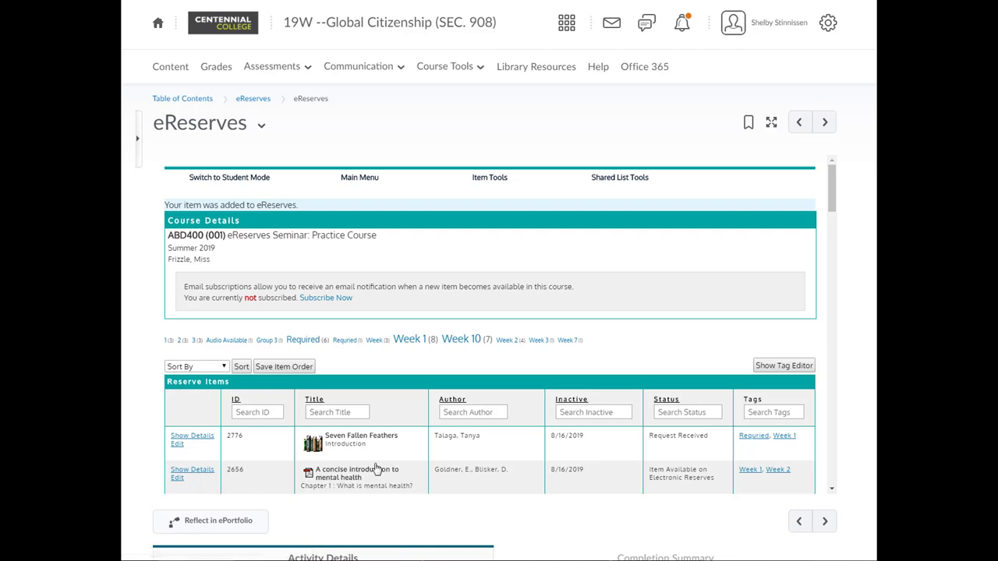
pyautogui.moveTo(433, 370)
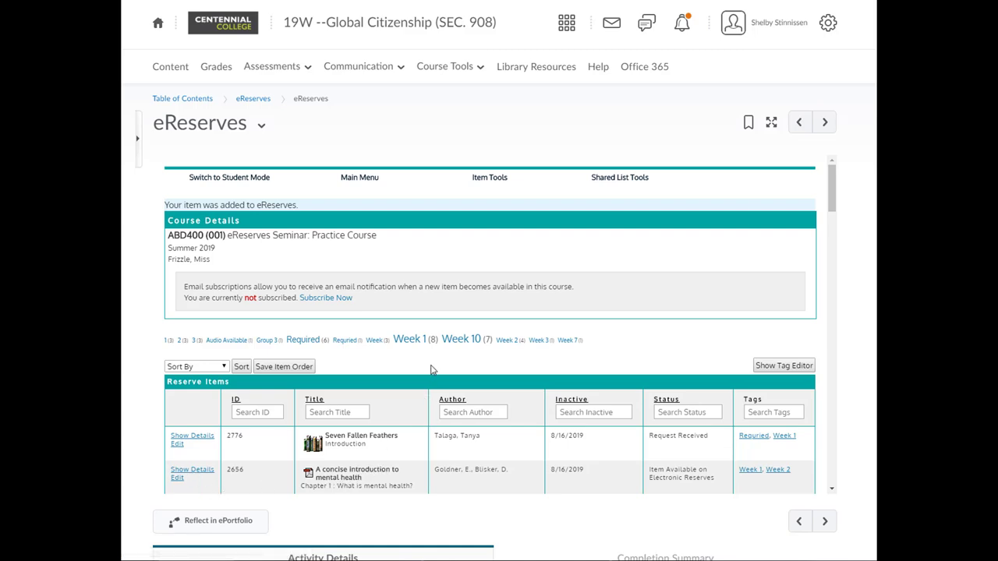
# - Start another reserve item via Item Tools > Add Reserve Items
pyautogui.click(489, 177)
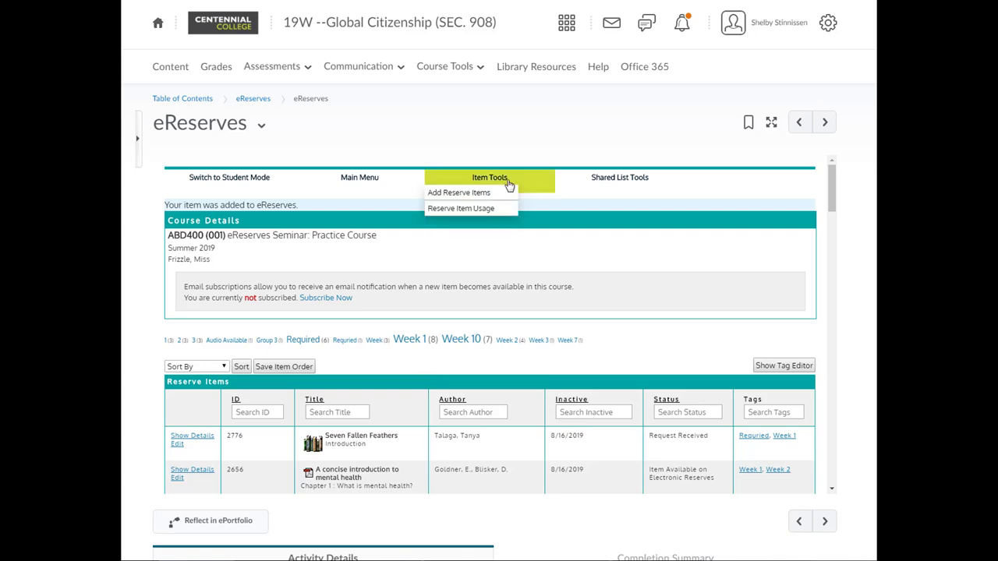
pyautogui.moveTo(489, 197)
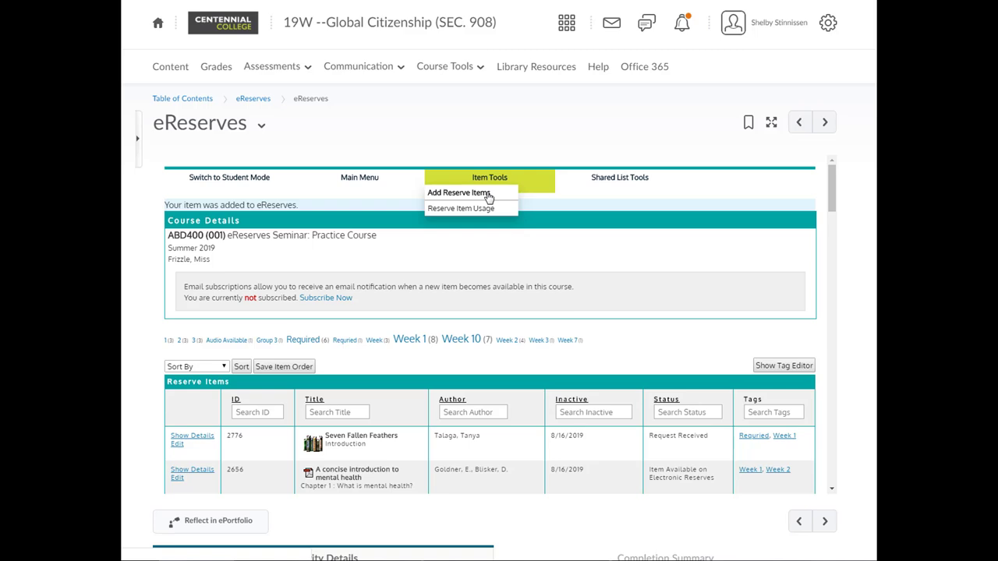
pyautogui.click(458, 193)
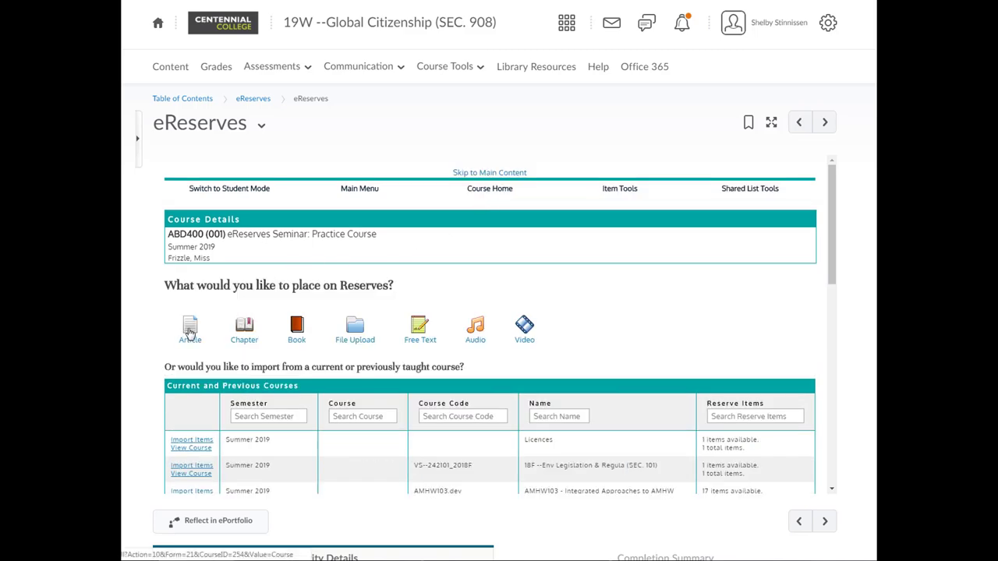
# - Submit a journal article request tagged Week 2, Required, pulled by library staff
pyautogui.click(190, 327)
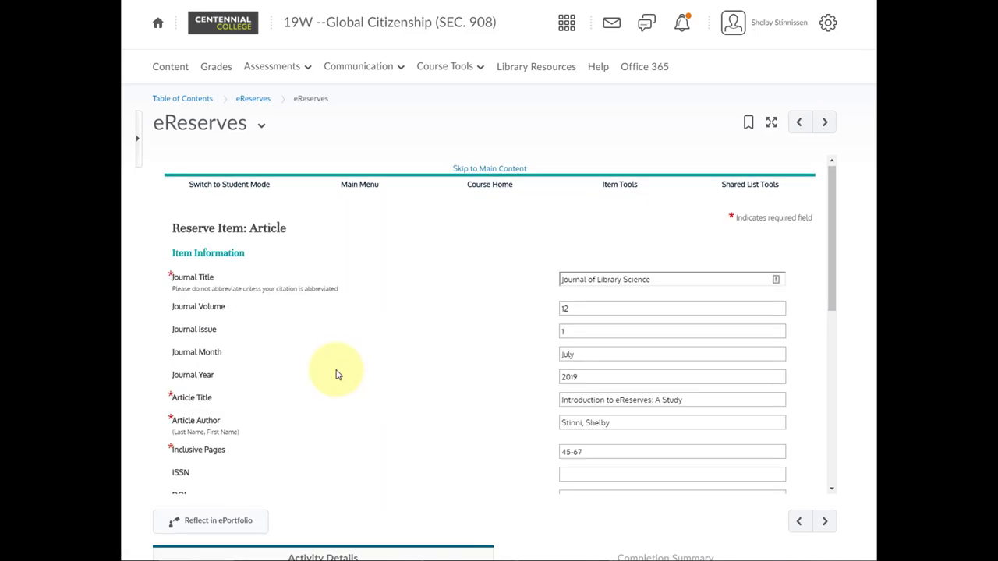
pyautogui.moveTo(336, 367)
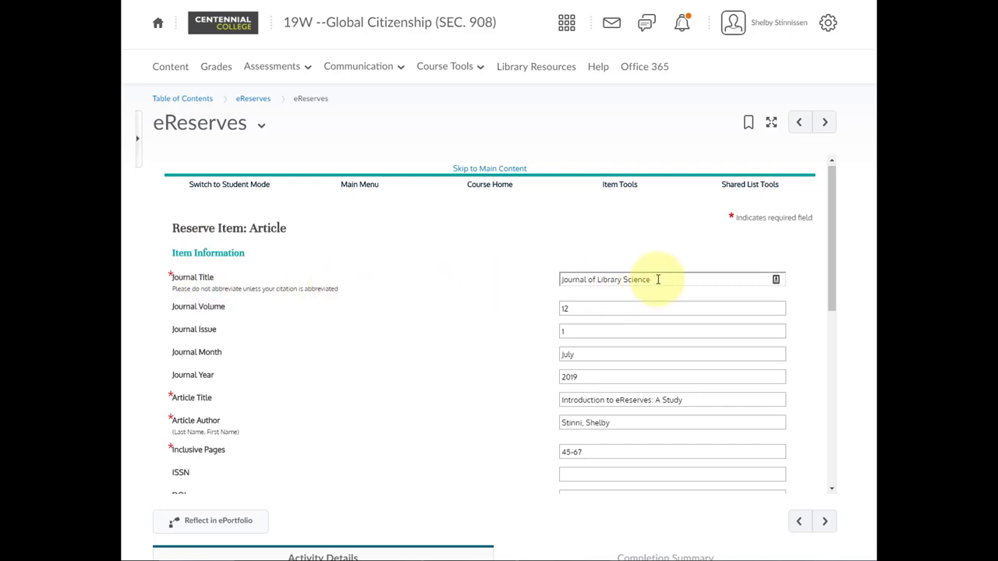
pyautogui.moveTo(600, 298)
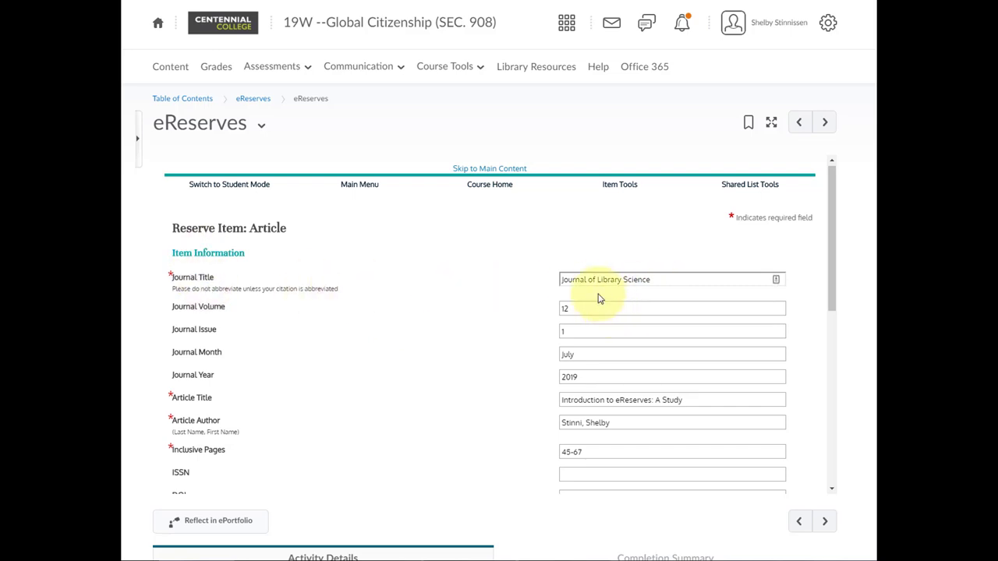
pyautogui.moveTo(581, 352)
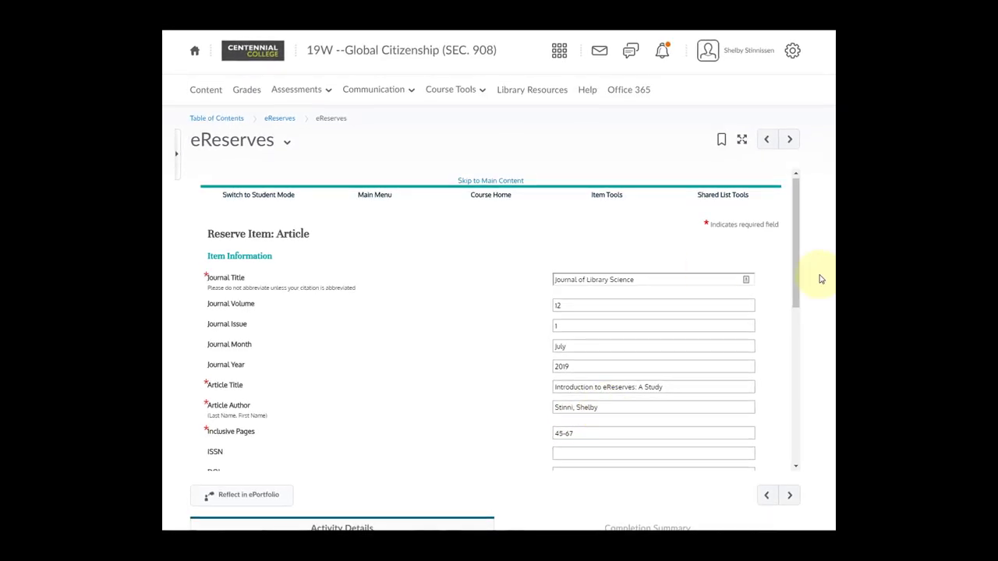
pyautogui.scroll(-3)
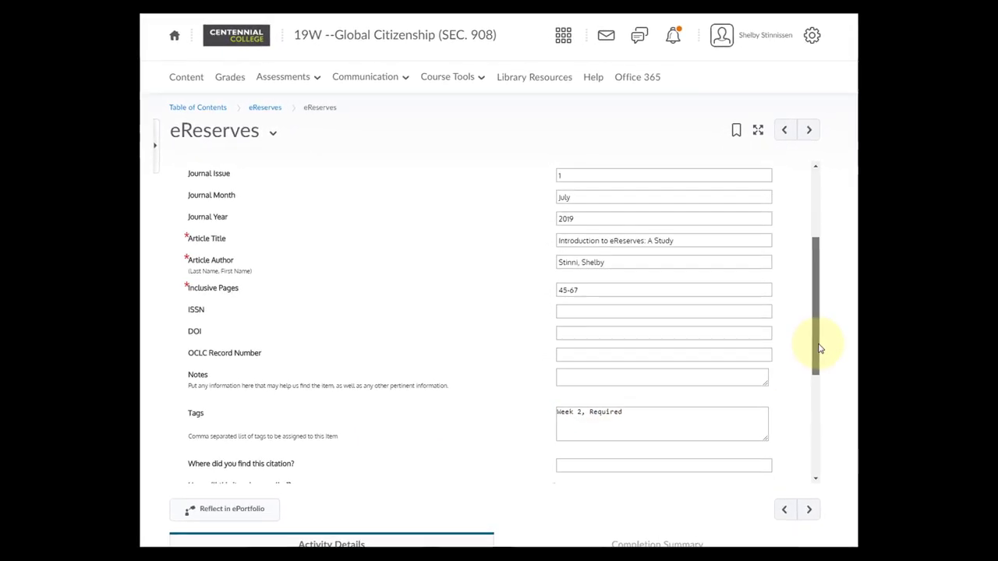
pyautogui.scroll(-3)
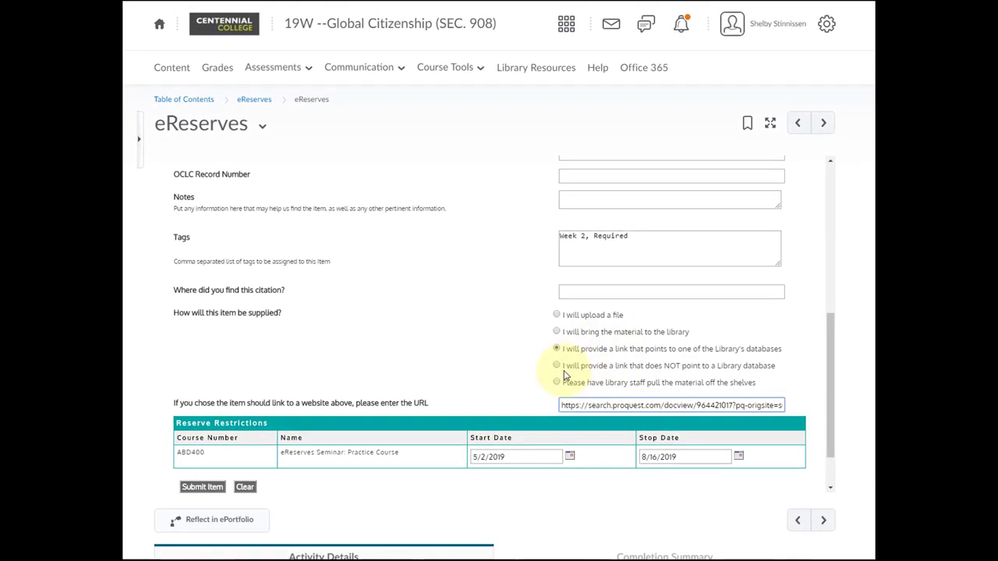
pyautogui.tripleClick(672, 406)
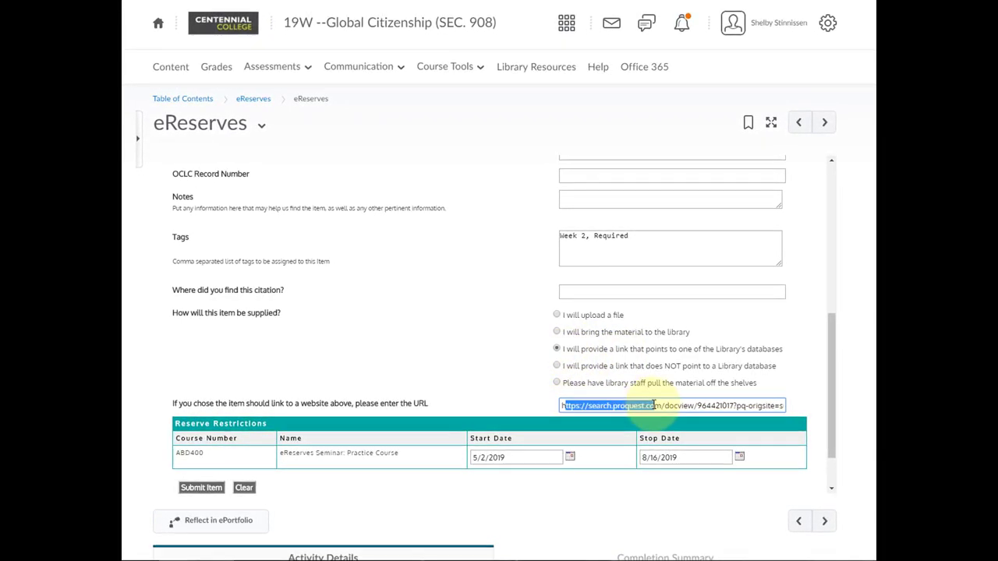
pyautogui.moveTo(530, 388)
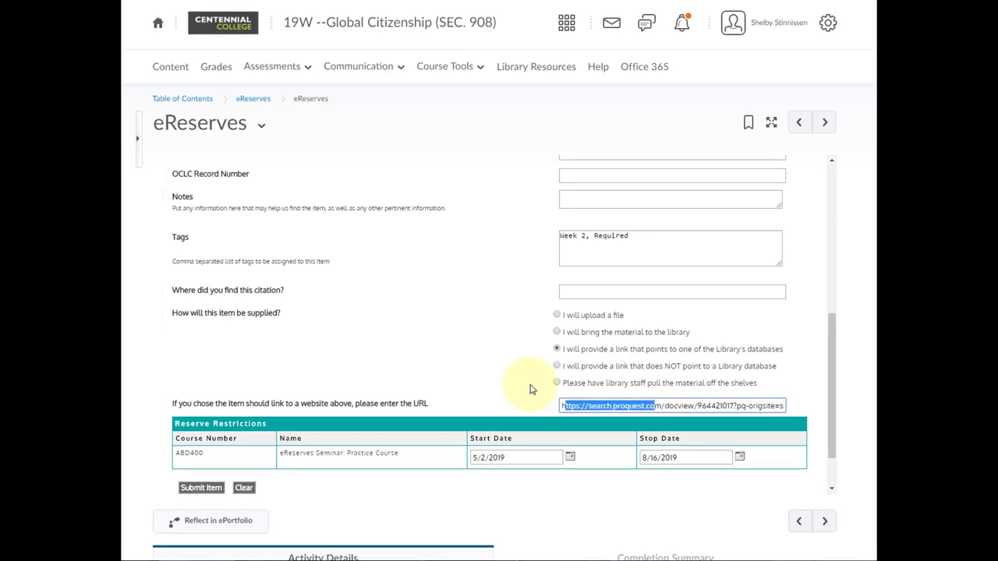
pyautogui.moveTo(513, 392)
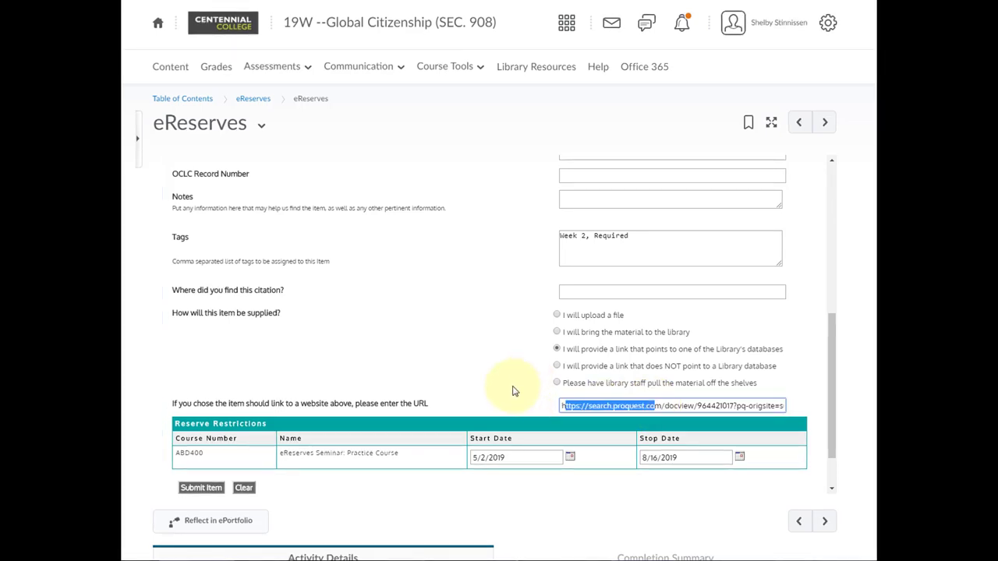
pyautogui.moveTo(548, 437)
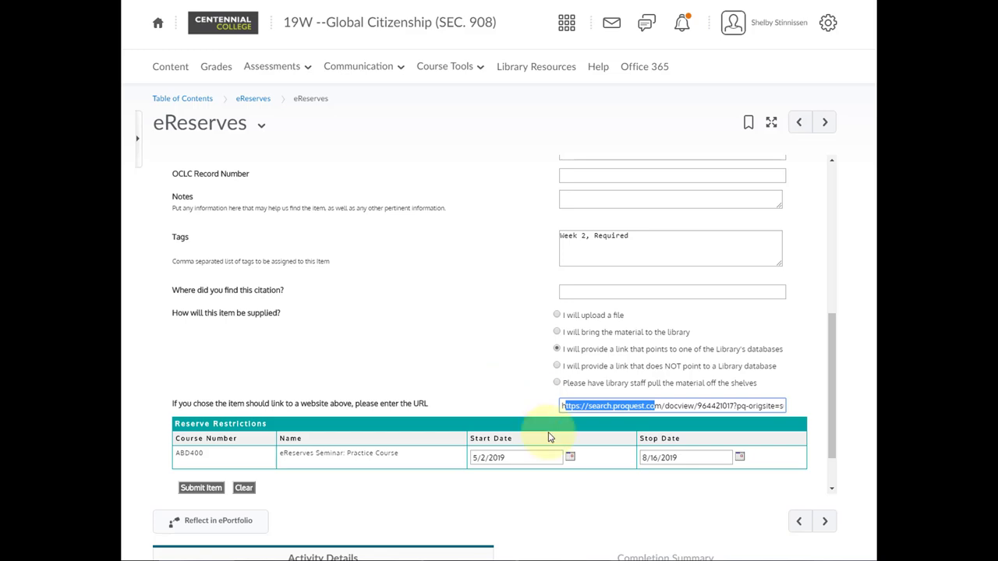
pyautogui.moveTo(542, 402)
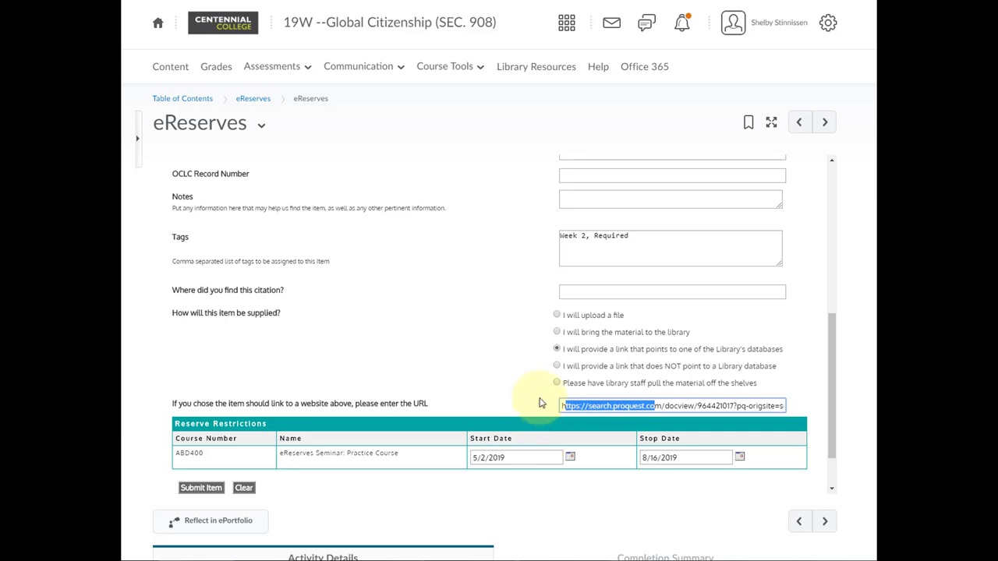
pyautogui.moveTo(536, 383)
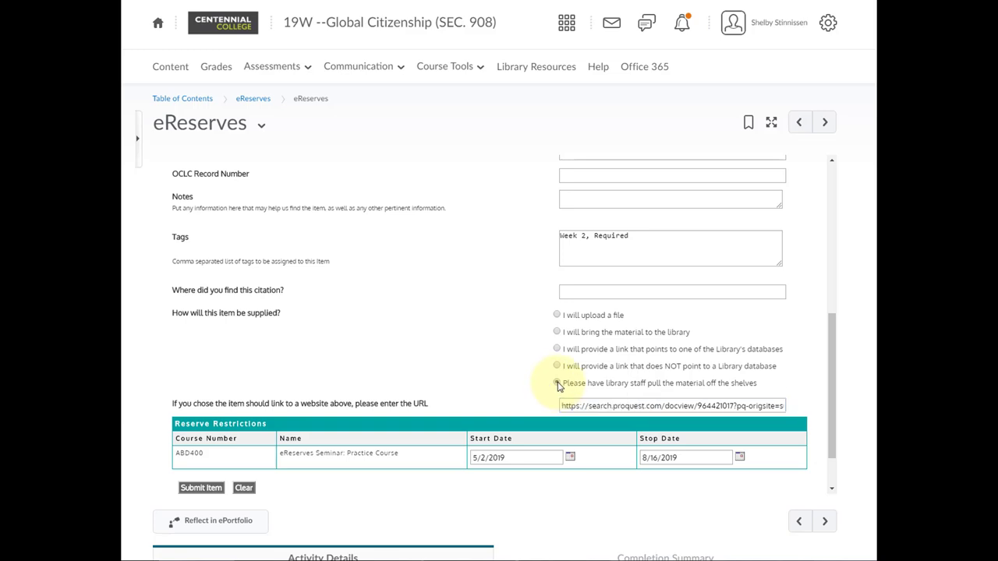
pyautogui.click(557, 383)
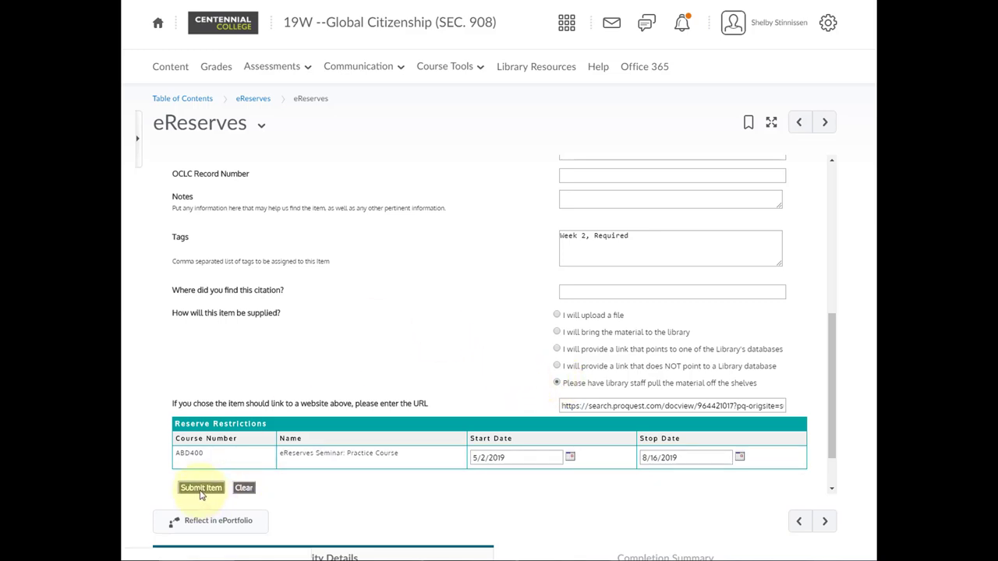
pyautogui.moveTo(219, 455)
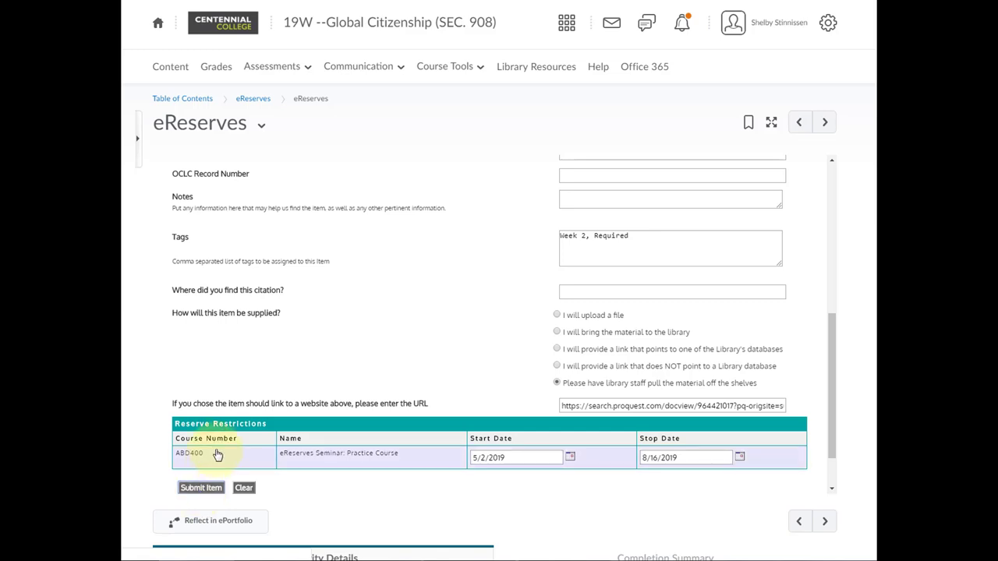
pyautogui.click(201, 488)
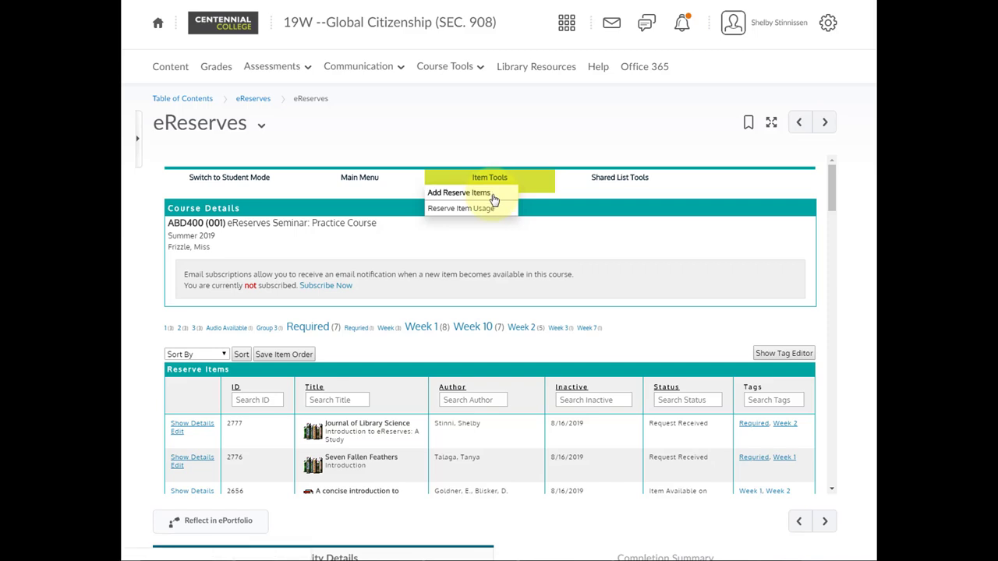
# - Import the Journal of Library Science items from the ABD400 practice course into eReserves
pyautogui.click(458, 193)
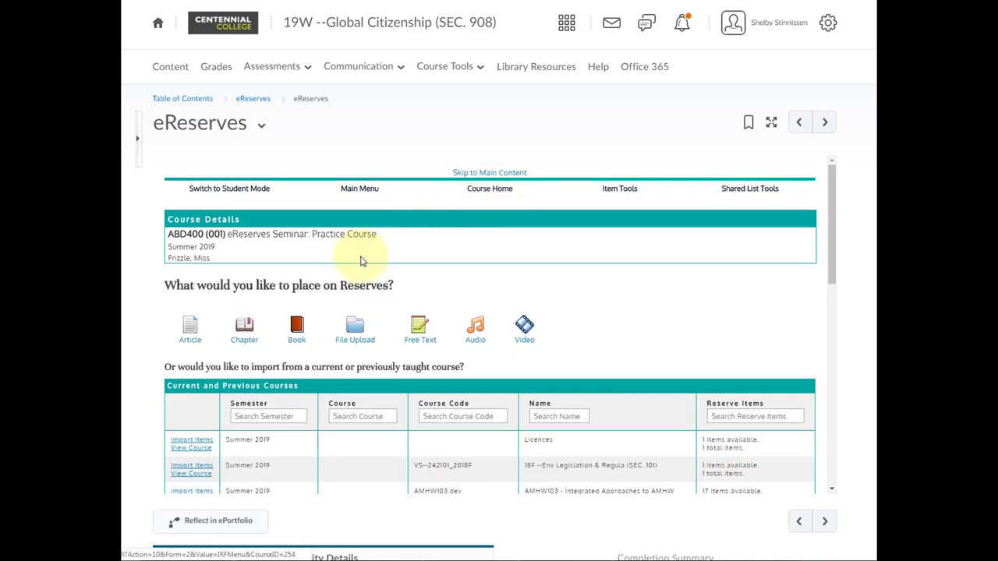
pyautogui.moveTo(159, 324)
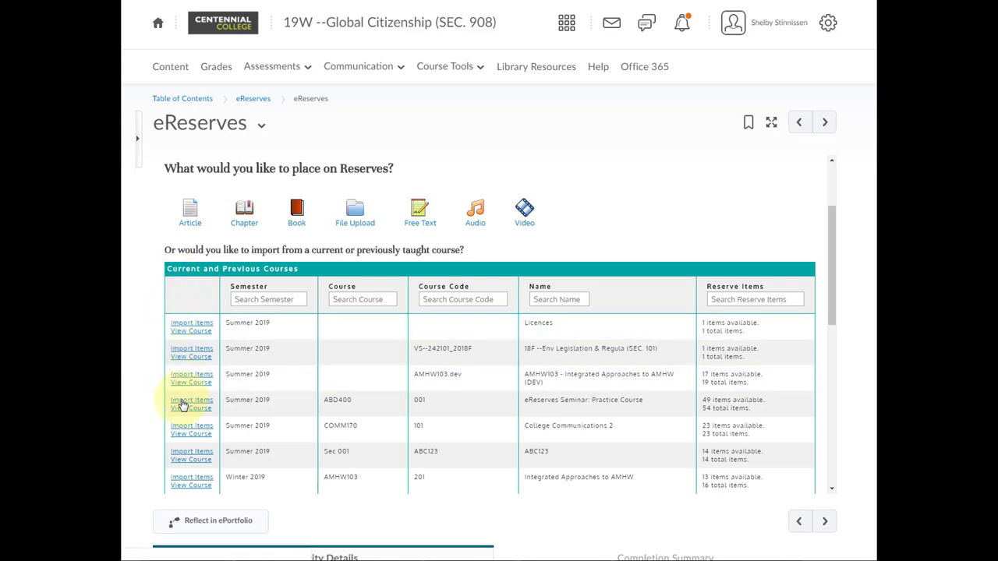
pyautogui.click(191, 401)
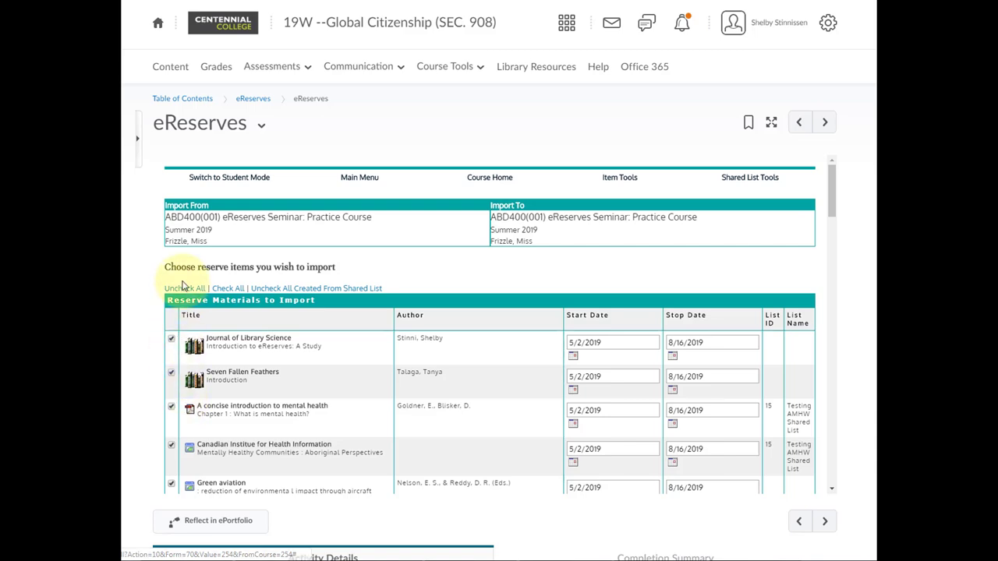
pyautogui.click(184, 288)
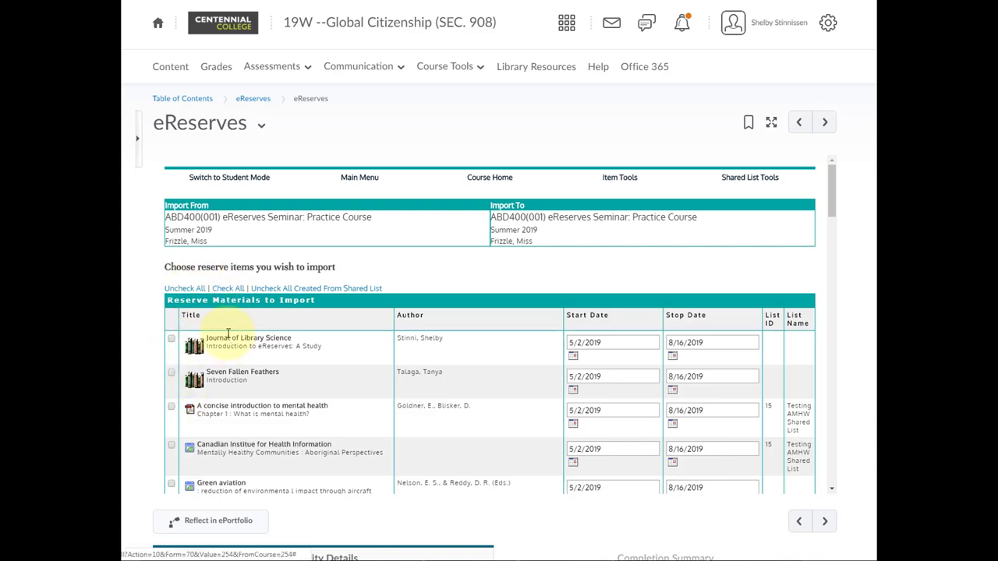
pyautogui.click(228, 288)
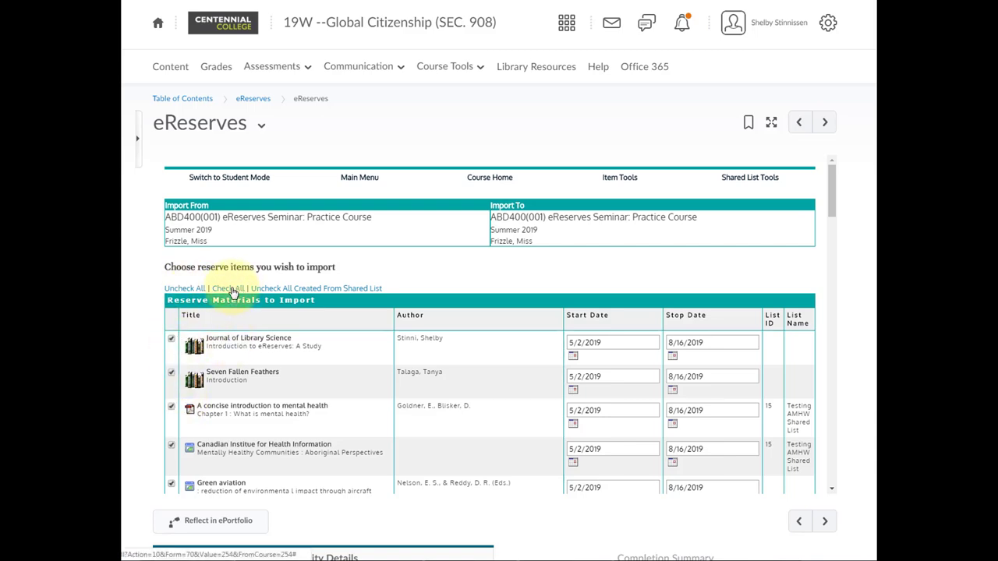
pyautogui.click(171, 338)
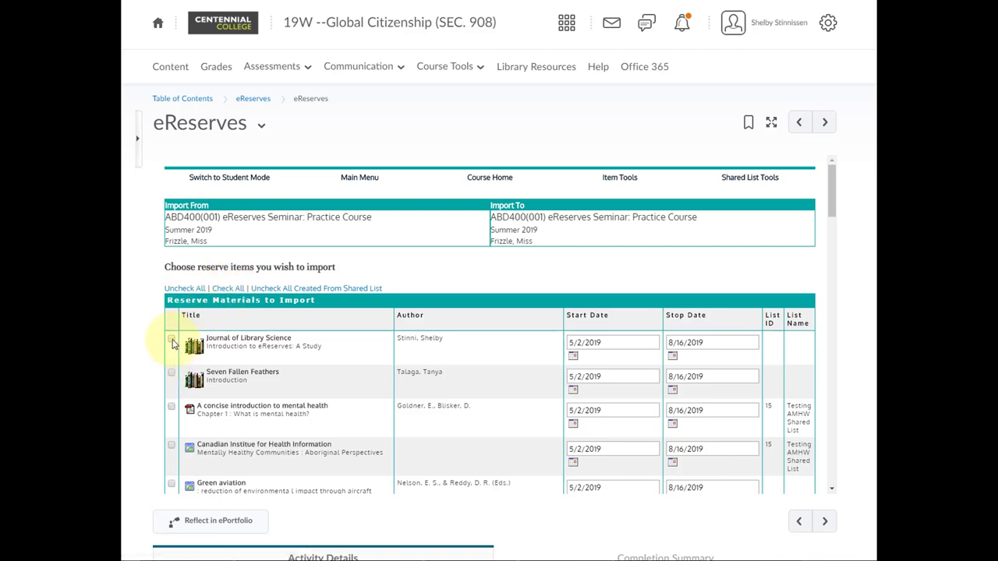
pyautogui.click(172, 339)
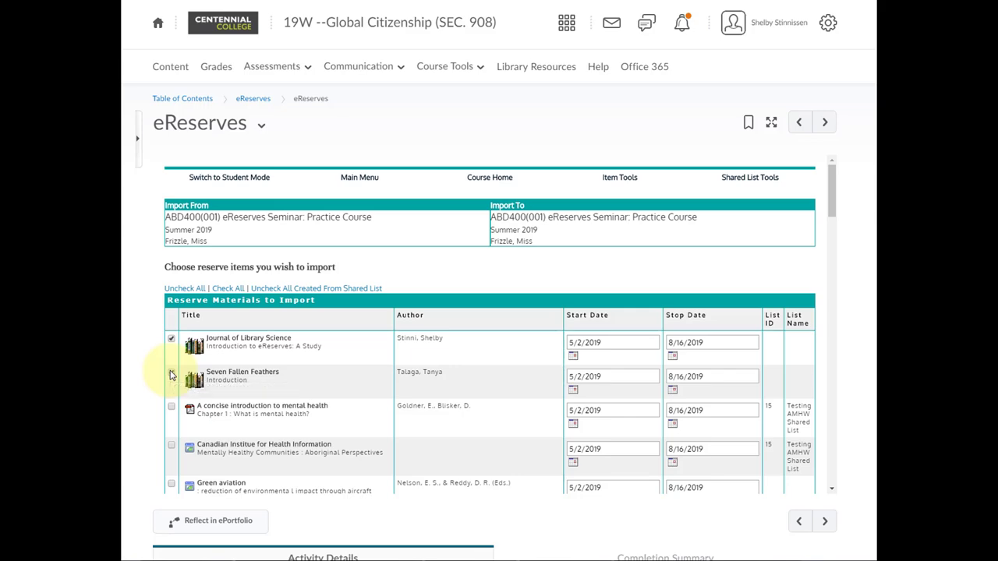
pyautogui.scroll(-3)
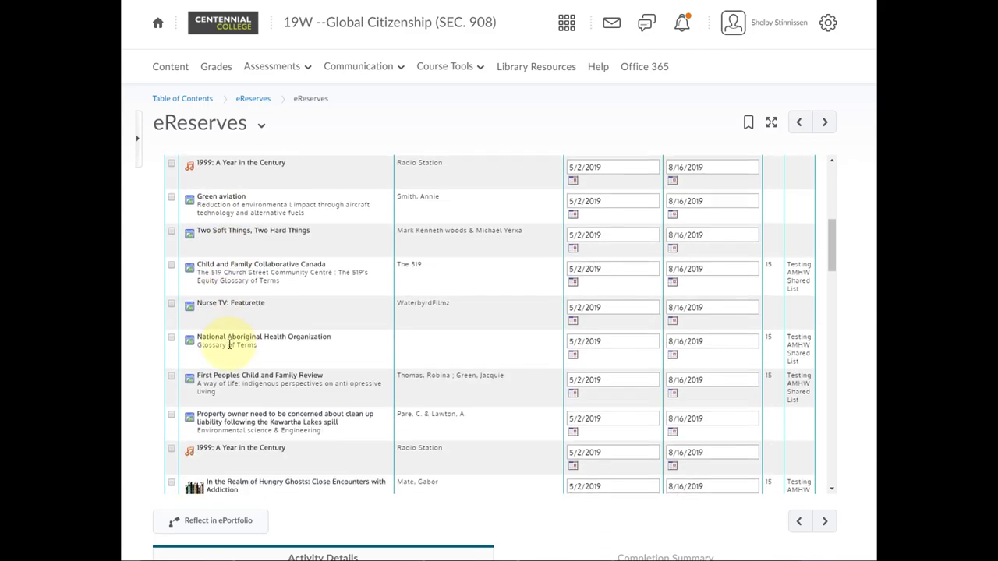
pyautogui.scroll(-3)
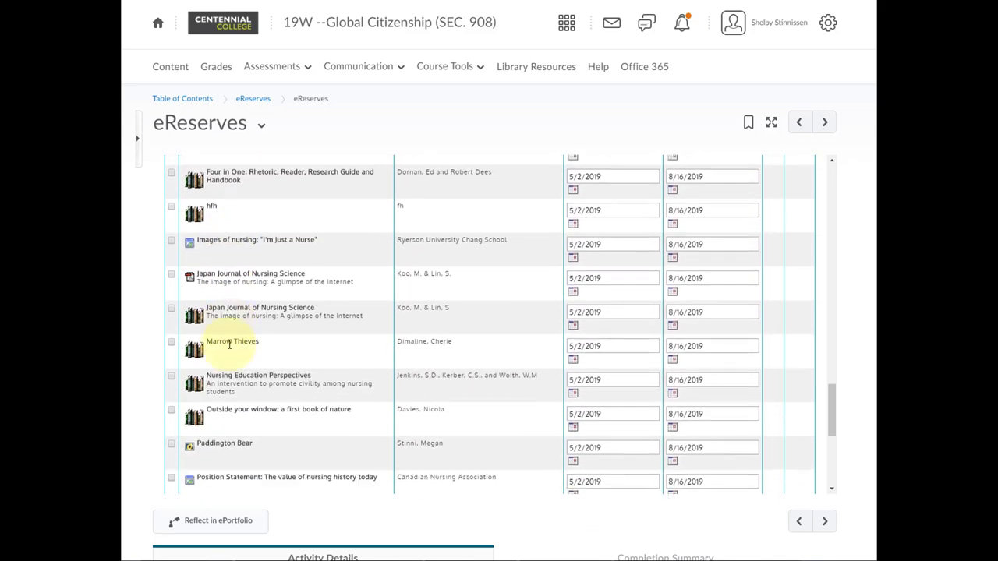
pyautogui.scroll(-3)
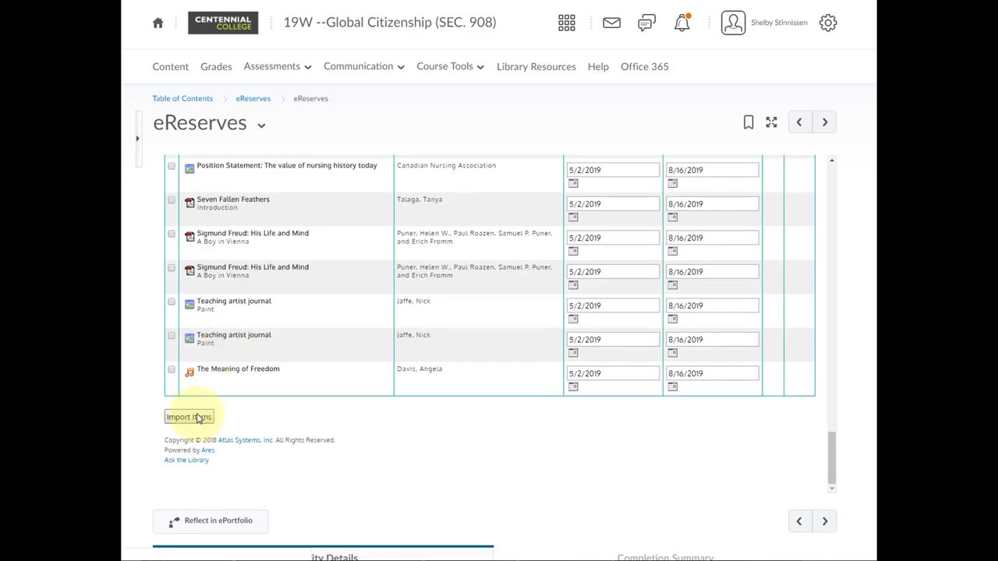
pyautogui.click(188, 416)
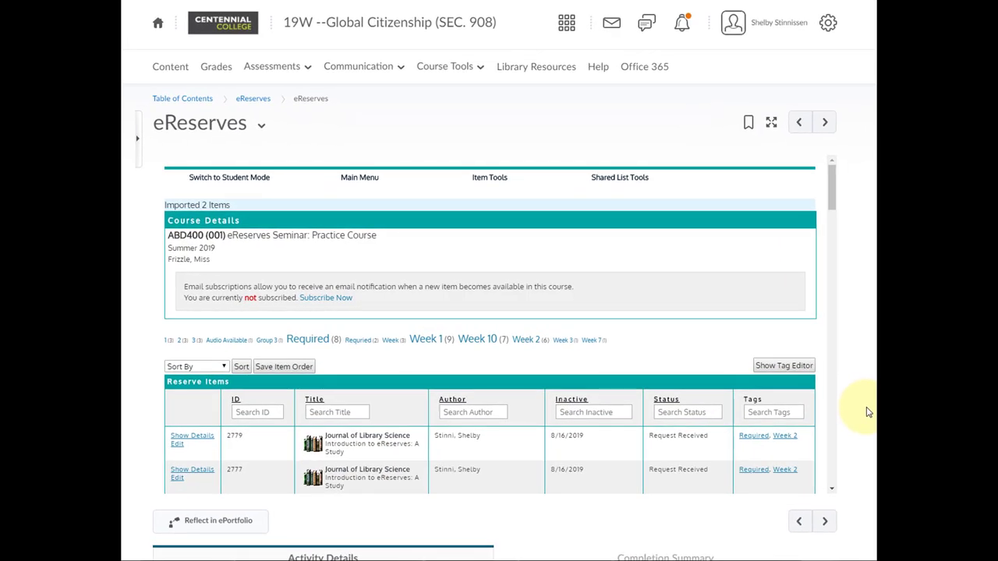
pyautogui.moveTo(831, 390)
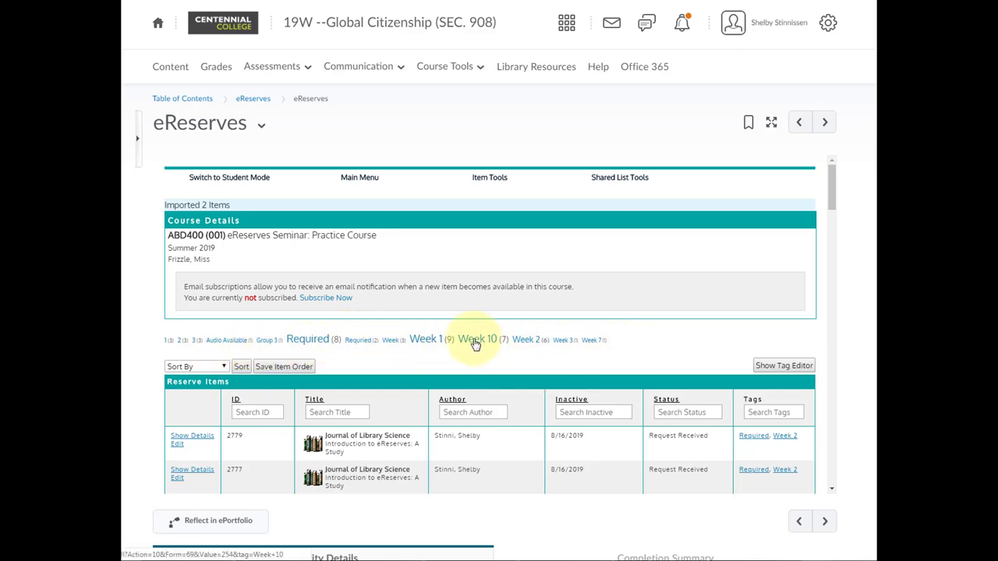
pyautogui.moveTo(476, 343)
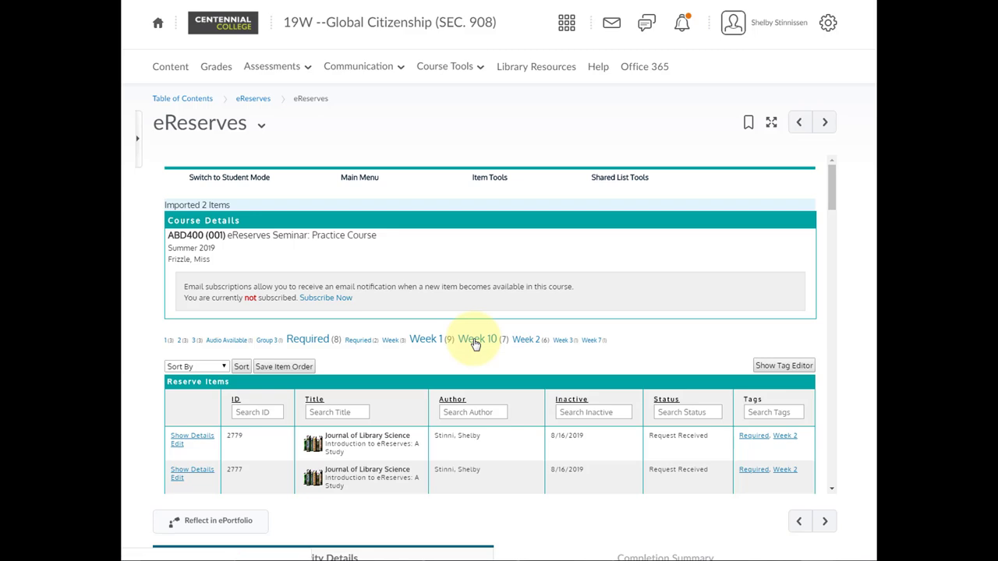
# - Filter the reserves list by tag, trying Week 10 and Required before settling on Week 2
pyautogui.click(476, 338)
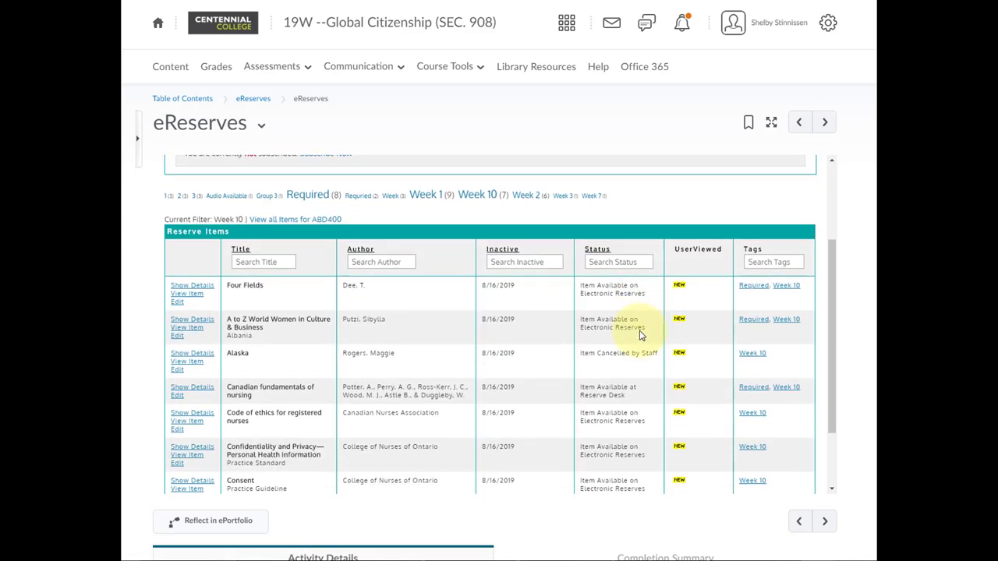
pyautogui.scroll(3)
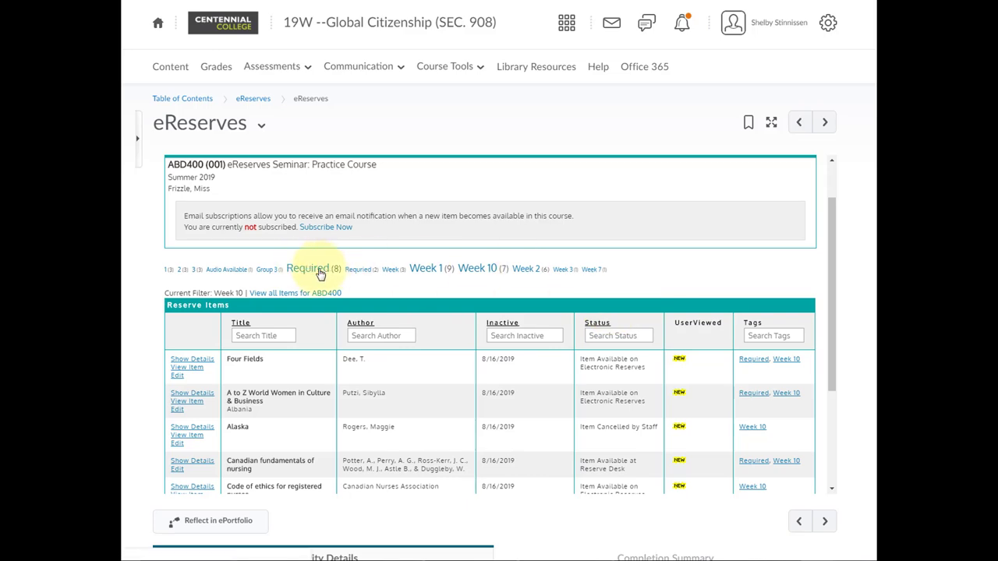
pyautogui.click(307, 268)
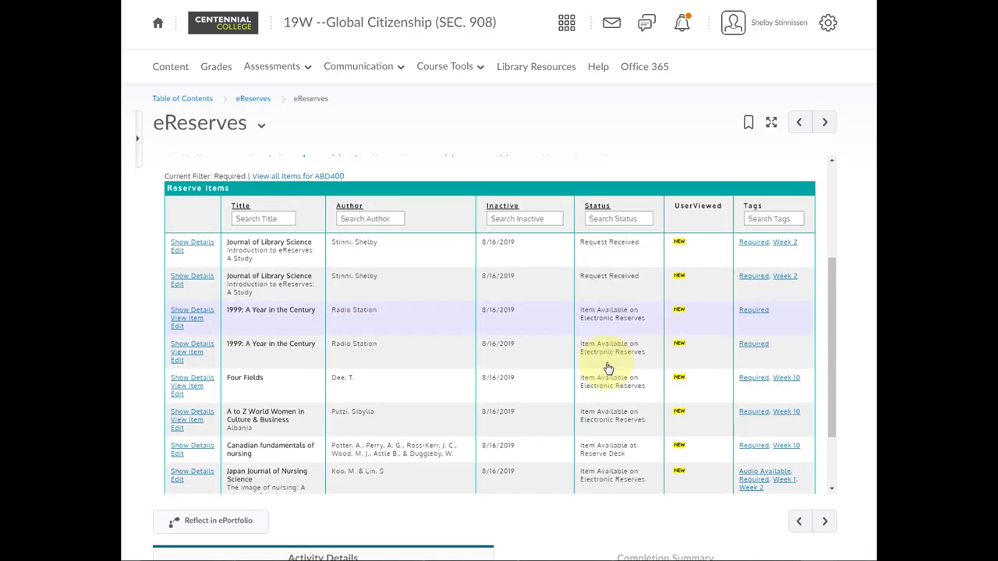
pyautogui.scroll(-3)
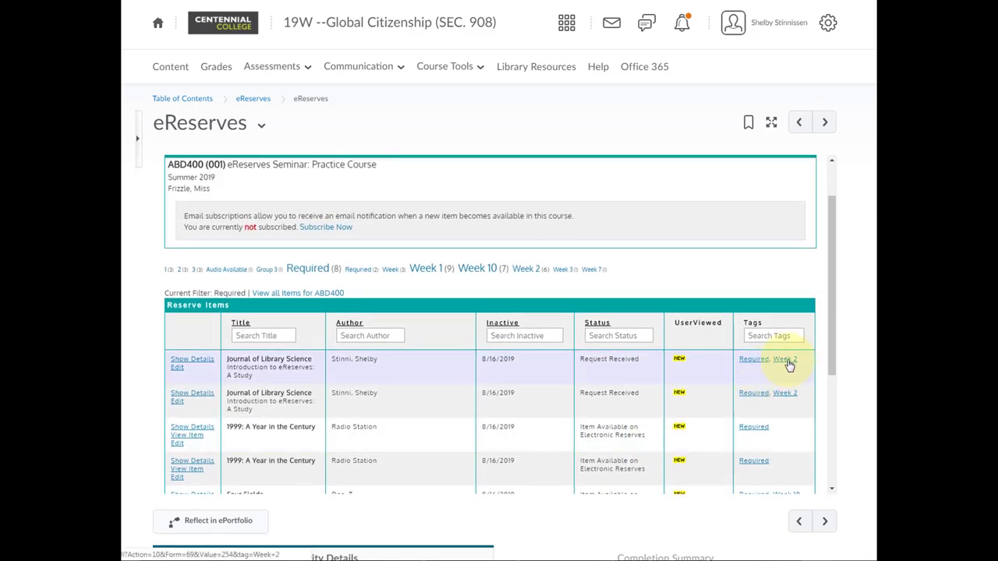
pyautogui.click(784, 358)
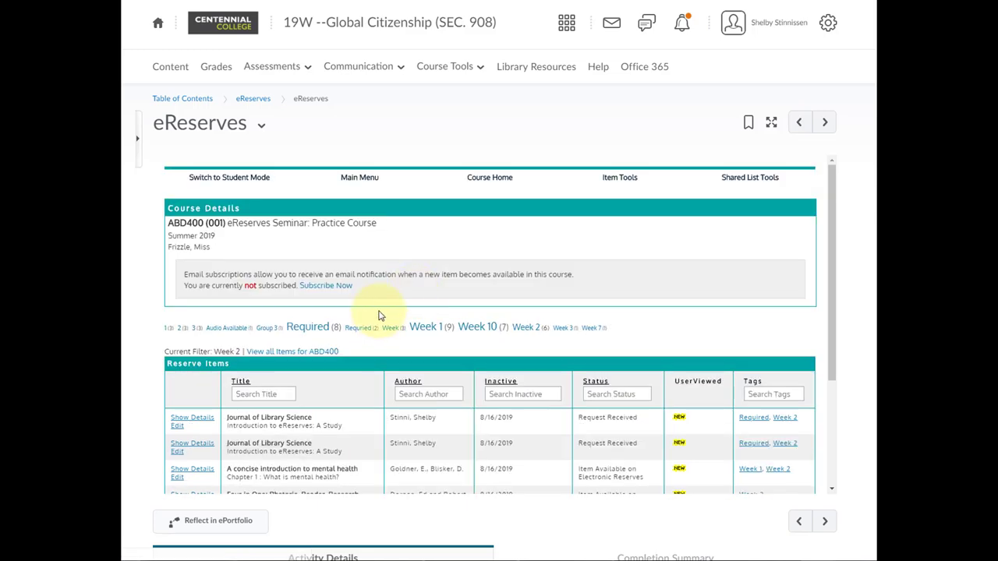
pyautogui.scroll(-3)
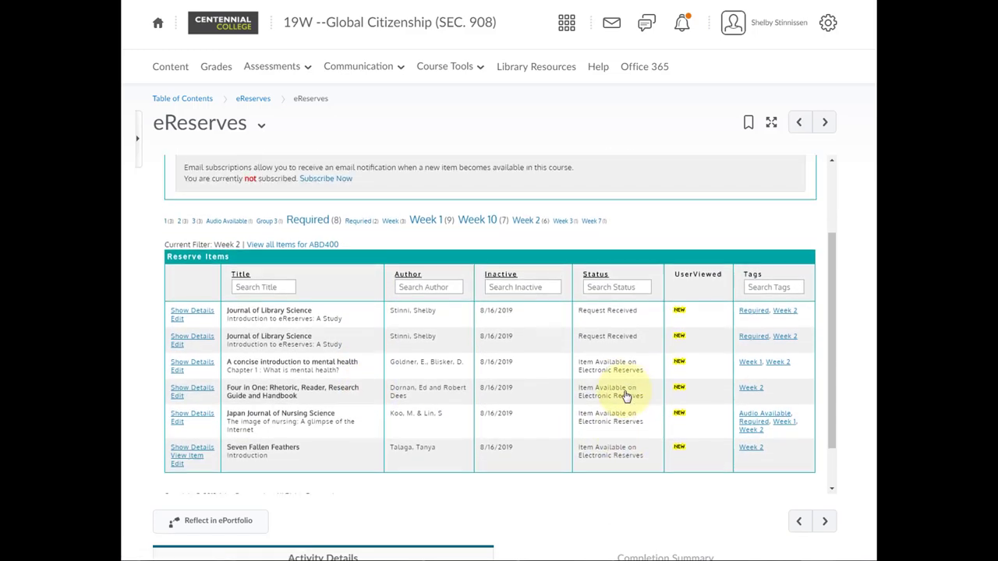
pyautogui.scroll(3)
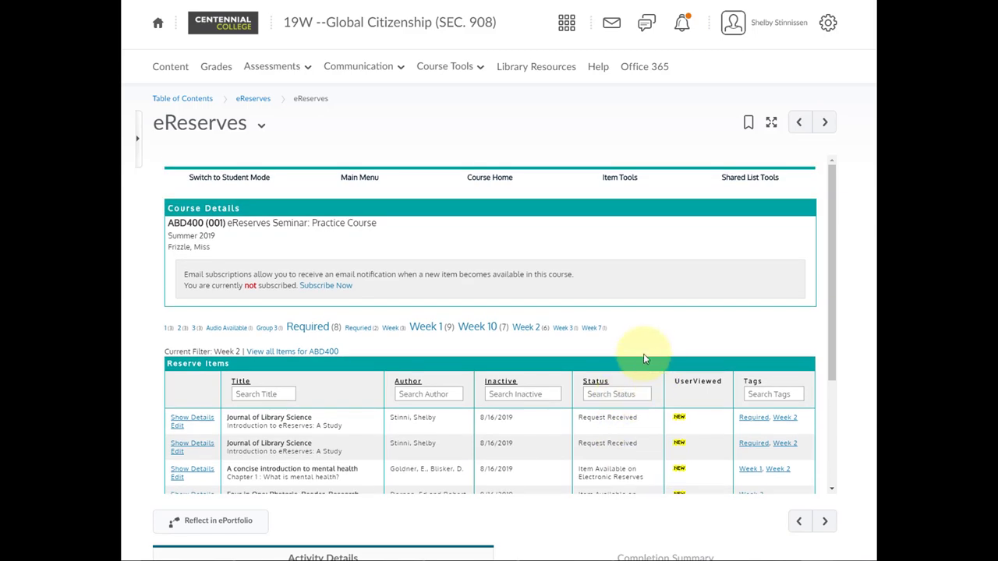
pyautogui.moveTo(449, 352)
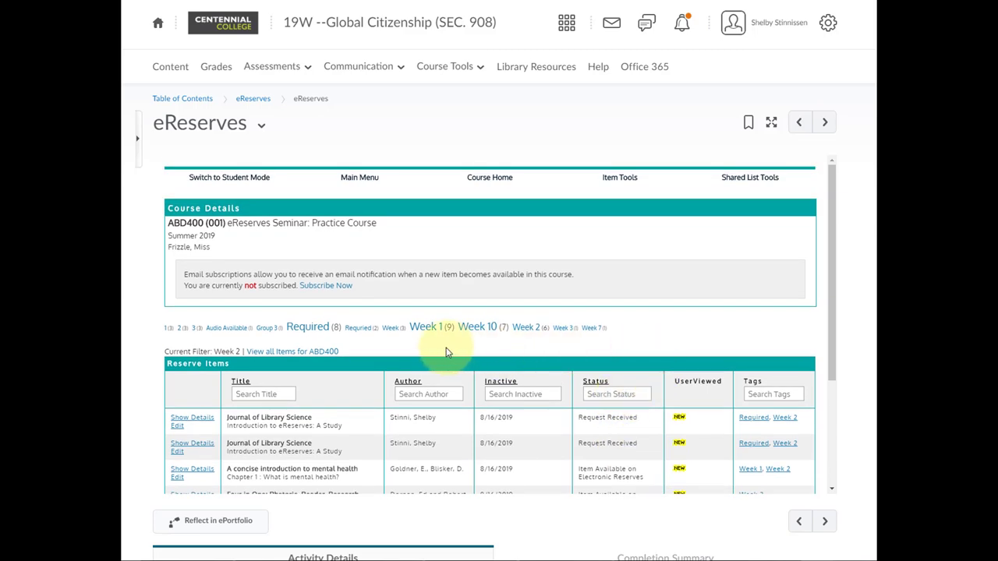
pyautogui.moveTo(534, 331)
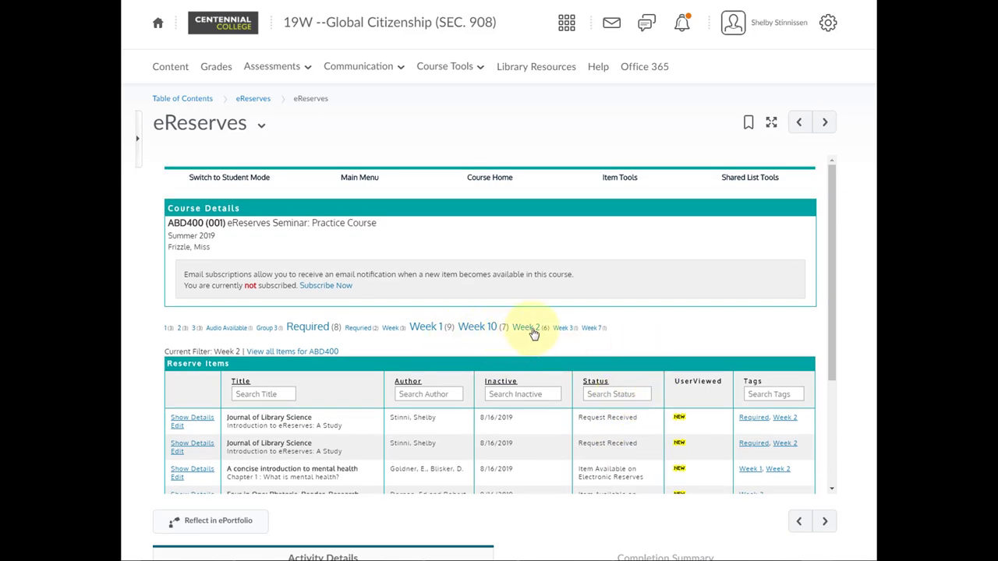
pyautogui.moveTo(394, 244)
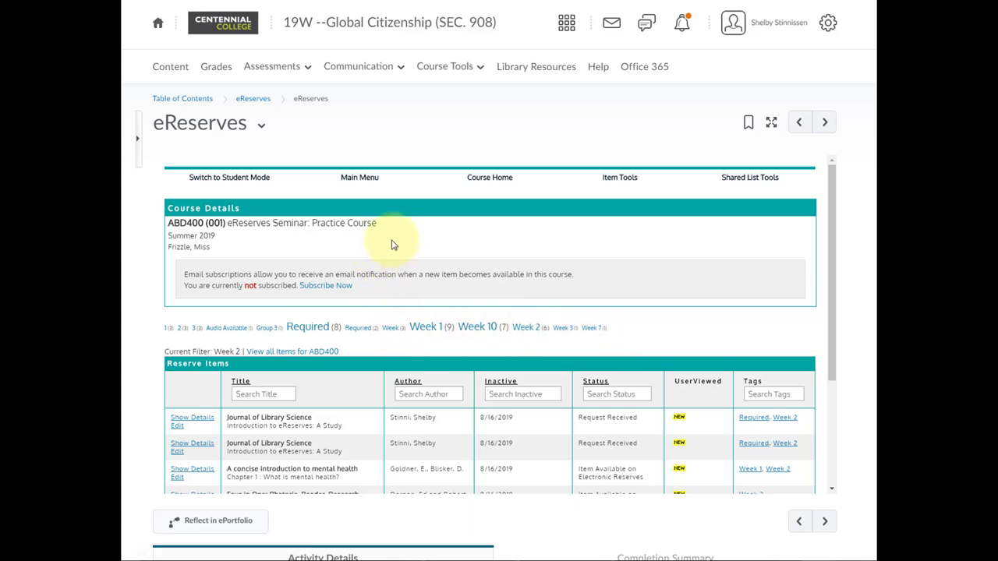
pyautogui.moveTo(490, 177)
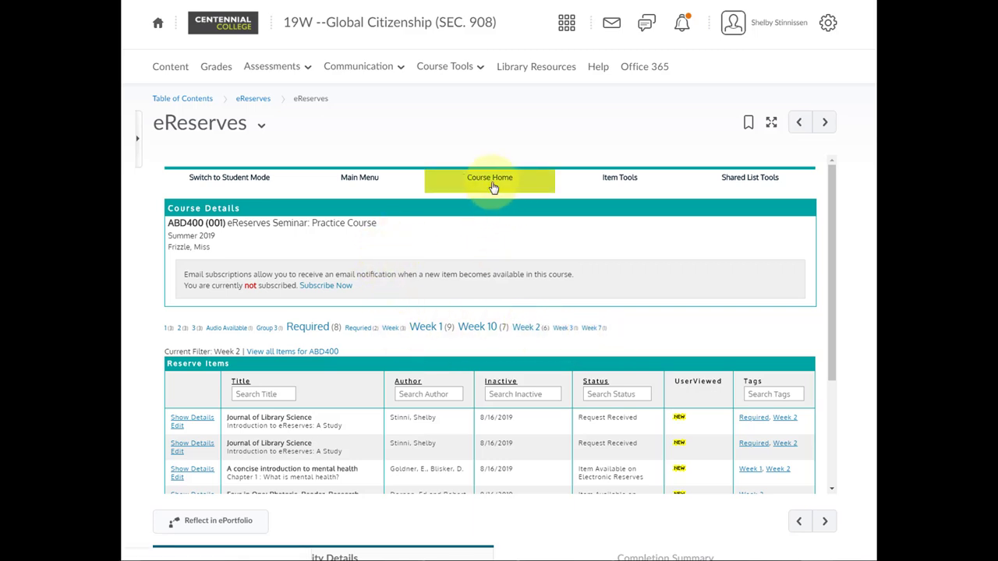
# - From the unfiltered list, batch-tag the Journal of Library Science items with Week 1
pyautogui.click(490, 177)
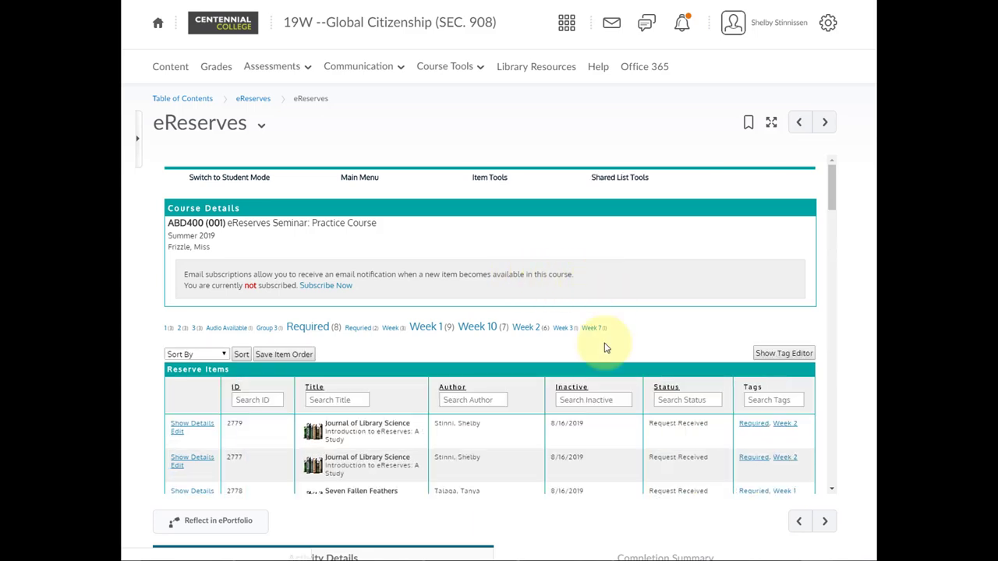
pyautogui.moveTo(616, 350)
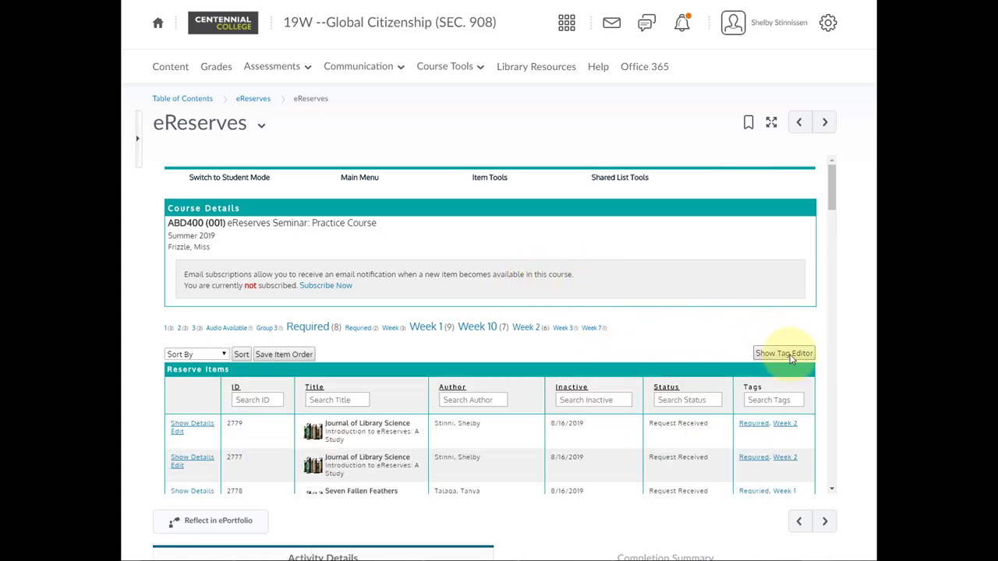
pyautogui.click(784, 354)
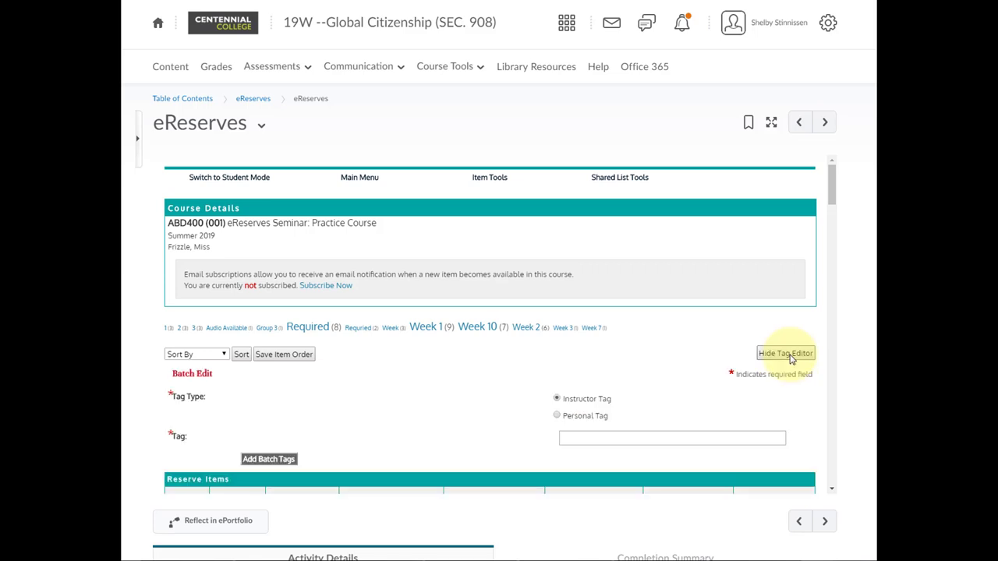
pyautogui.moveTo(613, 394)
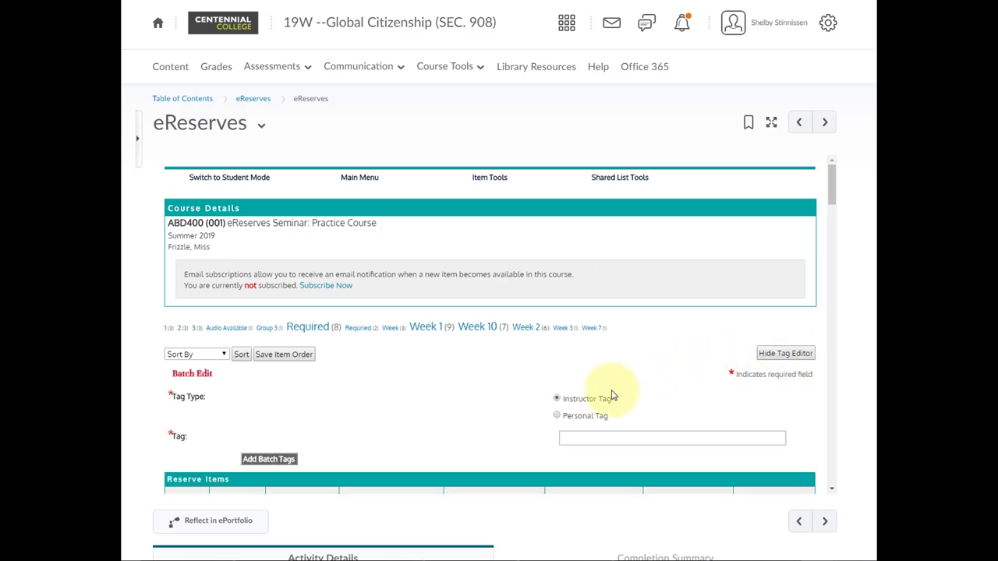
pyautogui.moveTo(588, 404)
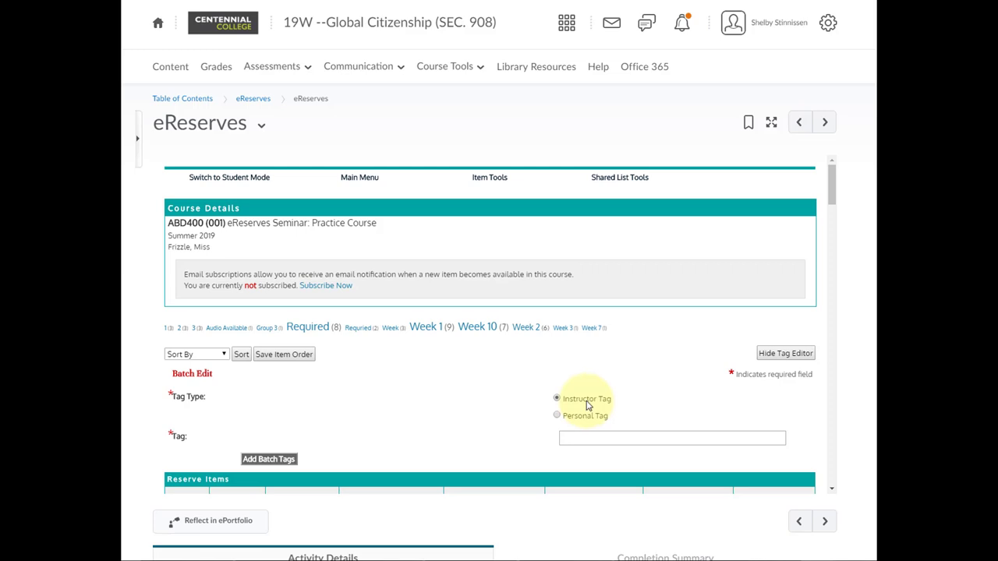
pyautogui.moveTo(576, 421)
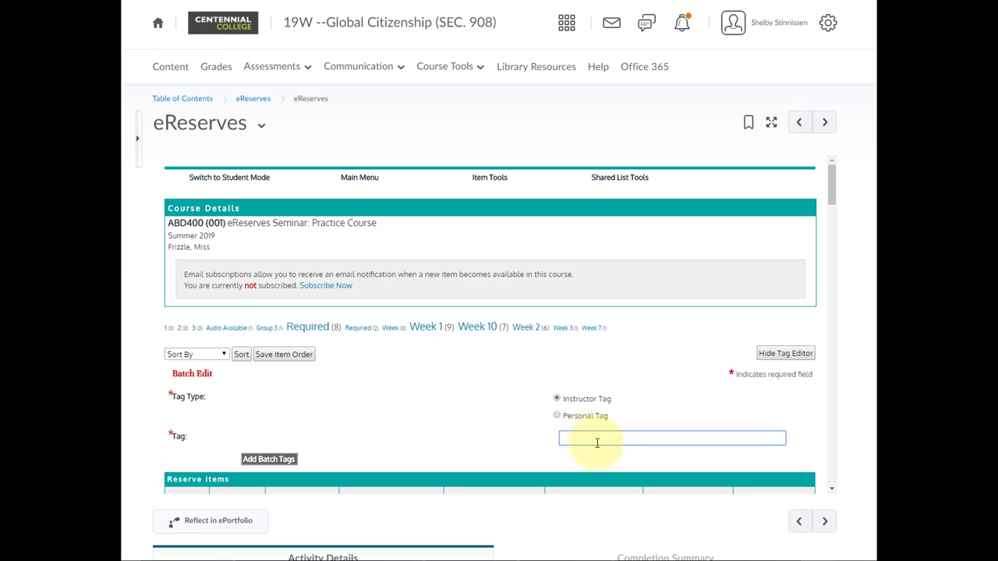
pyautogui.write('Week 1')
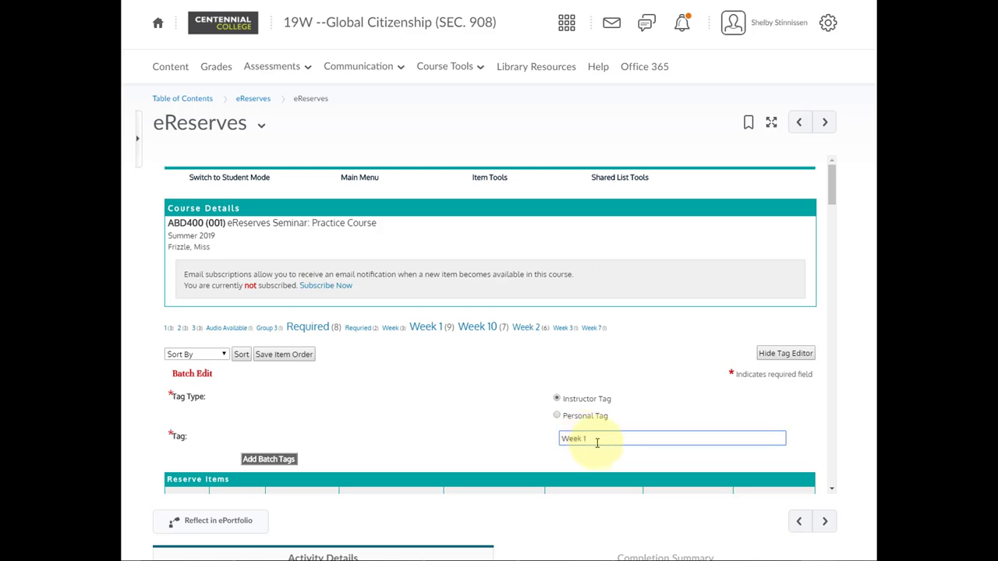
pyautogui.scroll(-3)
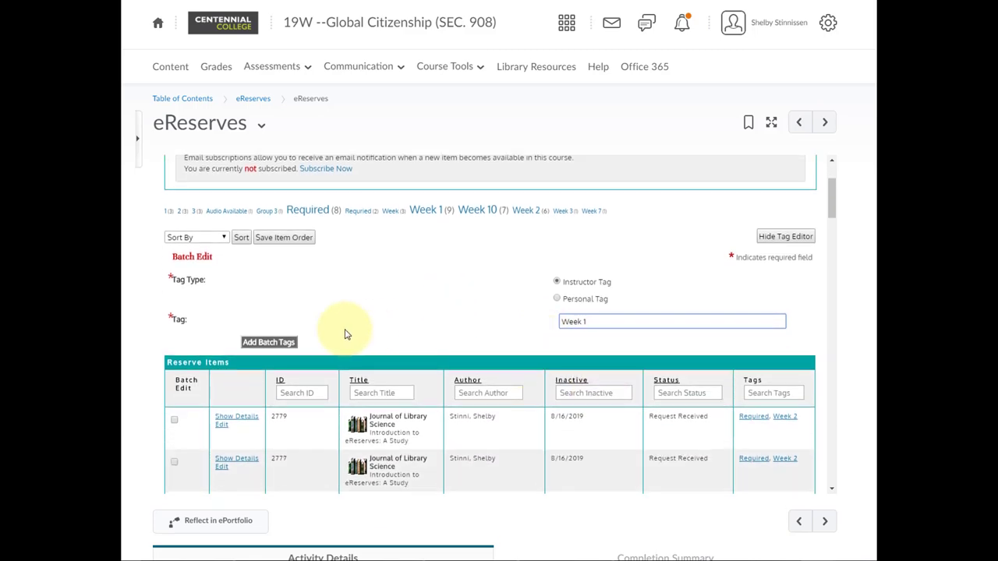
pyautogui.scroll(-3)
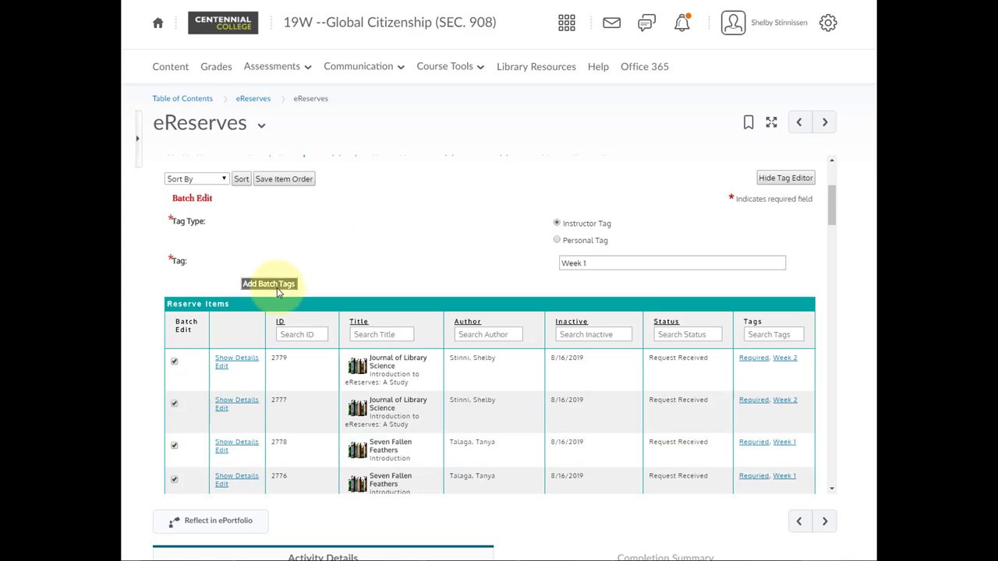
pyautogui.click(269, 283)
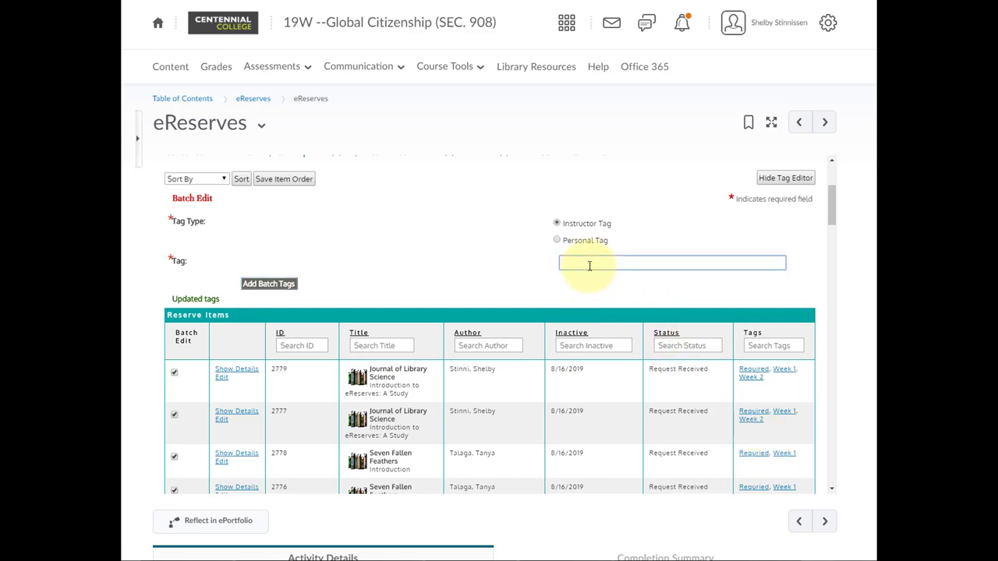
# - Batch-add the tags Required, Week 2, Week 3 to checked items and hide the Tag Editor
pyautogui.write('Required, We')
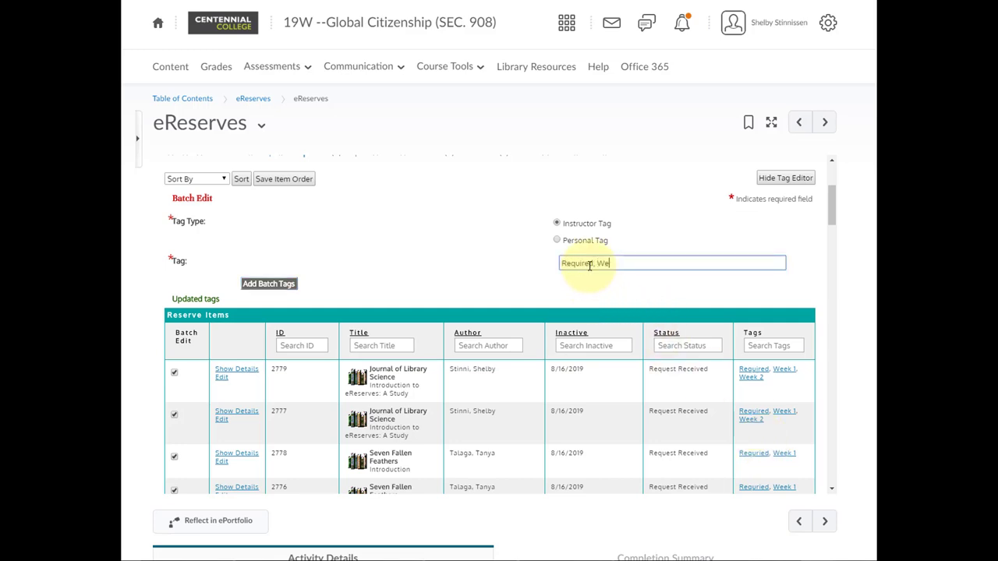
pyautogui.write('eek 2, W')
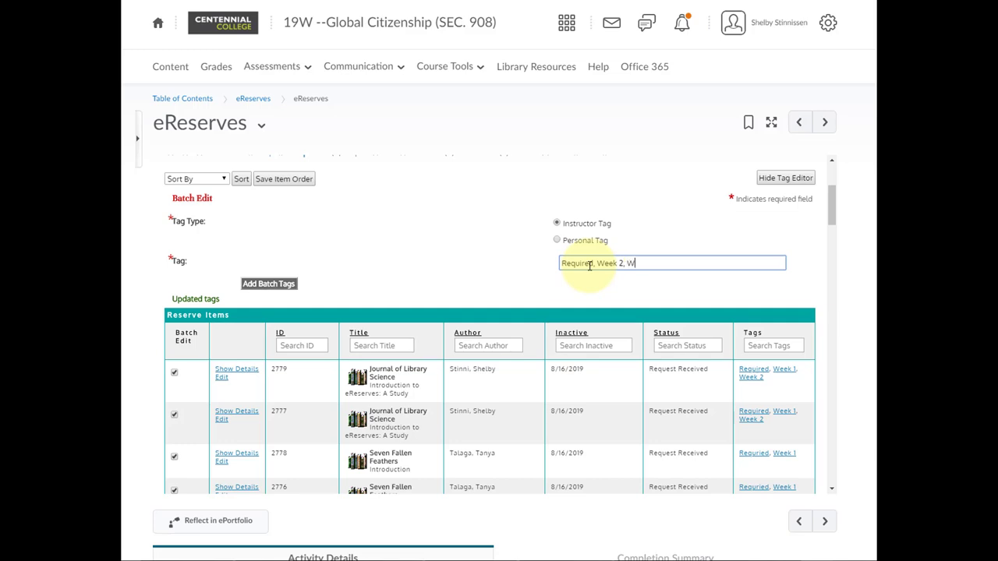
pyautogui.write('eek 3')
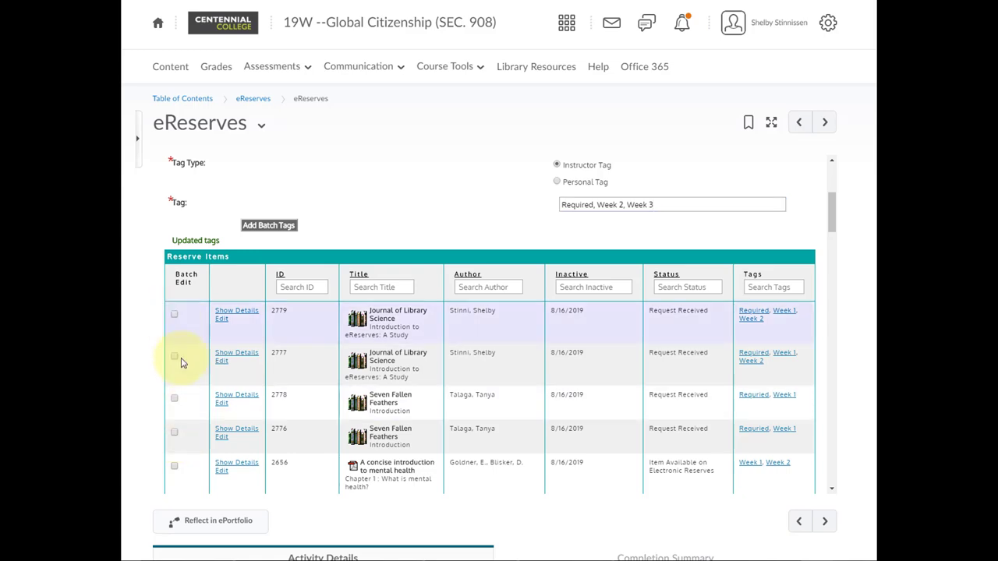
pyautogui.scroll(-3)
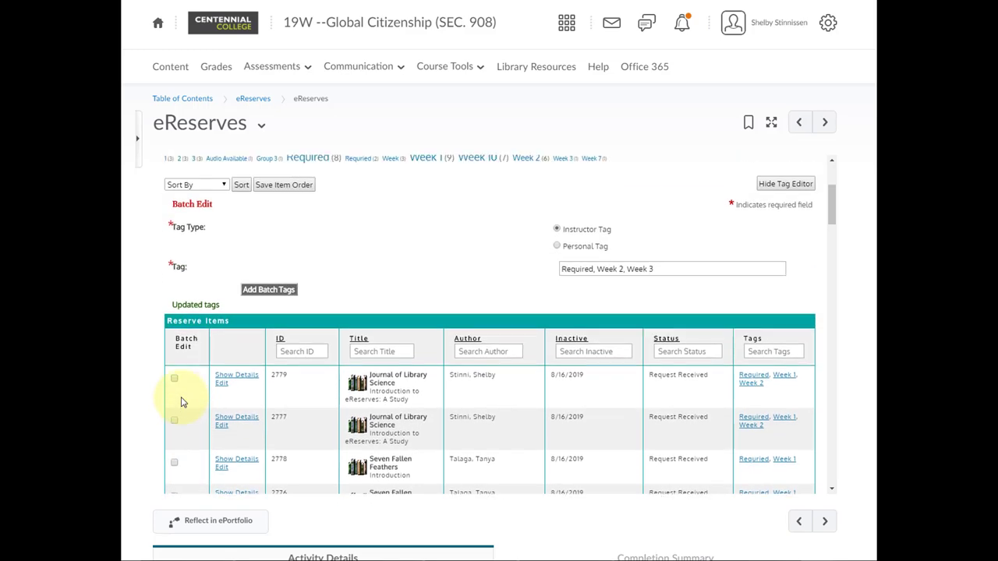
pyautogui.scroll(3)
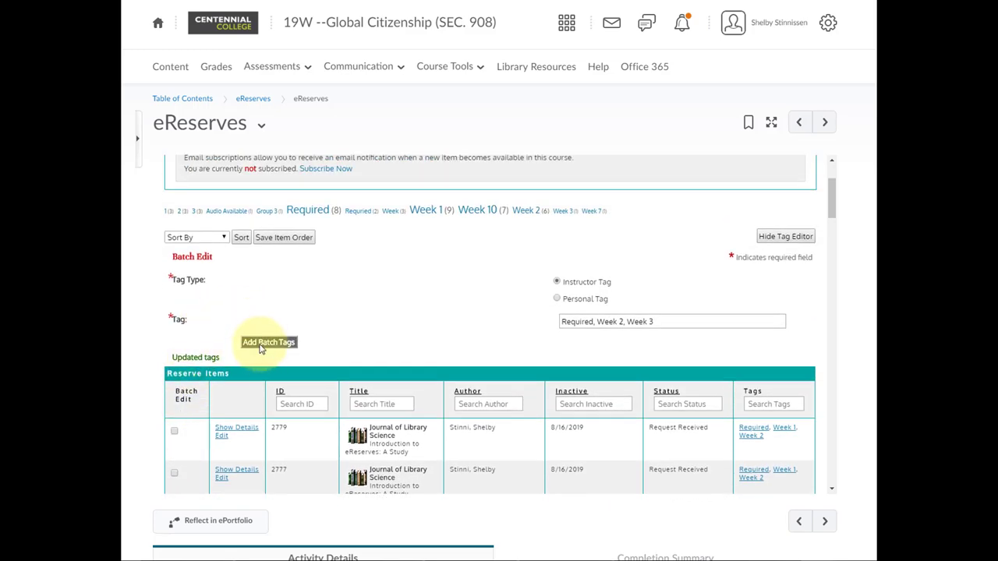
pyautogui.click(268, 342)
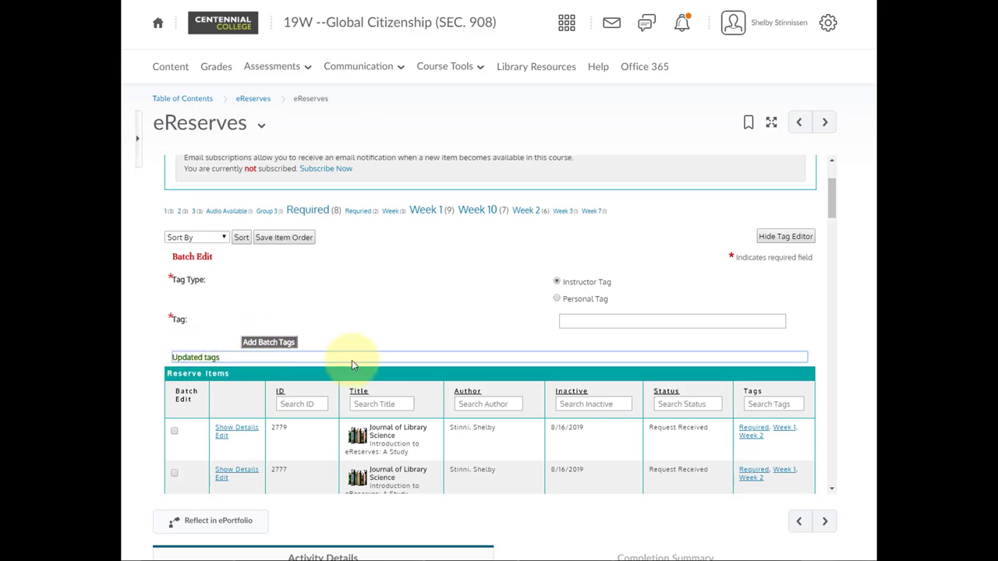
pyautogui.scroll(-3)
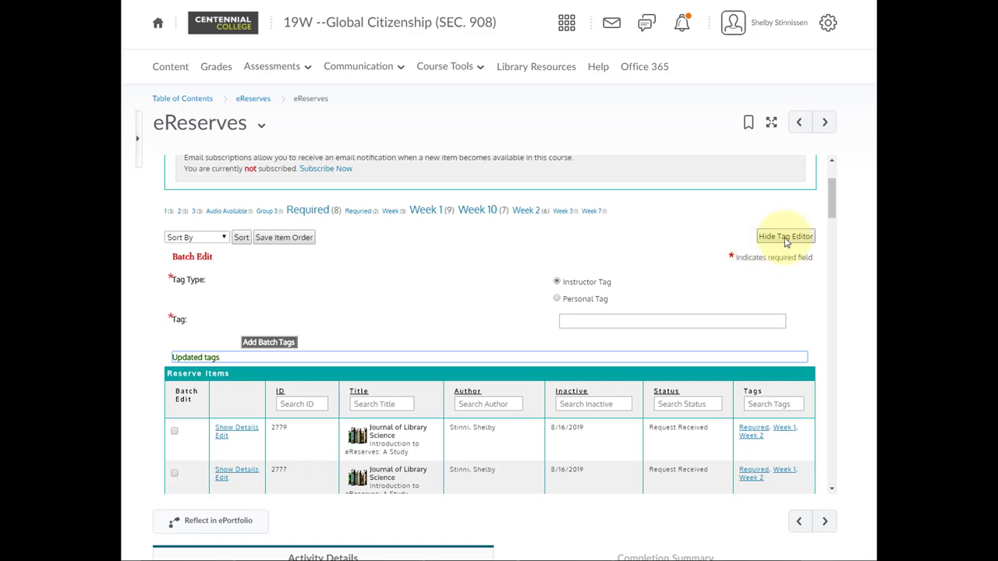
pyautogui.click(784, 236)
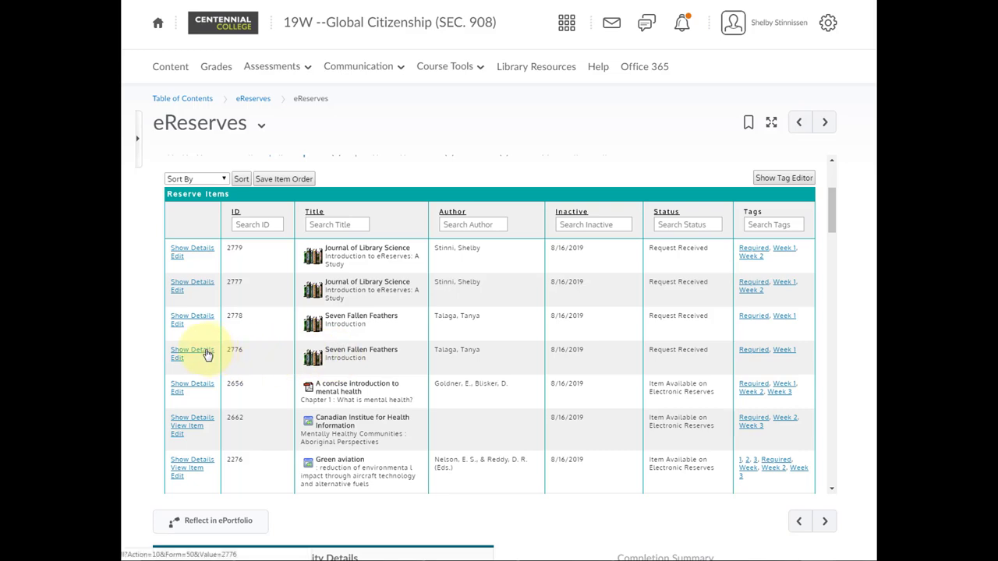
# - Retag Seven Fallen Feathers item 2776 as Required, then view Journal of Library Science item 2779's details
pyautogui.click(192, 350)
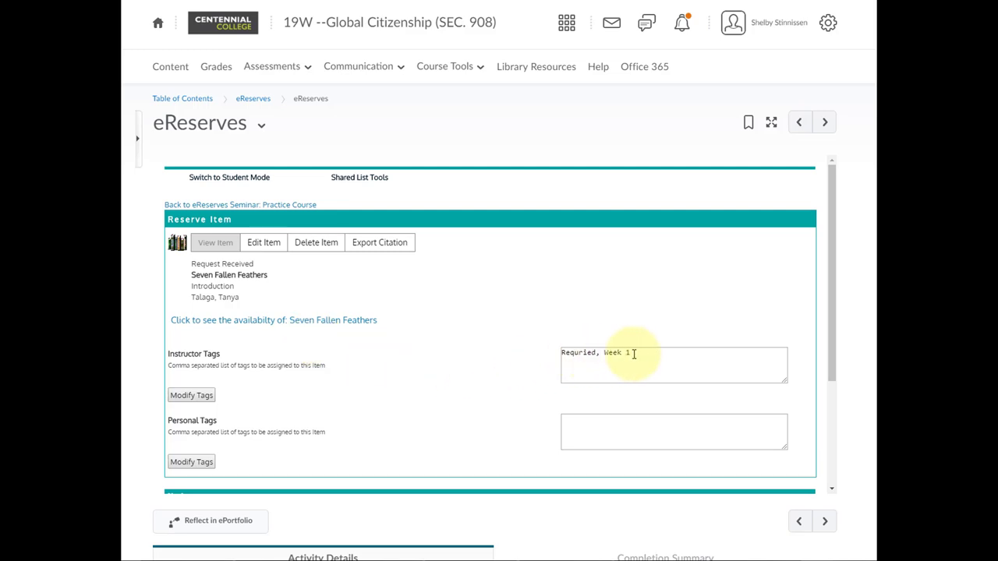
pyautogui.click(674, 365)
pyautogui.write('Requ')
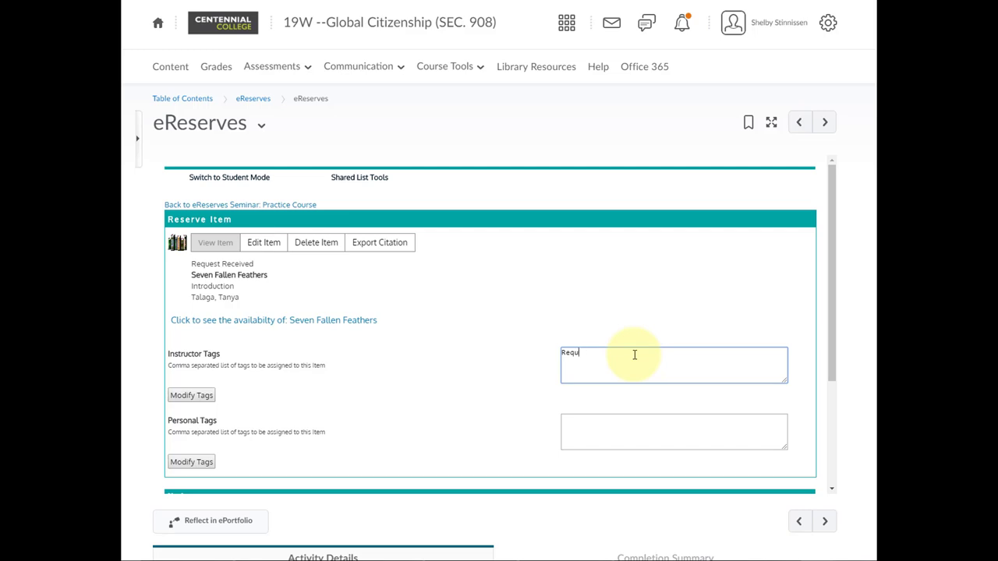
pyautogui.write('ired')
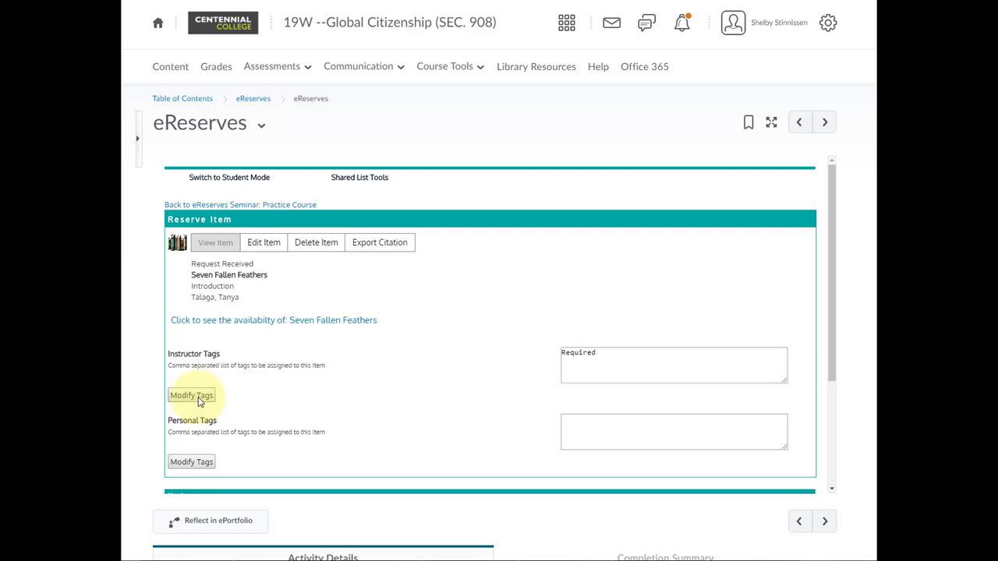
pyautogui.moveTo(322, 373)
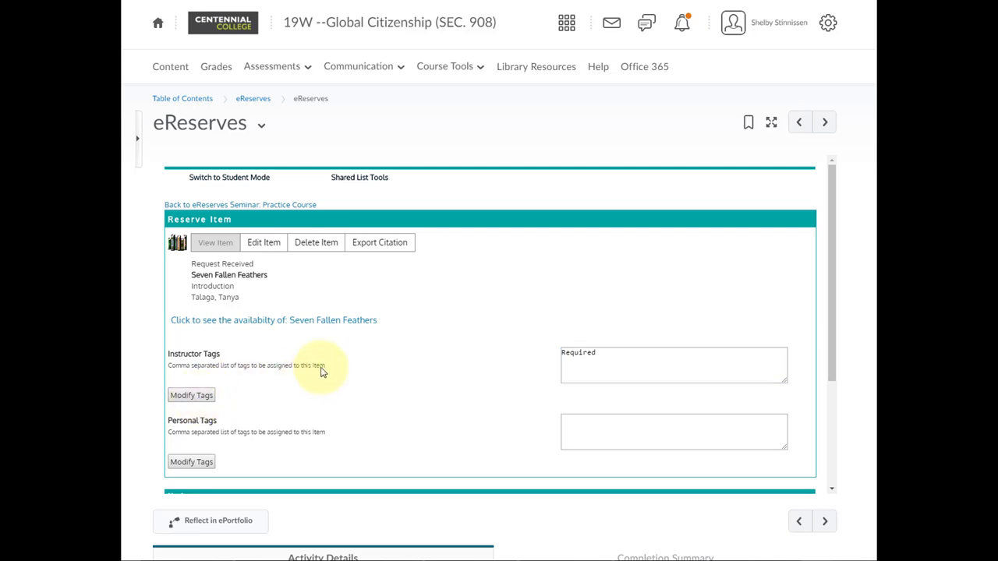
pyautogui.moveTo(382, 382)
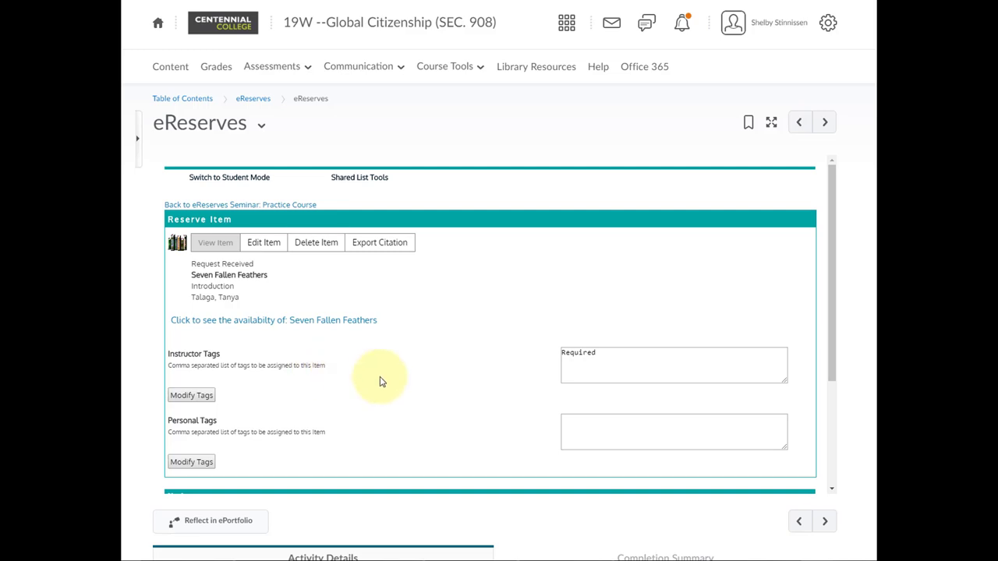
pyautogui.moveTo(404, 386)
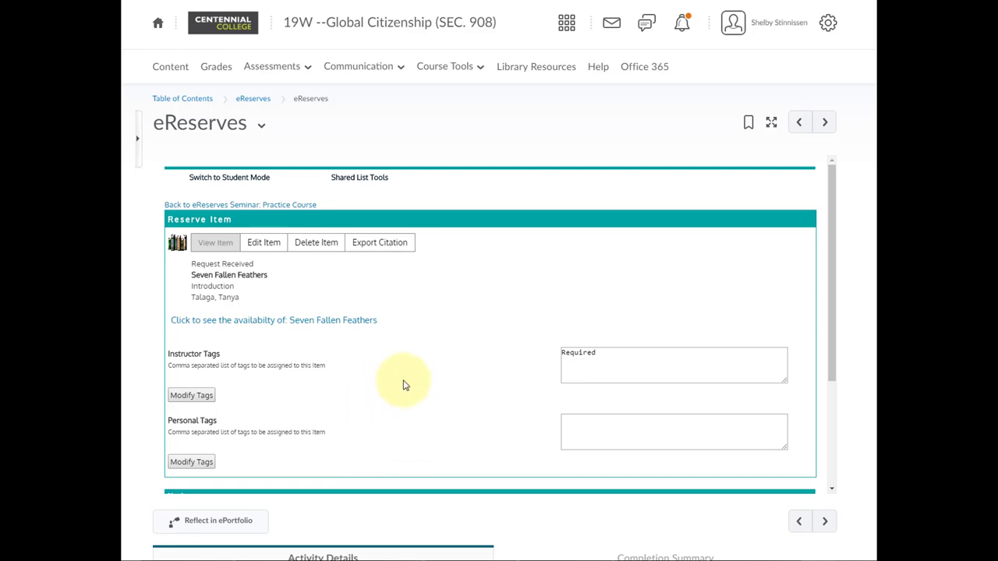
pyautogui.moveTo(285, 389)
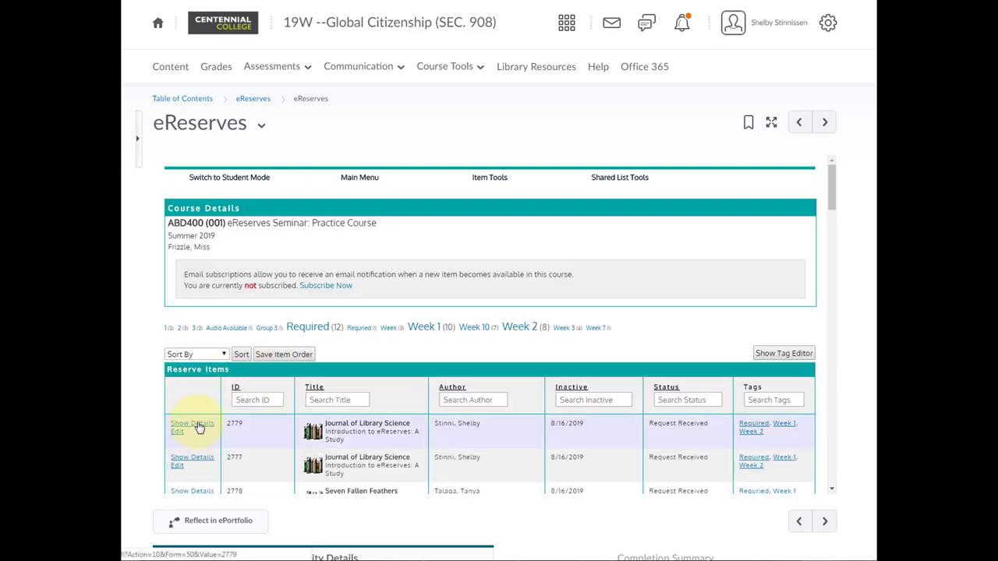
pyautogui.click(192, 427)
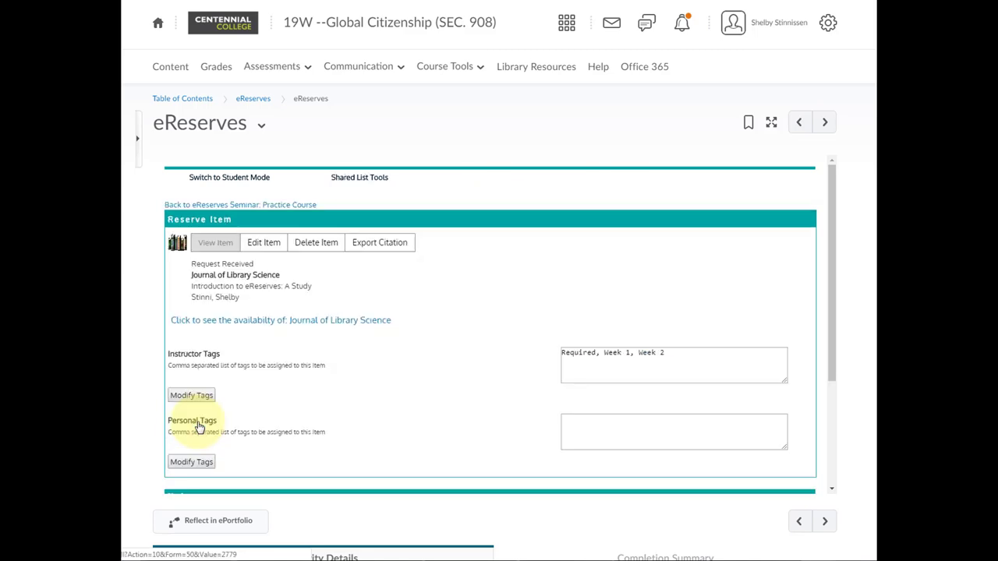
pyautogui.moveTo(360, 326)
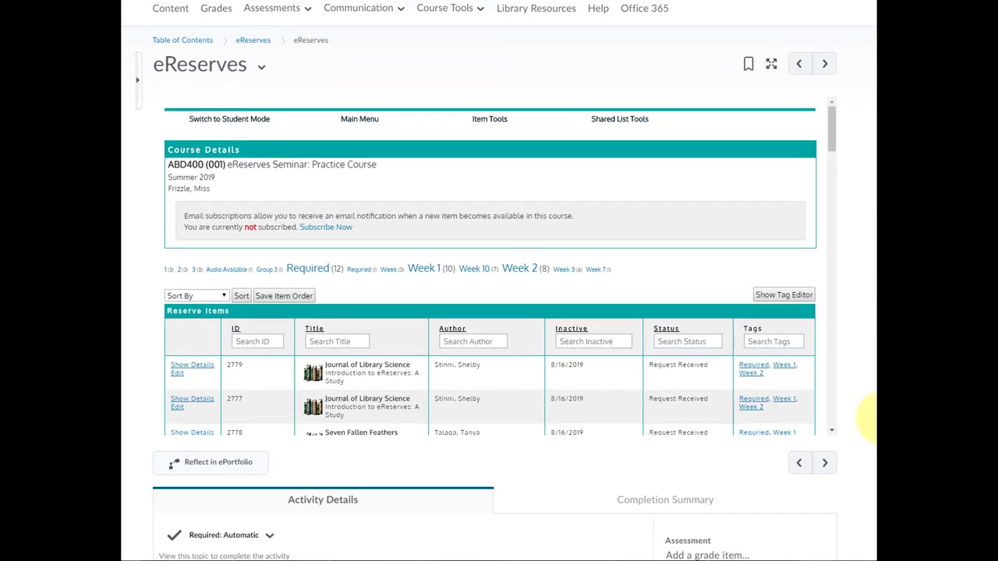
# - Sort the eReserves list by Title and scroll through the alphabetical results
pyautogui.click(195, 295)
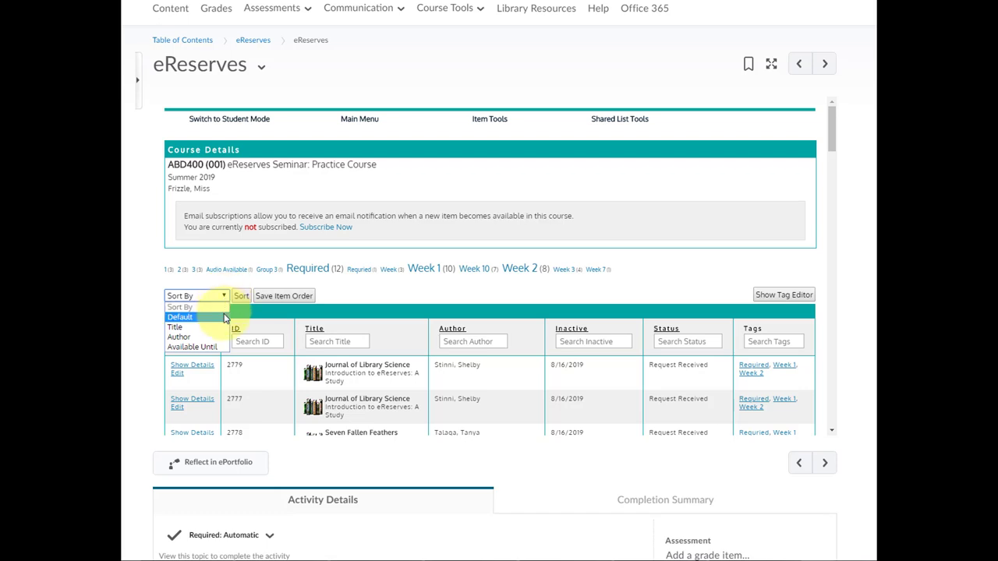
pyautogui.moveTo(180, 326)
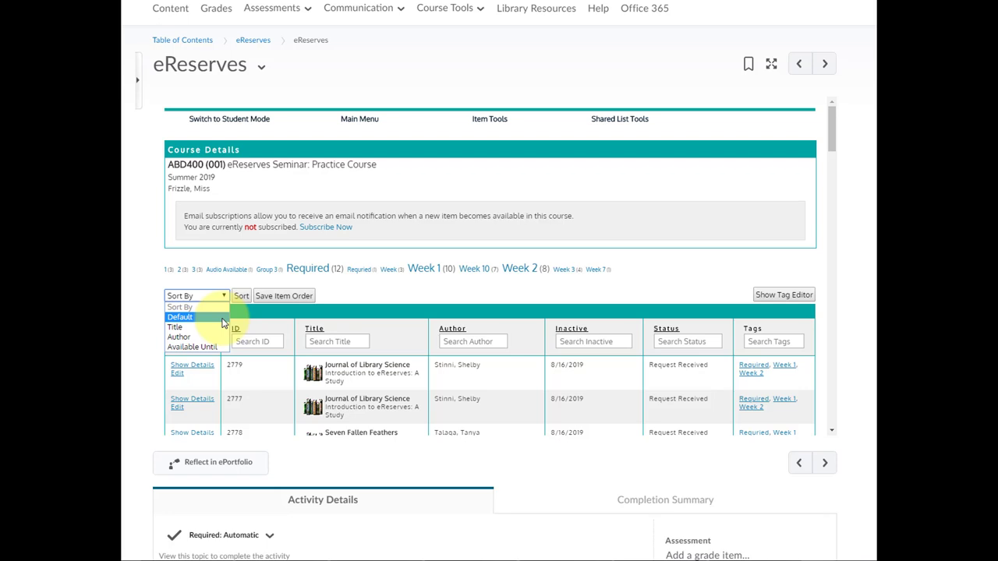
pyautogui.moveTo(180, 327)
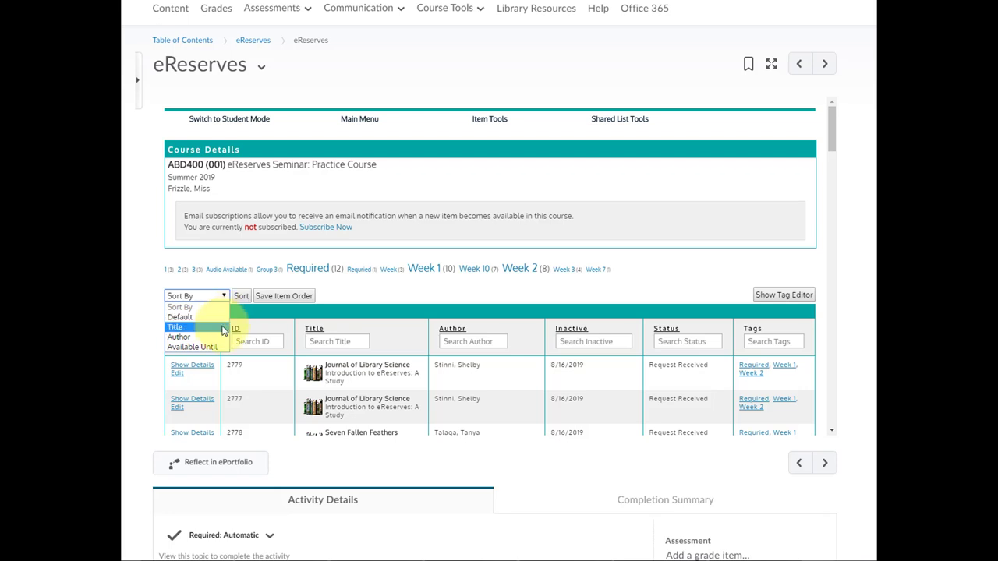
pyautogui.moveTo(179, 337)
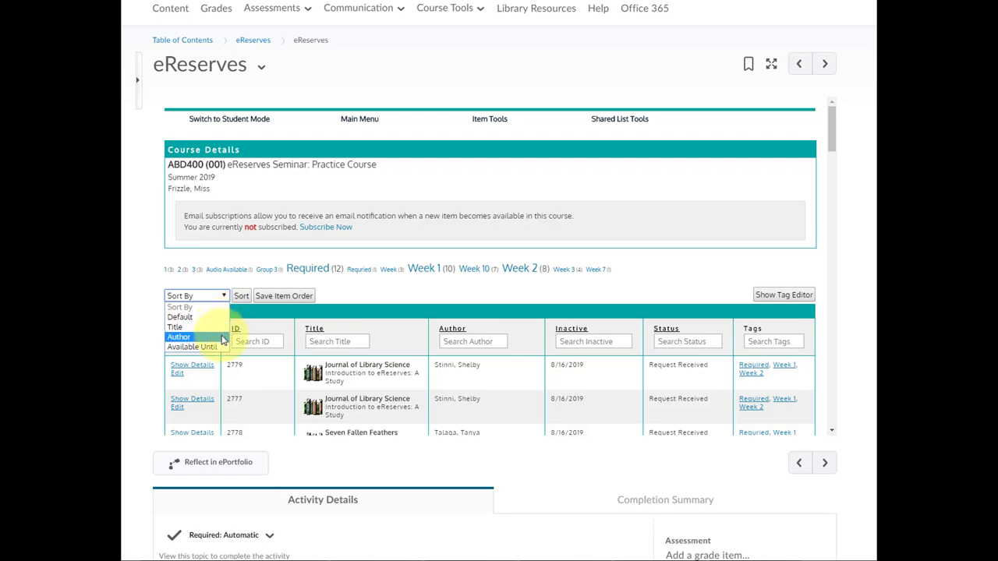
pyautogui.moveTo(191, 347)
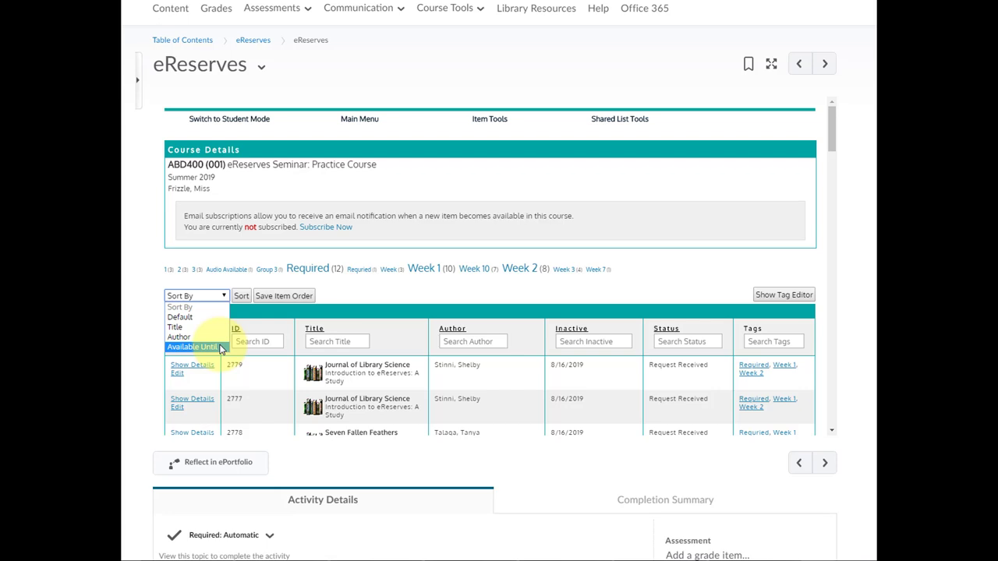
pyautogui.moveTo(175, 327)
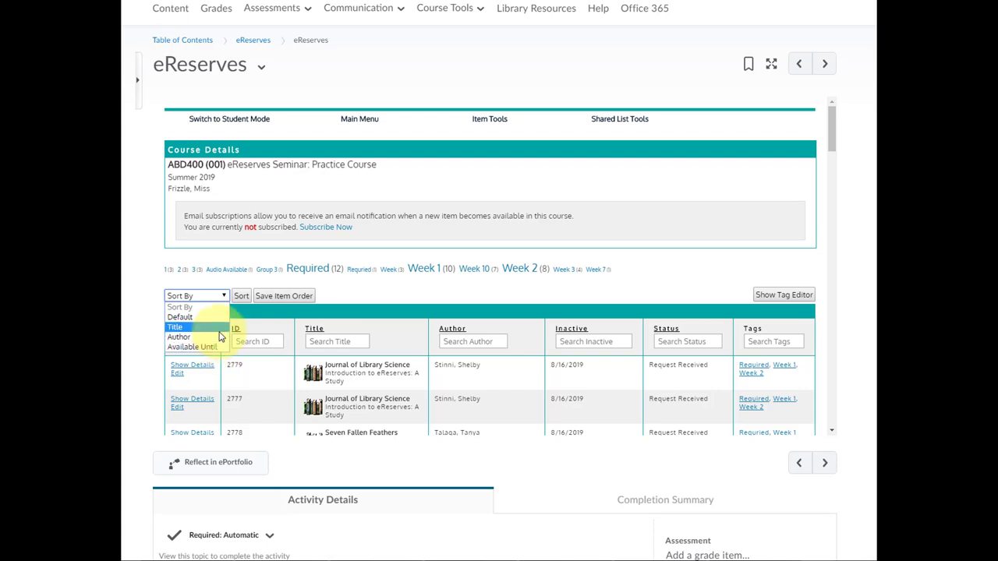
pyautogui.moveTo(179, 337)
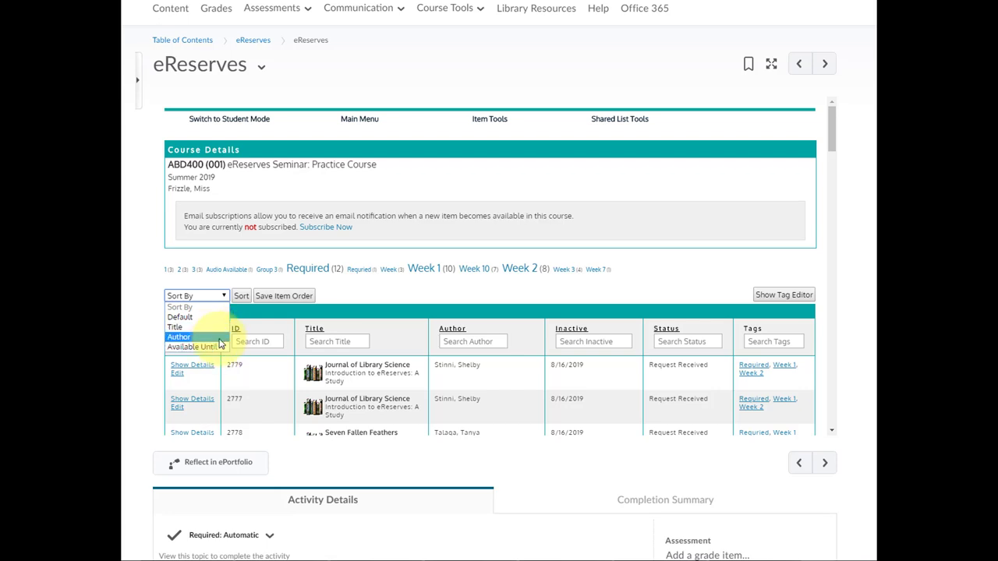
pyautogui.moveTo(179, 326)
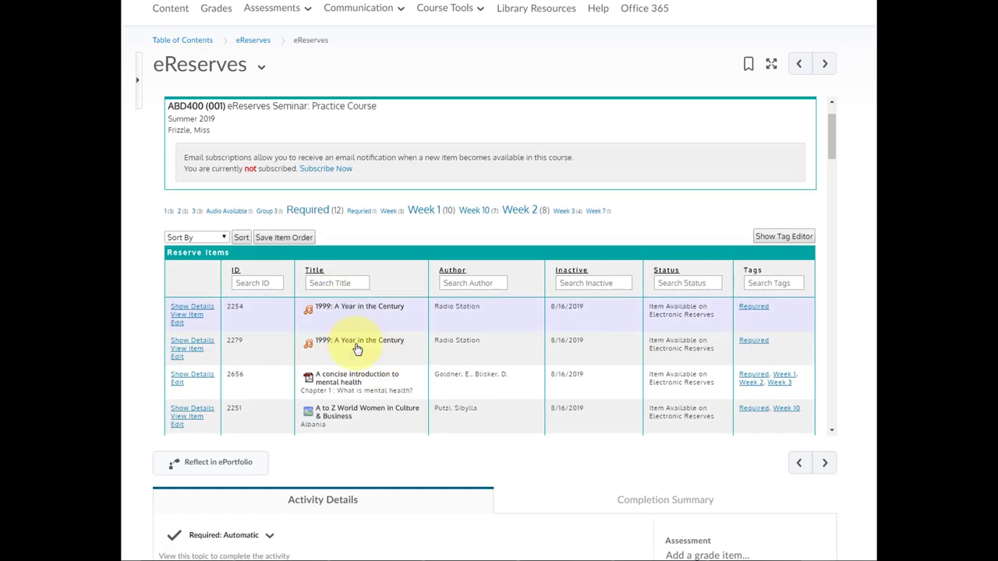
pyautogui.moveTo(329, 314)
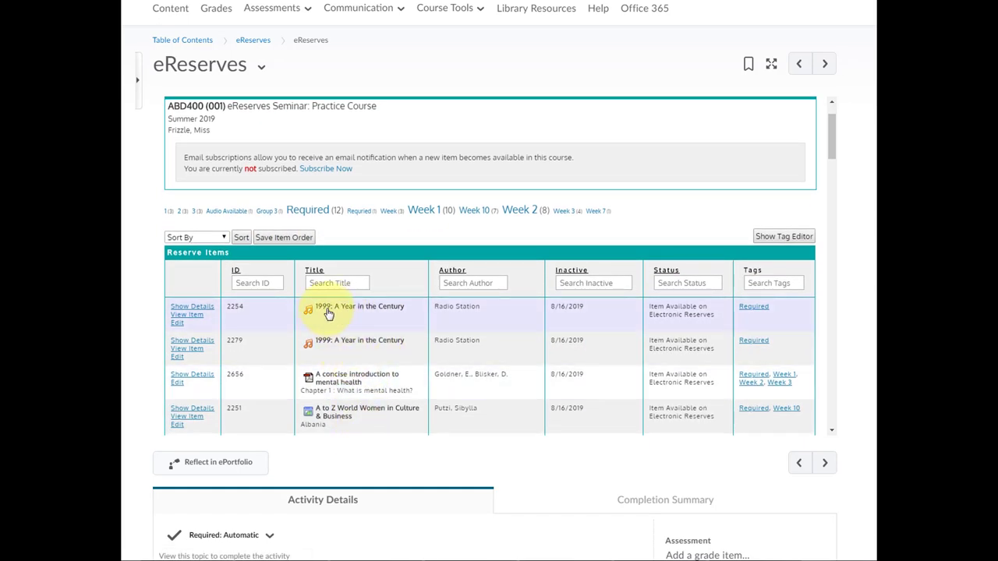
pyautogui.scroll(-3)
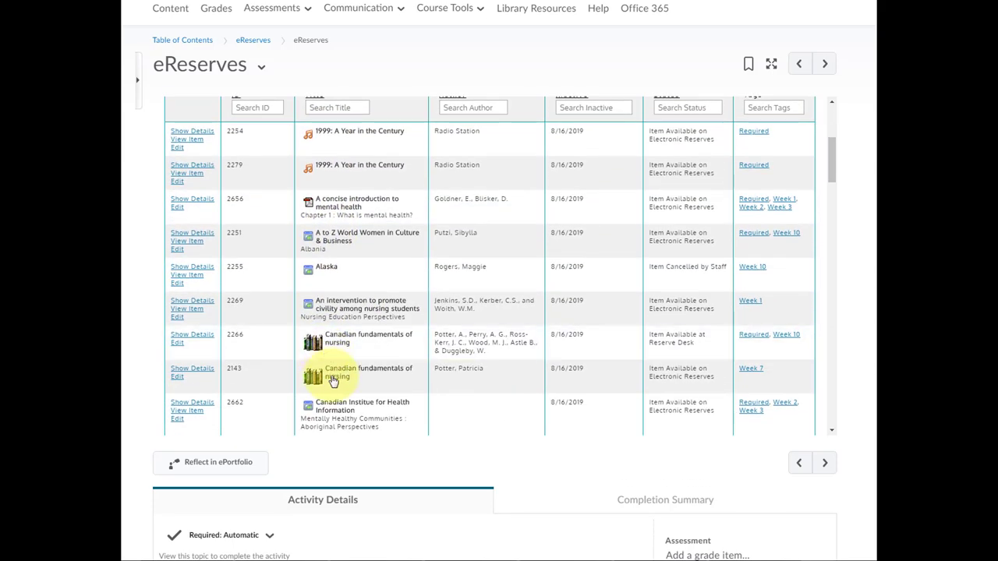
pyautogui.scroll(-3)
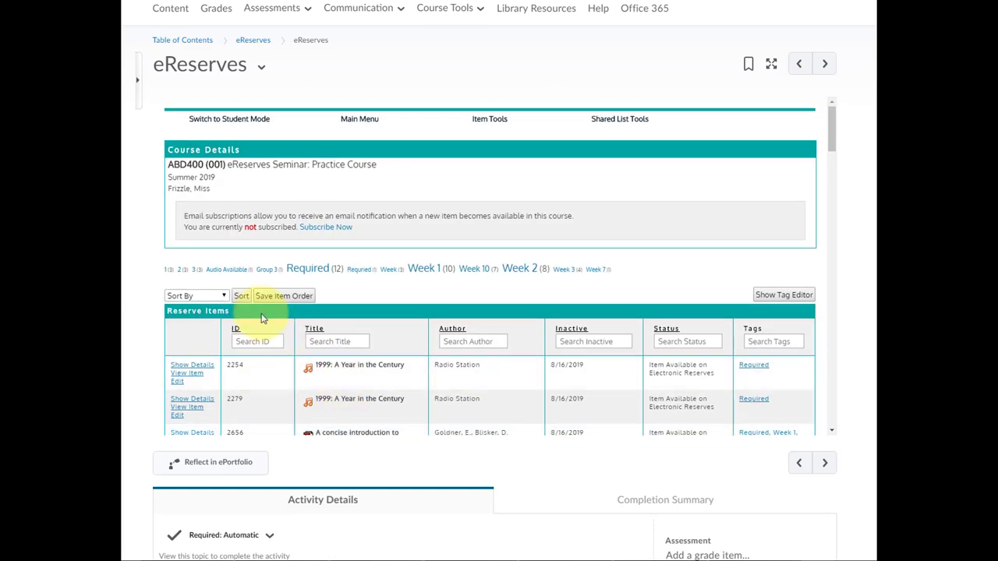
pyautogui.moveTo(291, 303)
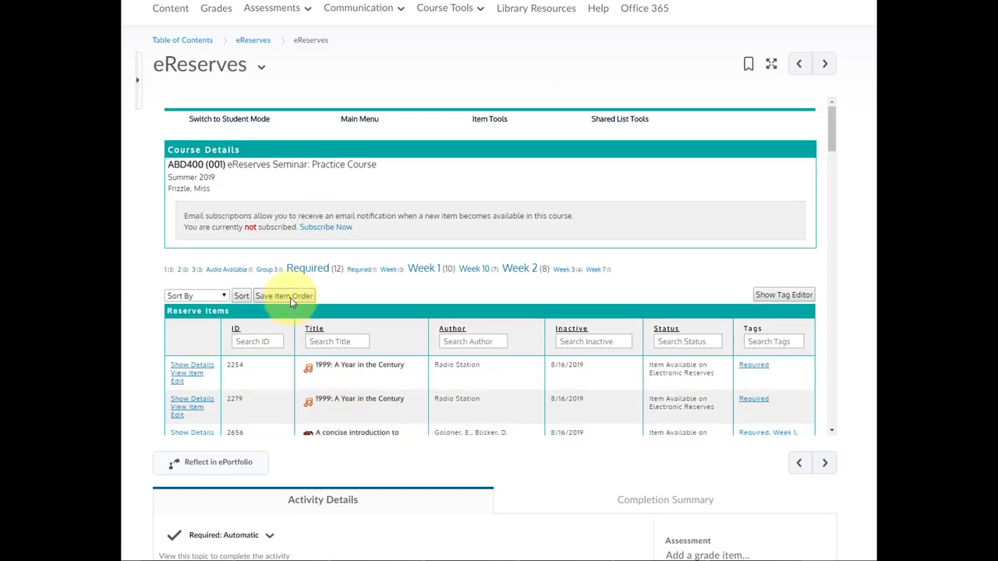
pyautogui.moveTo(332, 296)
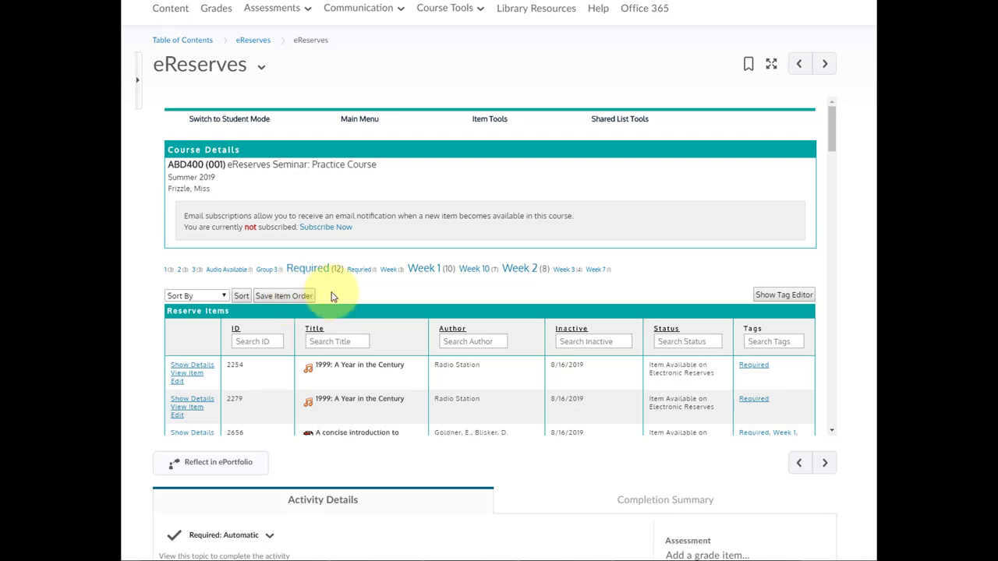
# - Scroll through the Reserve Items table to review the new order, item 2279 first
pyautogui.scroll(3)
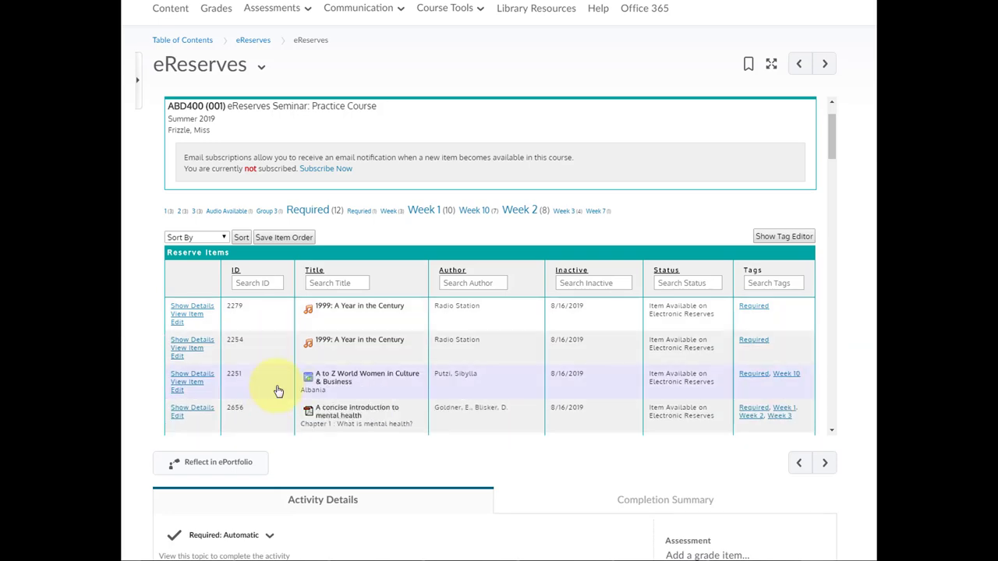
pyautogui.scroll(-3)
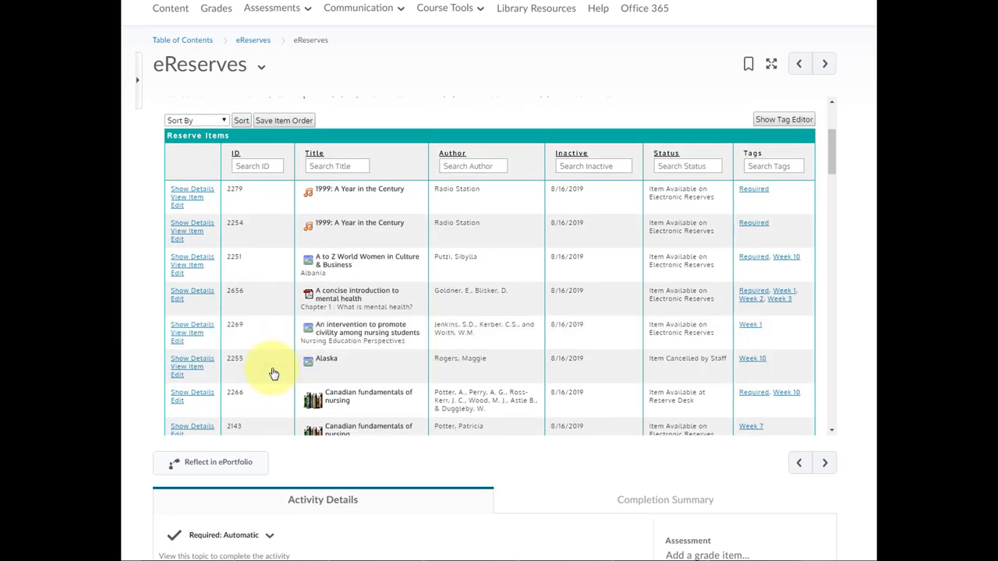
pyautogui.scroll(3)
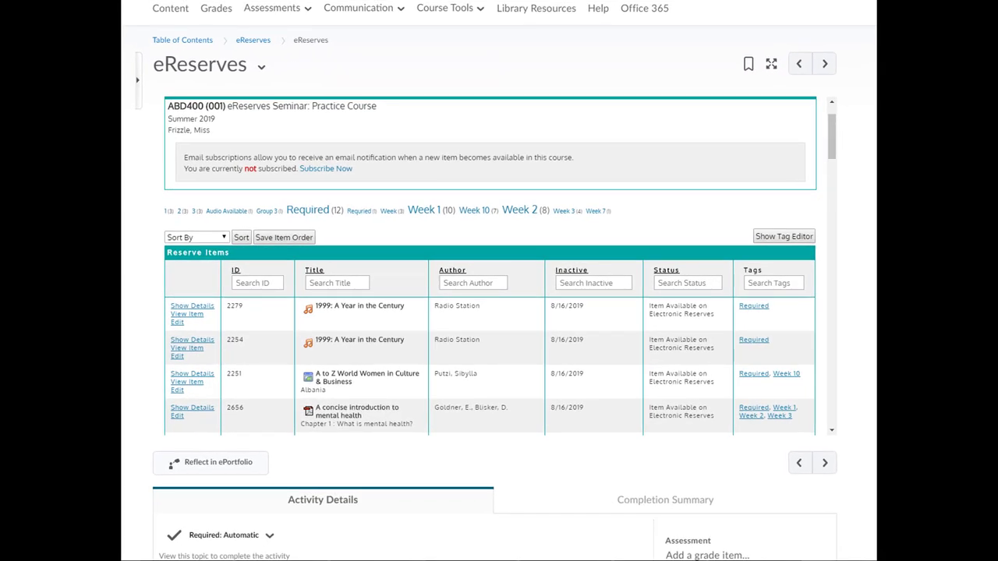
pyautogui.click(337, 282)
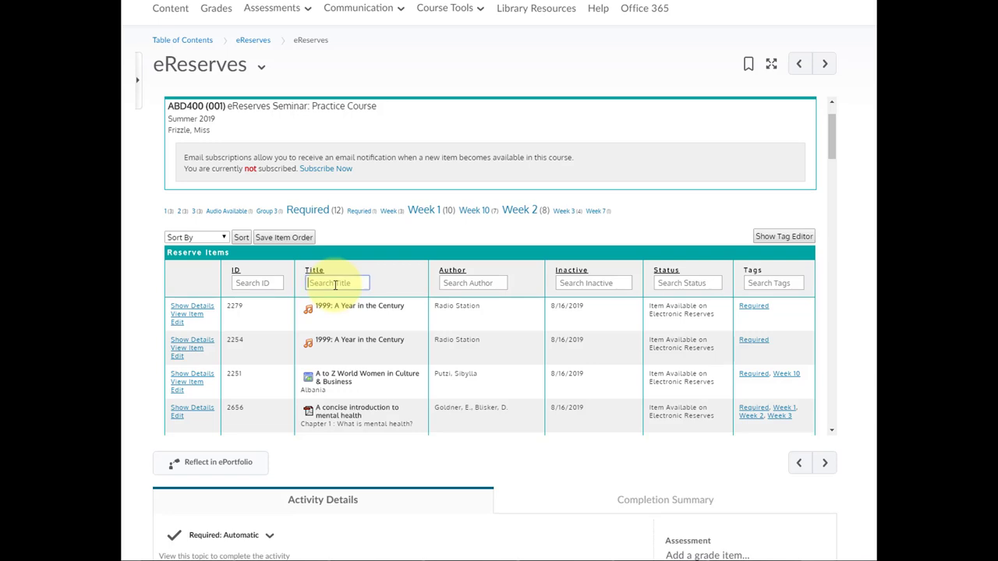
pyautogui.write('concise')
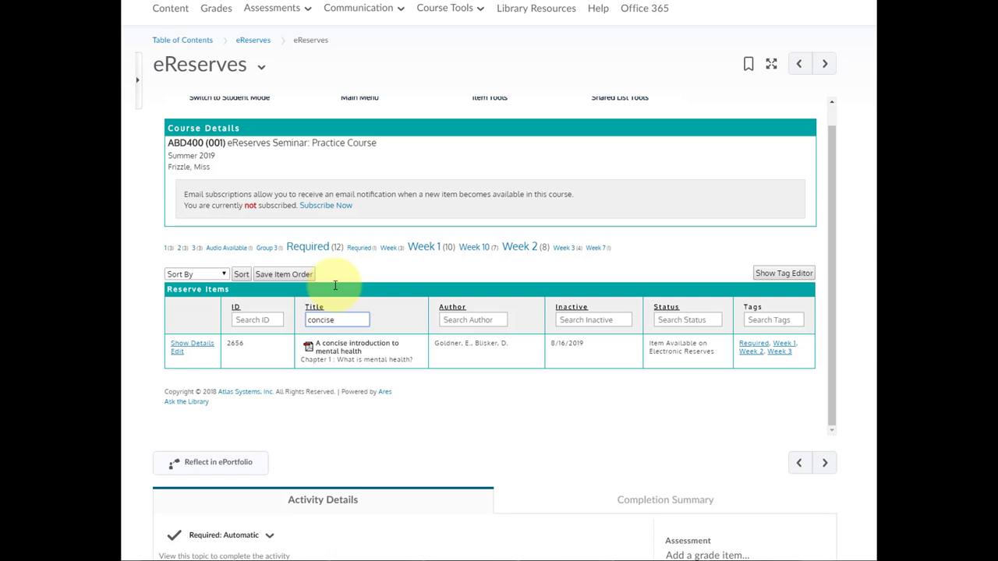
pyautogui.press('Backspace')
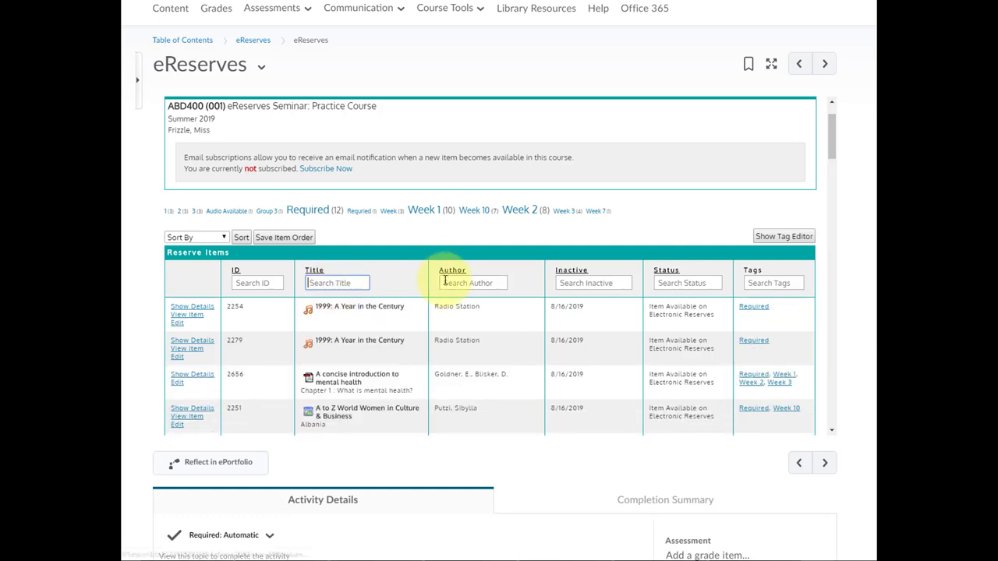
pyautogui.write('p')
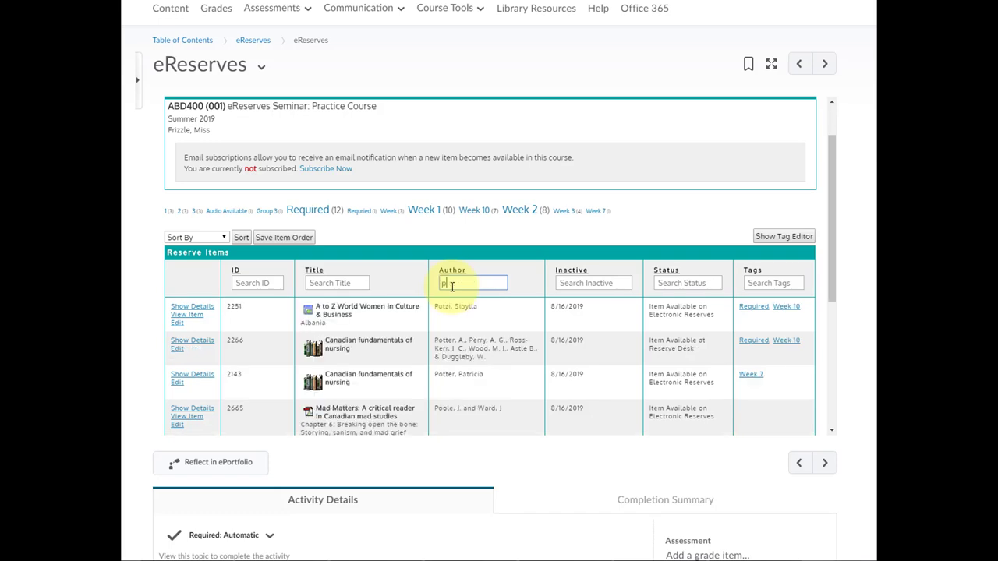
pyautogui.write('u')
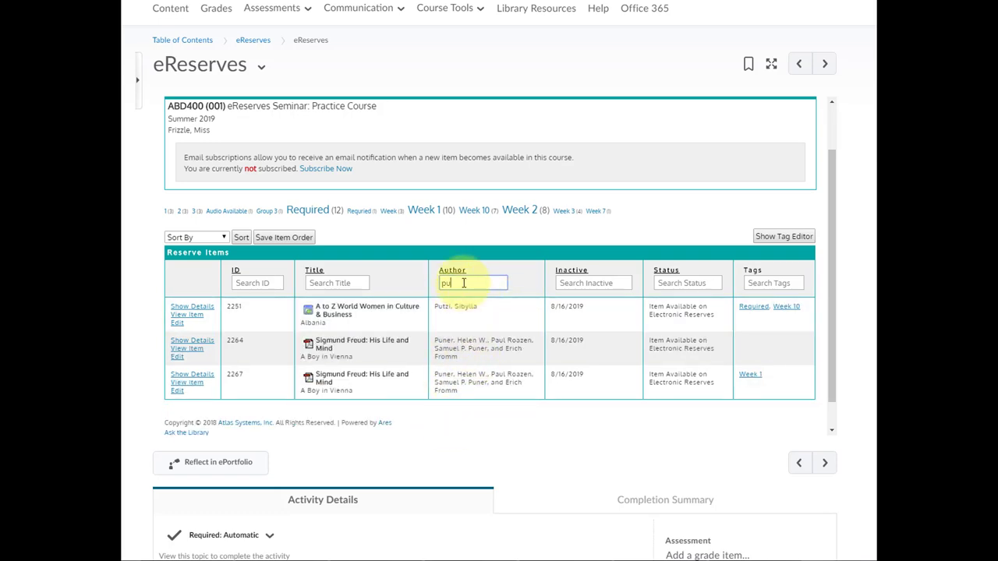
pyautogui.moveTo(472, 282)
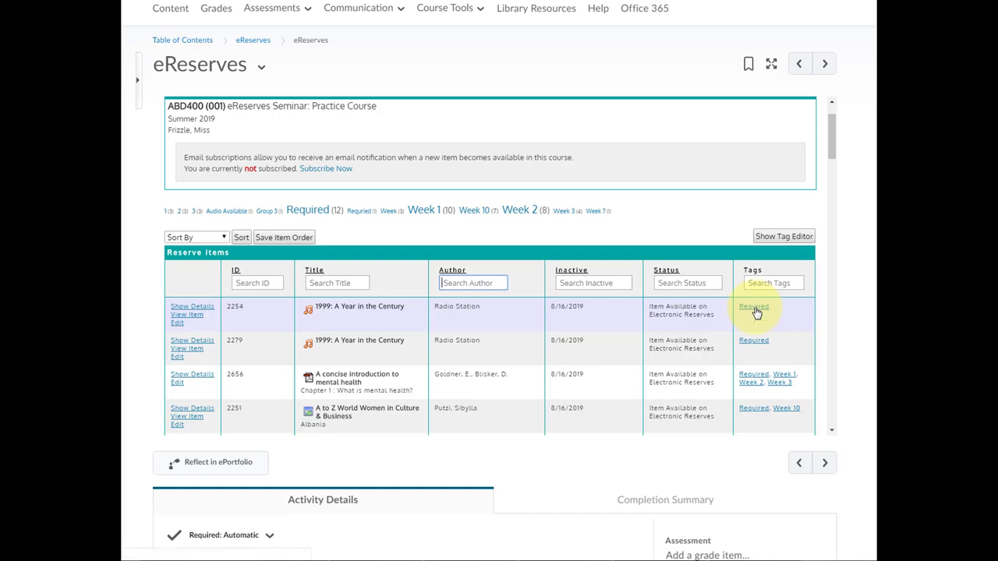
pyautogui.click(753, 306)
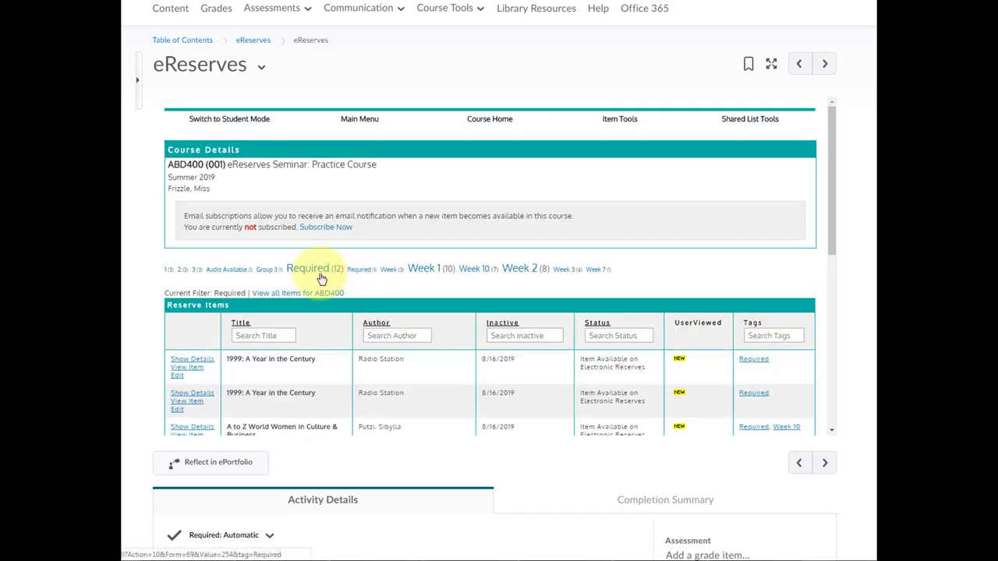
pyautogui.scroll(-3)
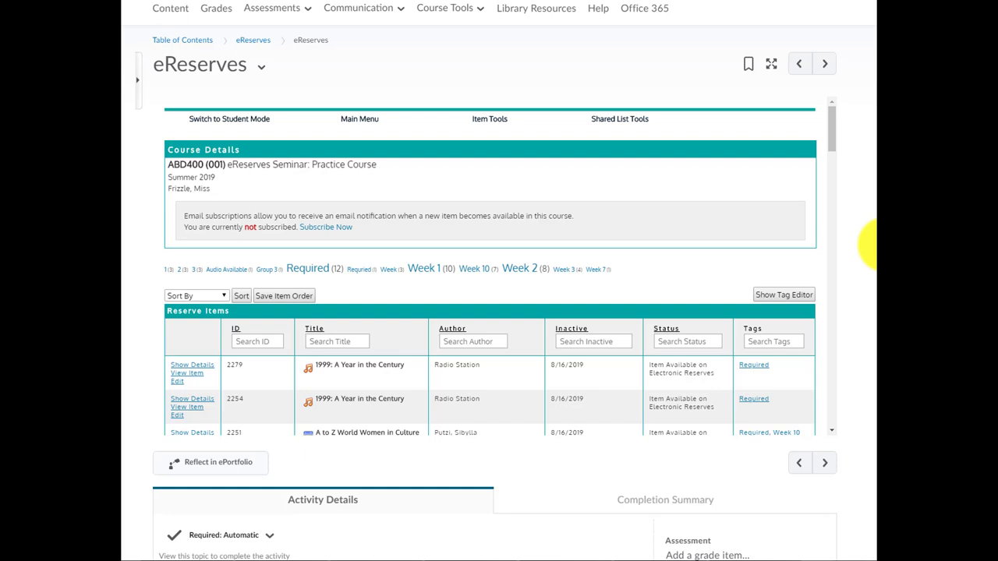
pyautogui.moveTo(492, 116)
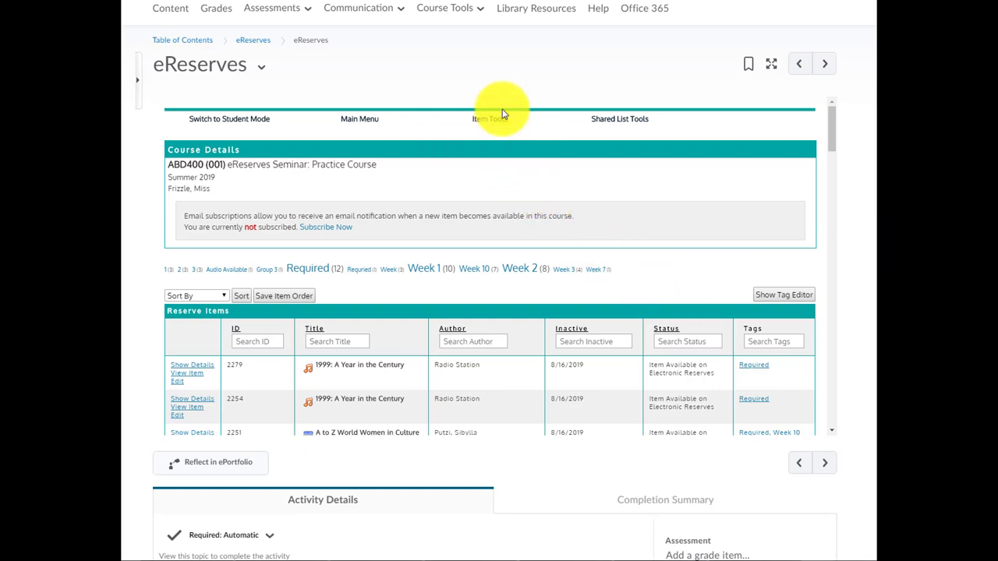
# - Bring up the Reserve Item Usage report from Item Tools and review usage counts
pyautogui.click(489, 119)
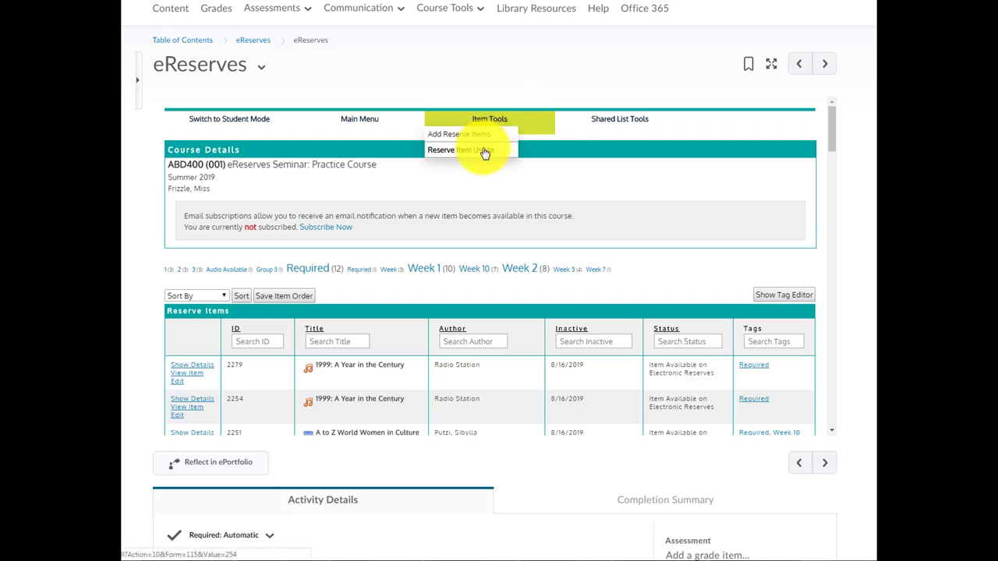
pyautogui.click(460, 150)
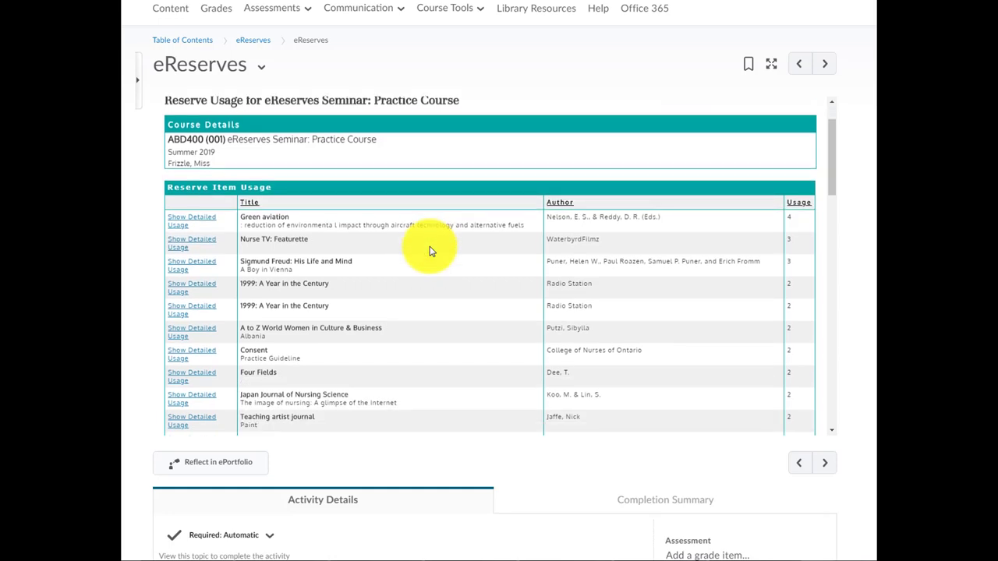
pyautogui.moveTo(795, 419)
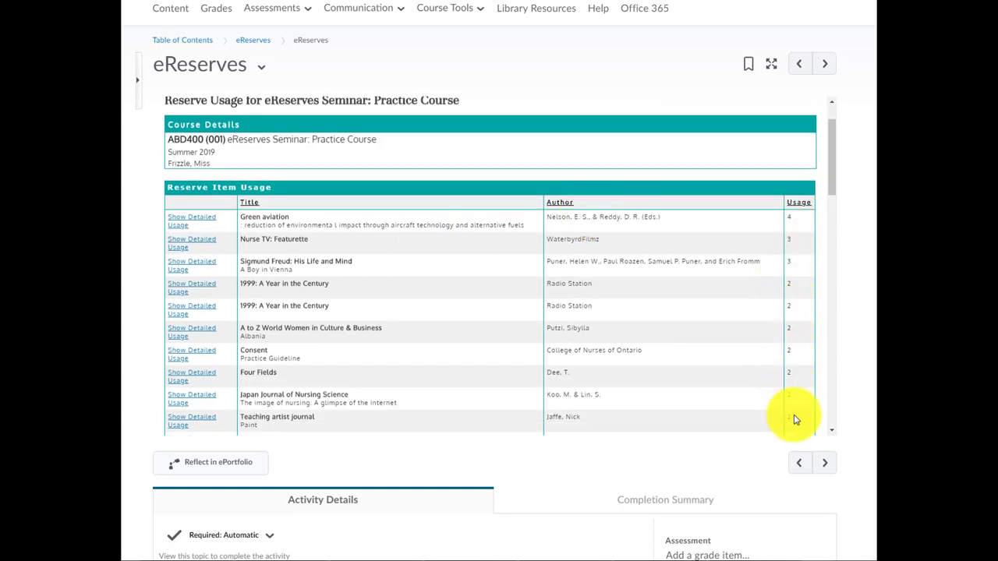
pyautogui.moveTo(423, 224)
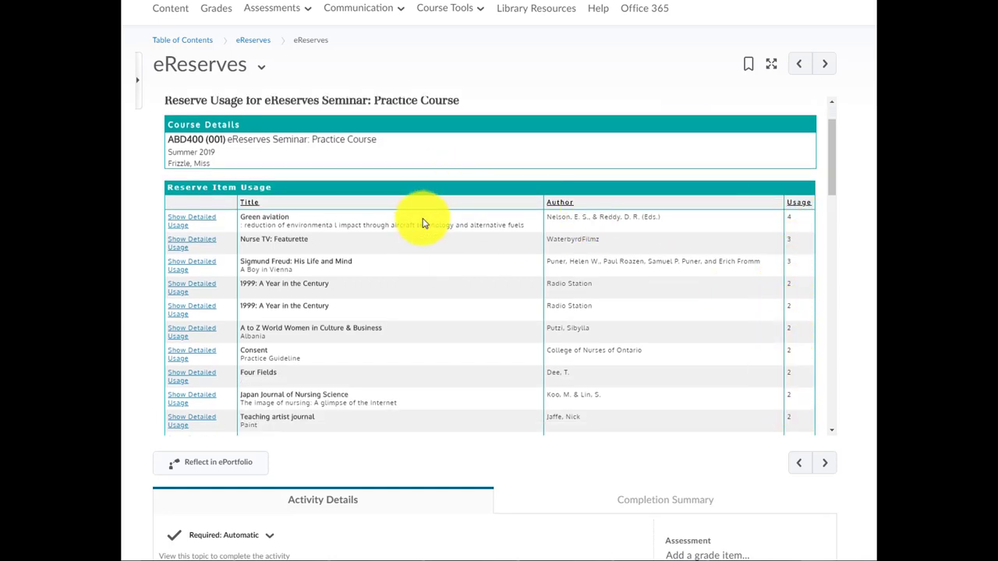
pyautogui.moveTo(796, 262)
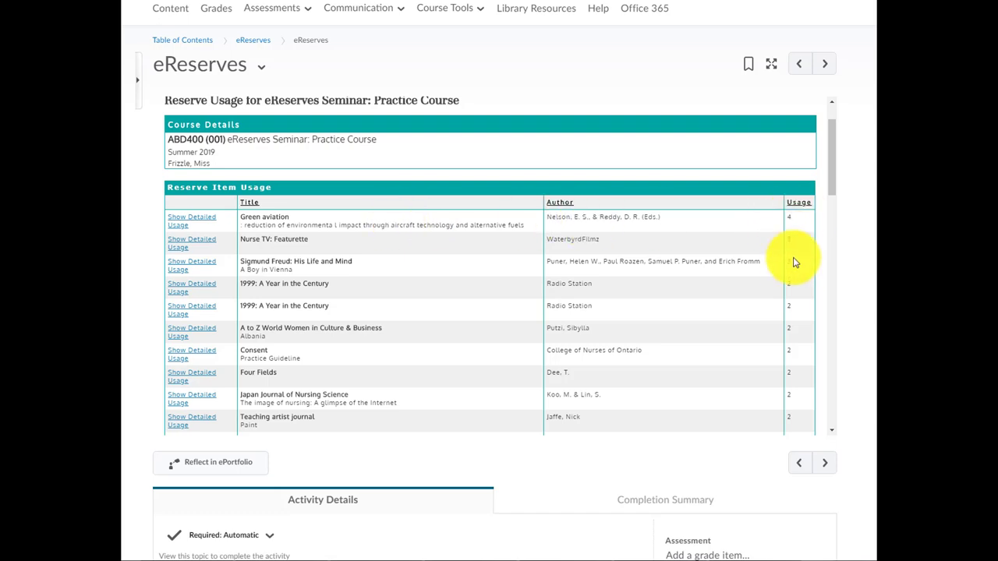
pyautogui.scroll(-3)
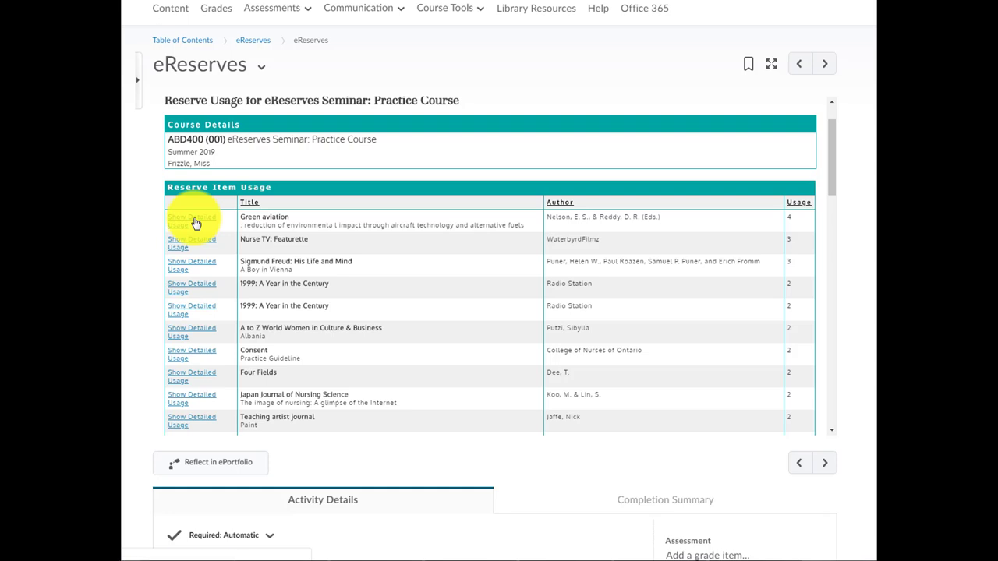
# - Check detailed usage for Green aviation, then for Nurse TV: Featurette
pyautogui.click(192, 220)
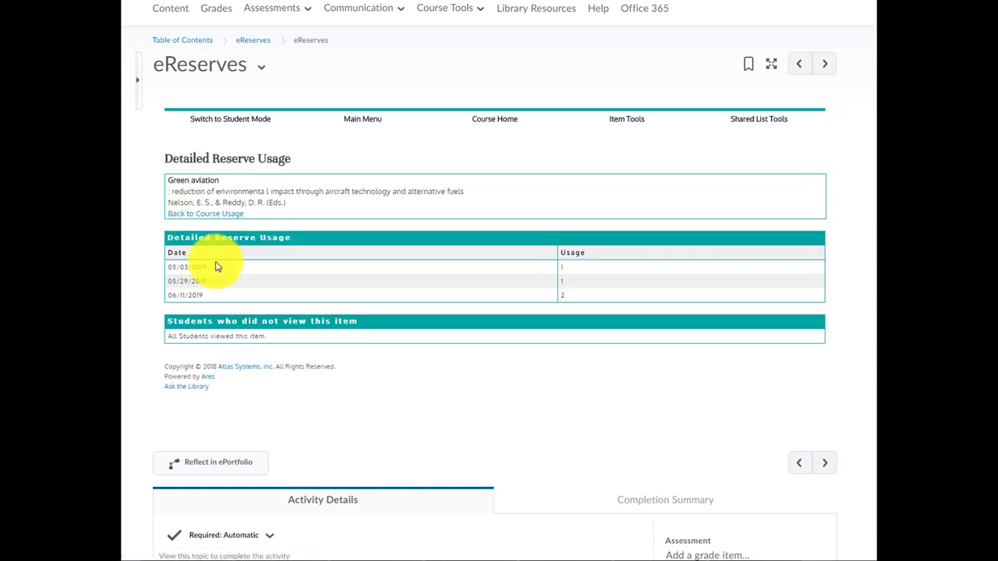
pyautogui.moveTo(208, 281)
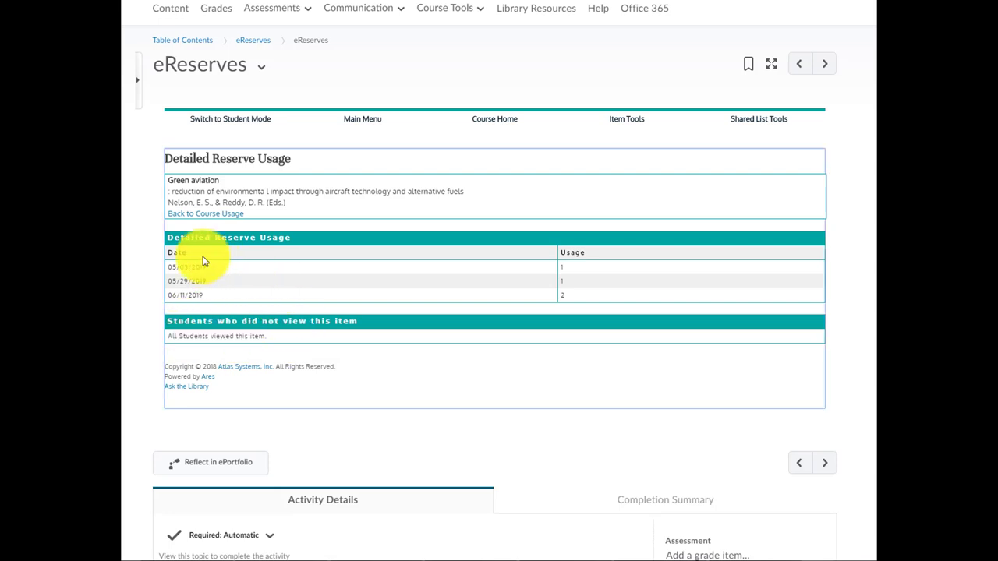
pyautogui.moveTo(544, 271)
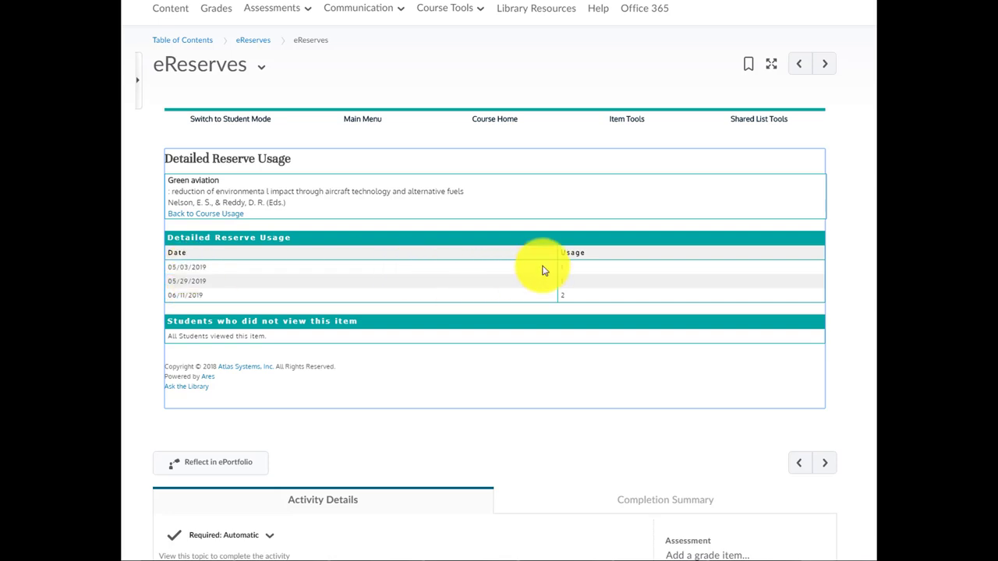
pyautogui.moveTo(564, 281)
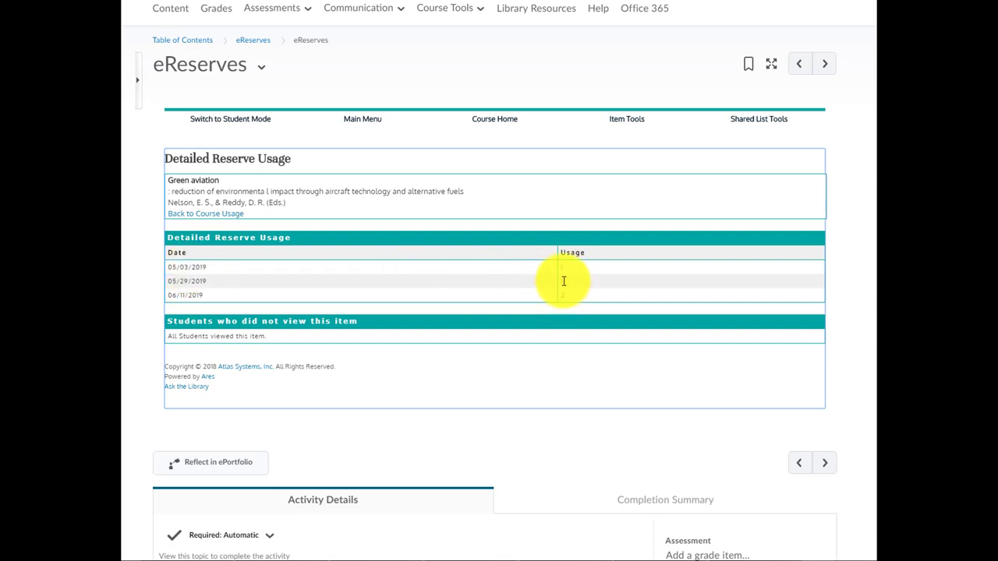
pyautogui.moveTo(571, 273)
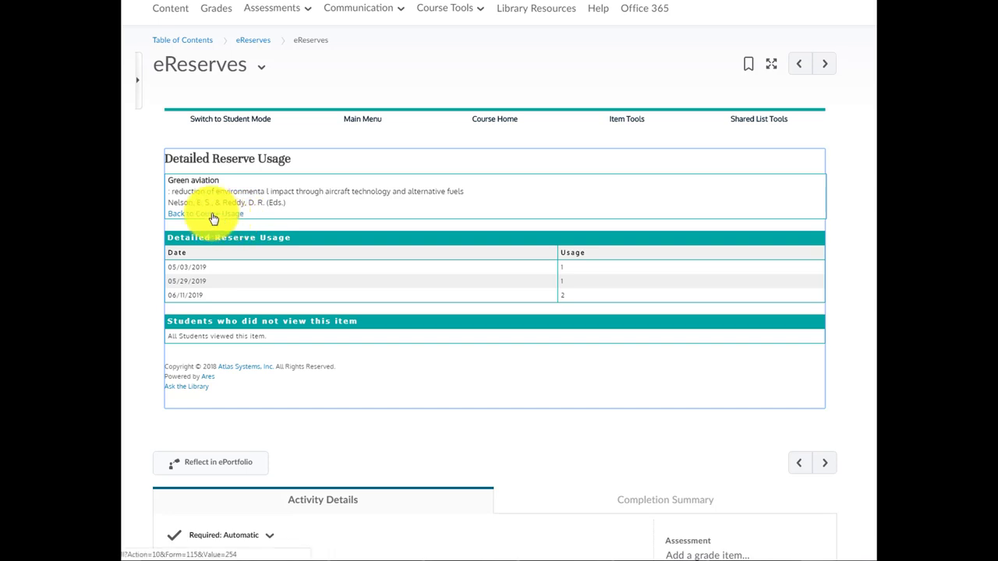
pyautogui.click(204, 213)
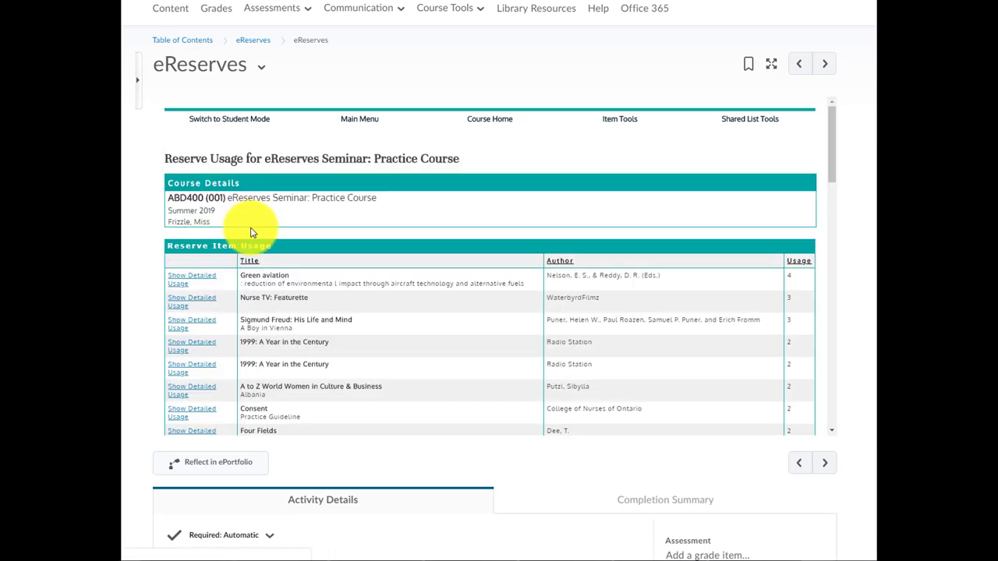
pyautogui.click(191, 301)
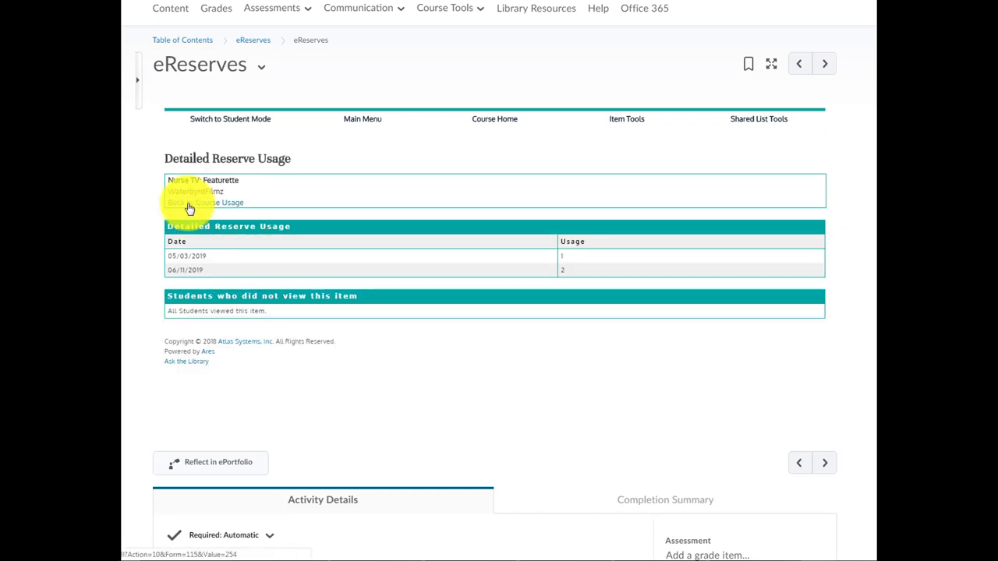
pyautogui.click(205, 202)
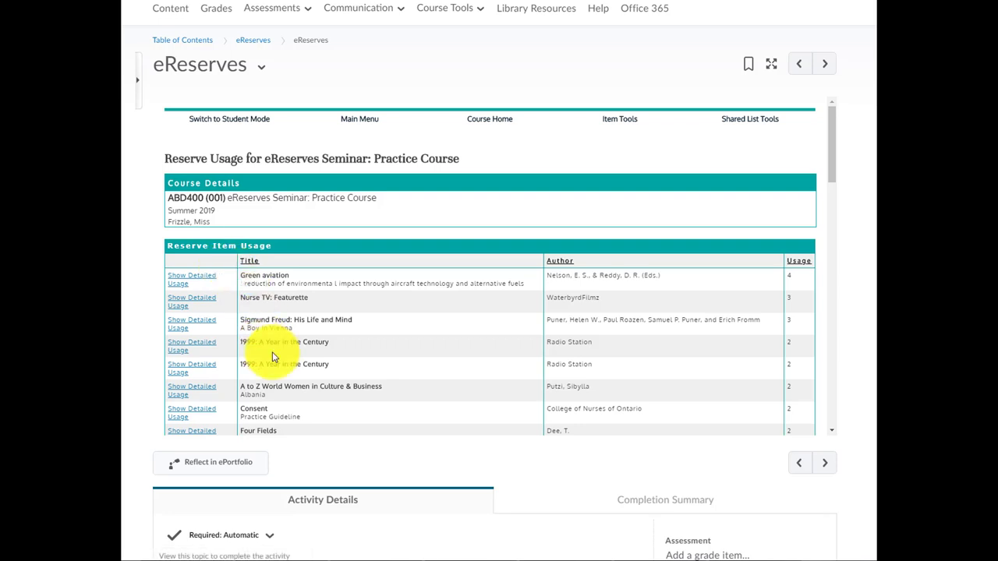
pyautogui.moveTo(288, 347)
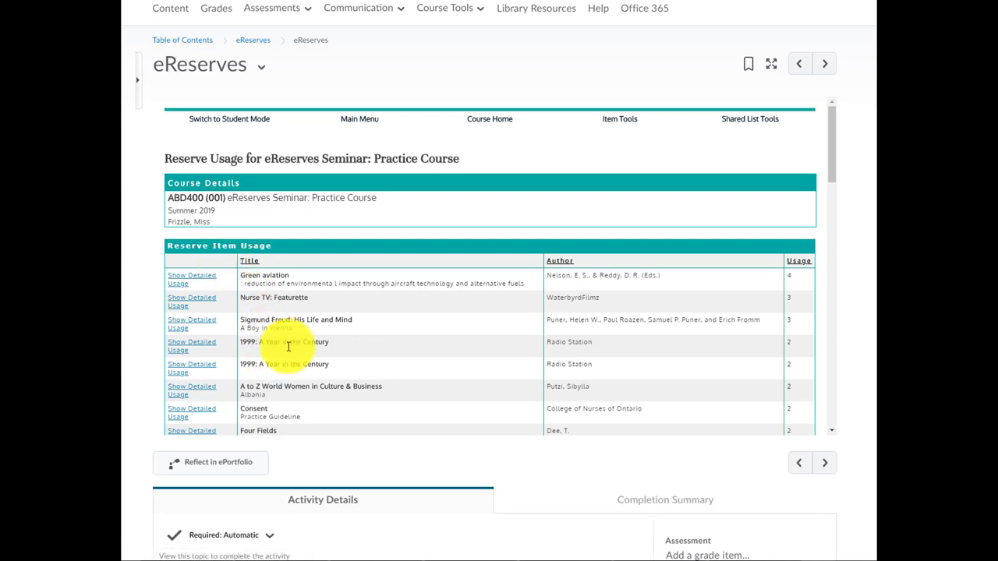
pyautogui.moveTo(302, 386)
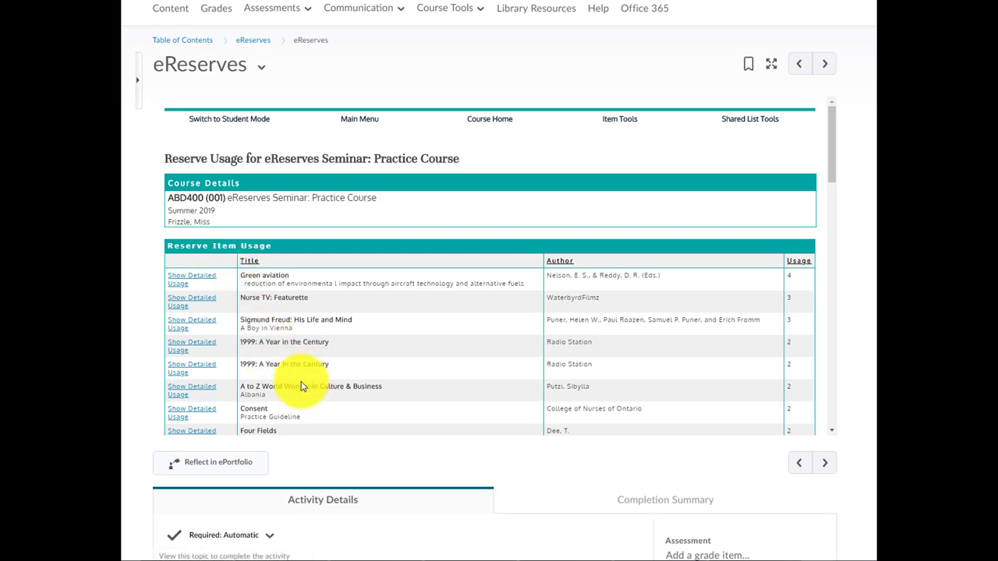
pyautogui.moveTo(291, 353)
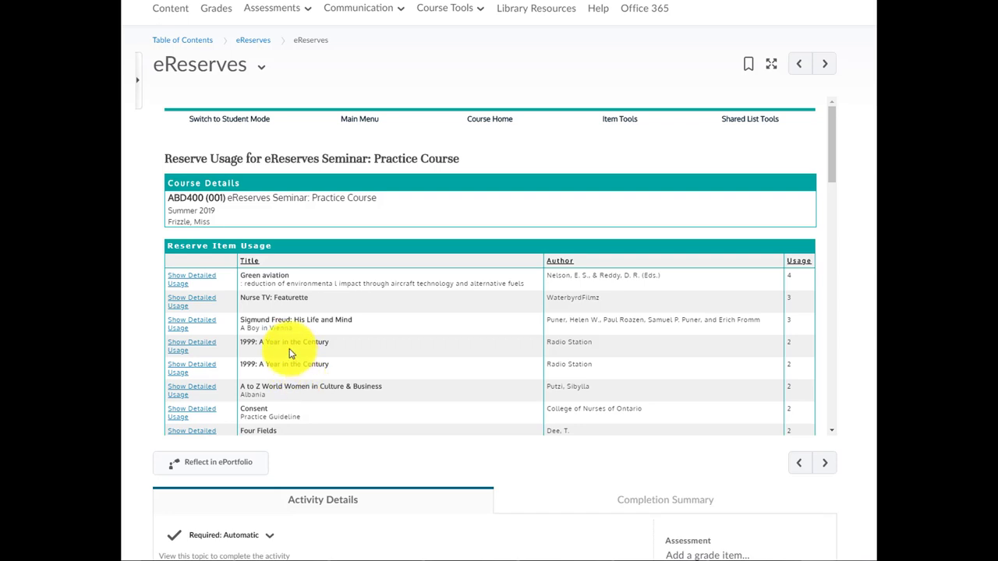
pyautogui.moveTo(286, 347)
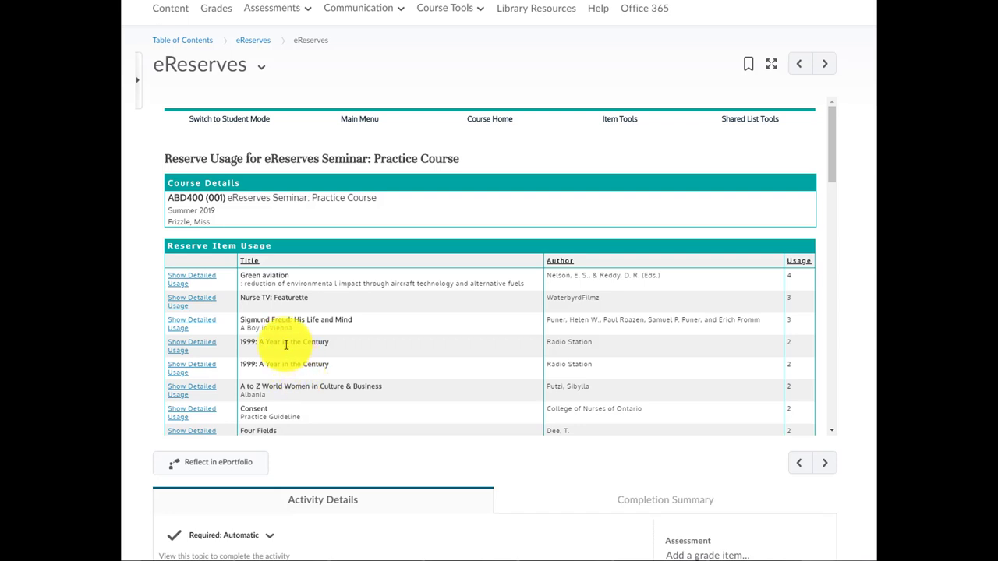
pyautogui.moveTo(192, 301)
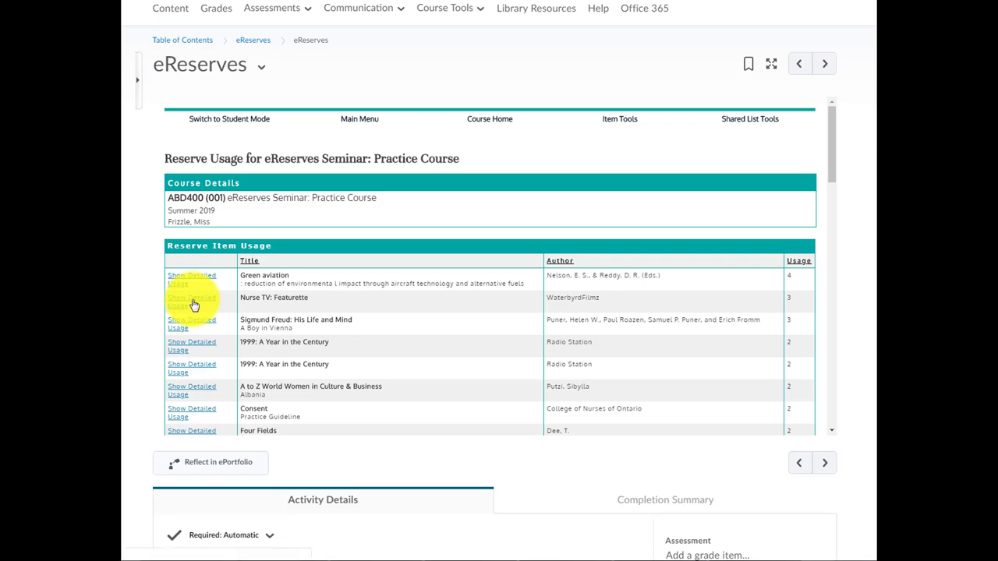
pyautogui.click(191, 301)
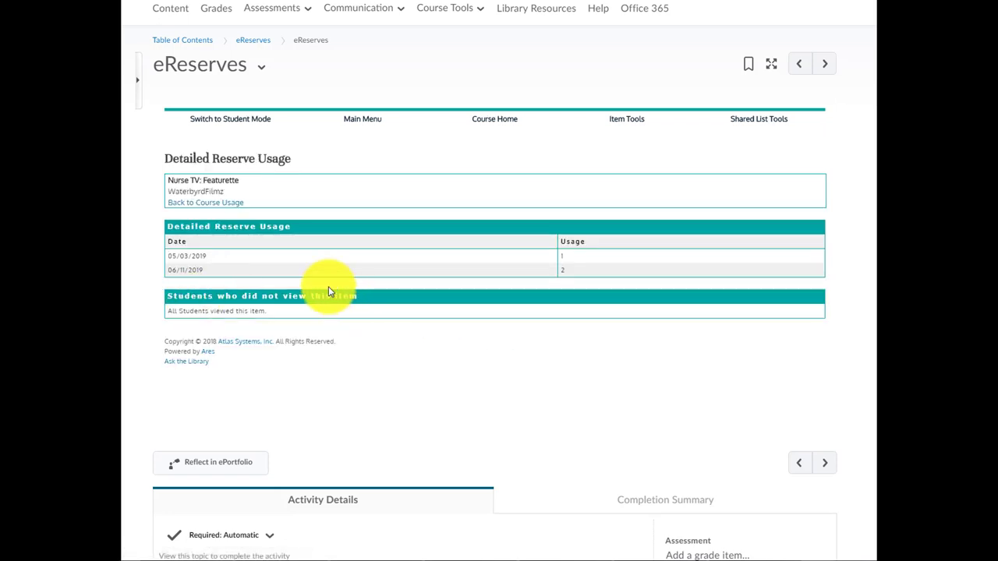
pyautogui.moveTo(565, 275)
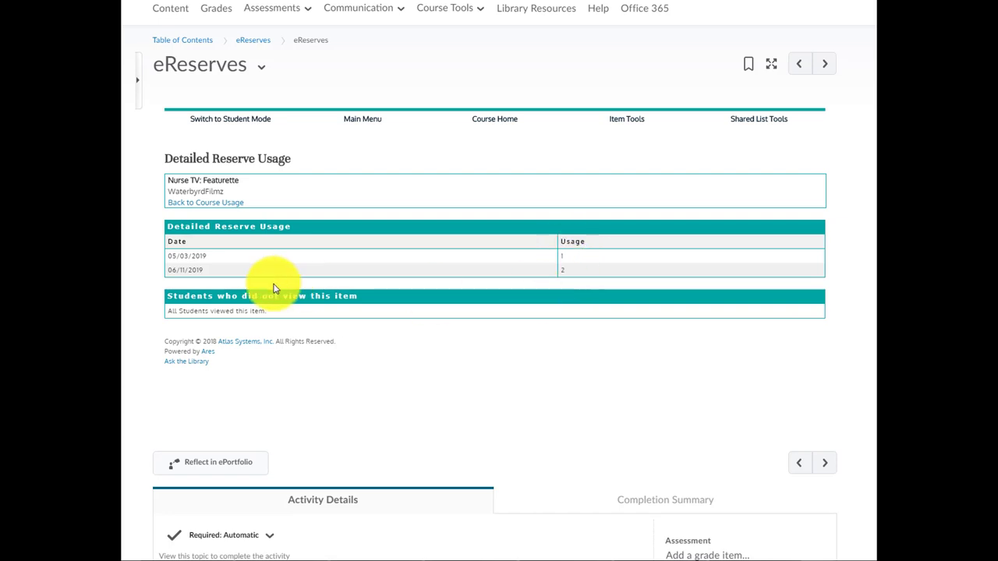
pyautogui.moveTo(559, 330)
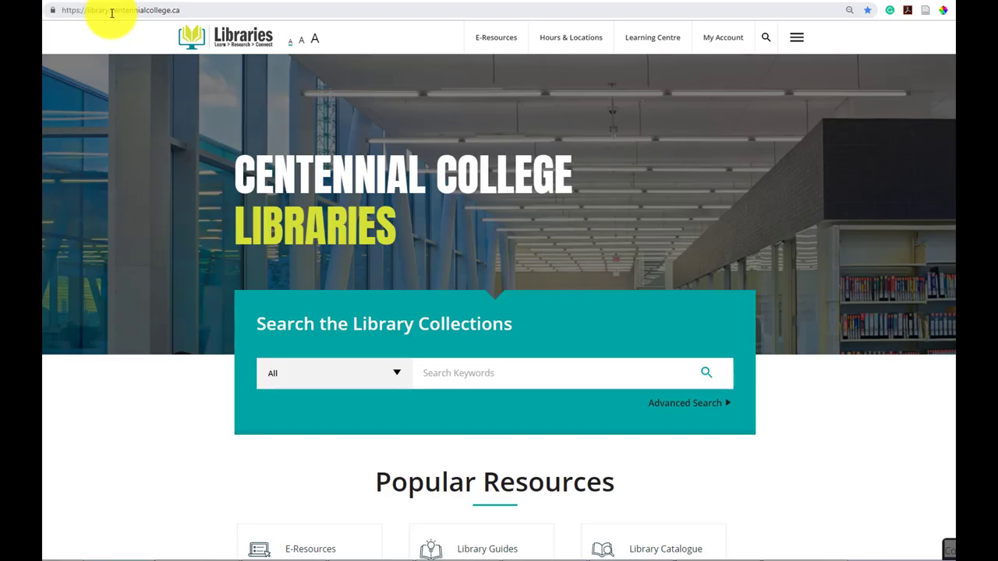
pyautogui.moveTo(551, 378)
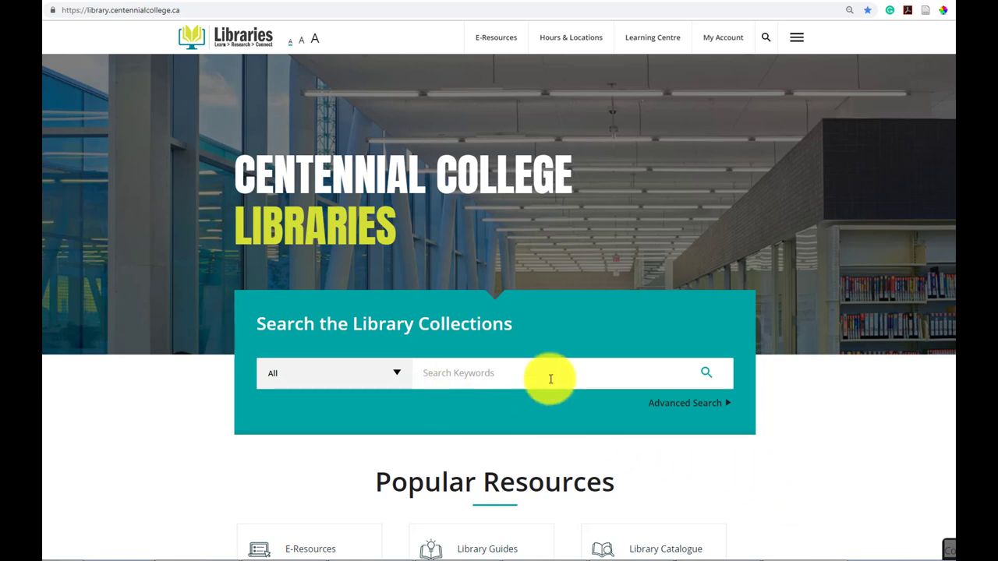
# - Browse Library Guides and reach the eReserves guide in the Copyright group
pyautogui.scroll(-3)
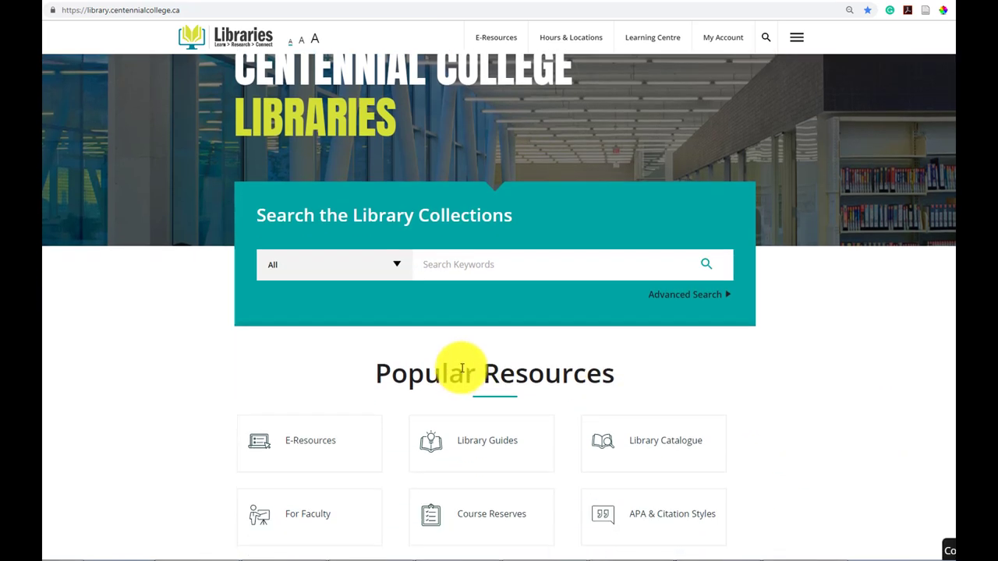
pyautogui.click(482, 440)
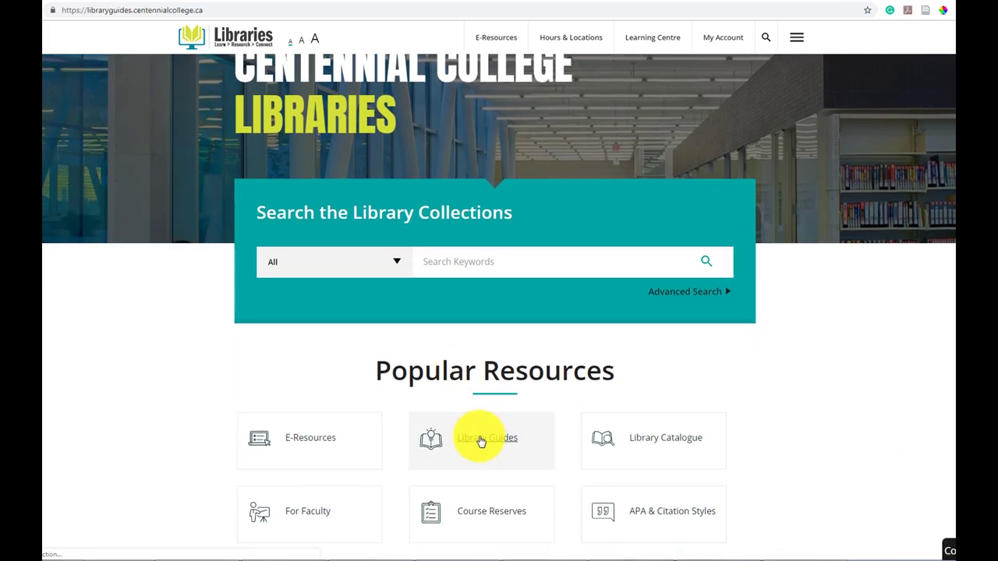
pyautogui.click(481, 438)
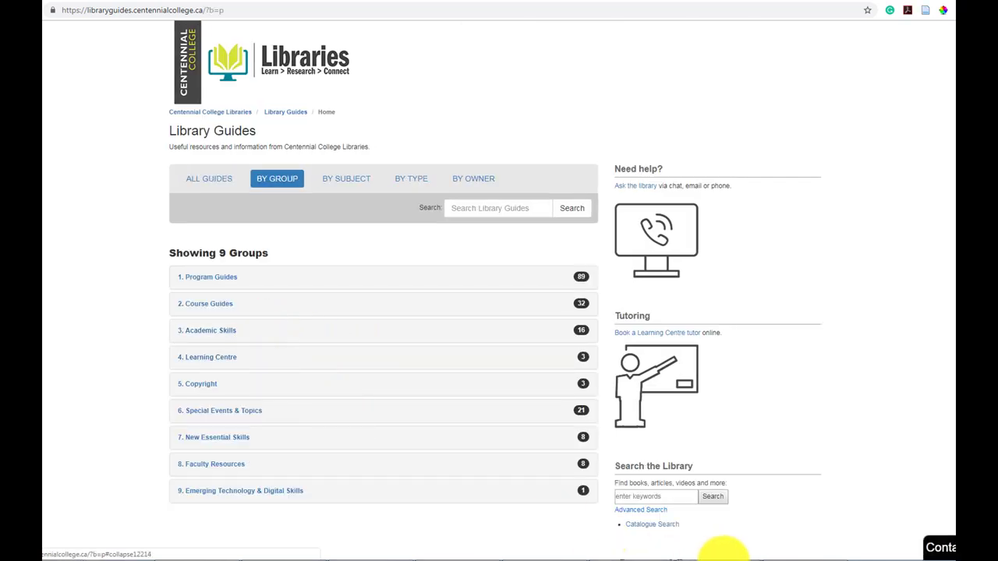
pyautogui.click(200, 383)
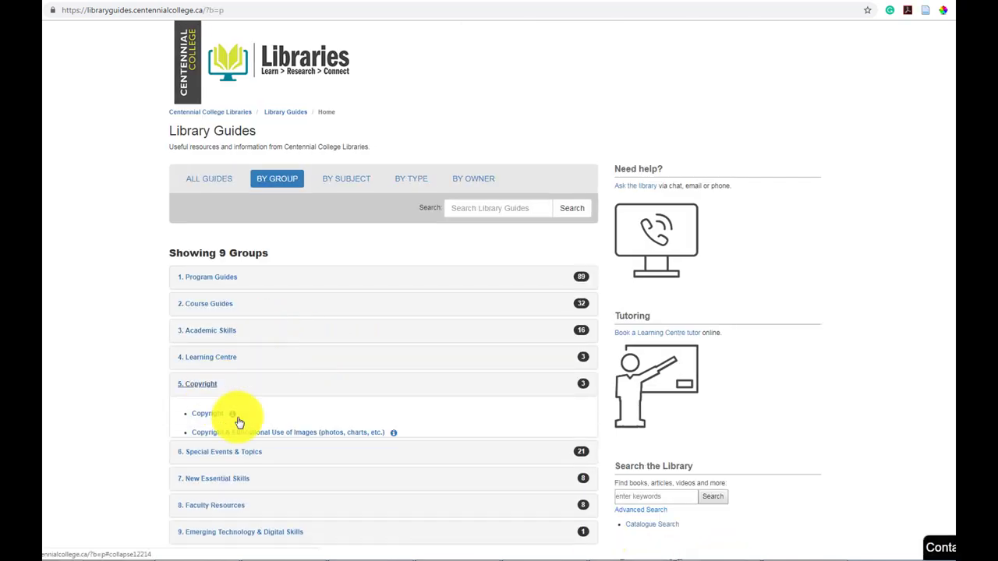
pyautogui.click(202, 383)
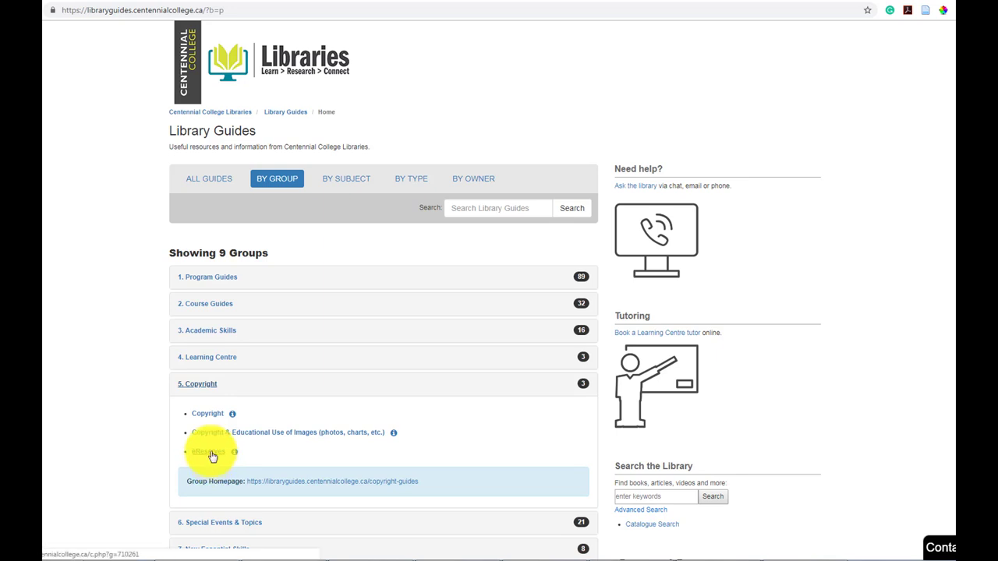
# - Go to the eReserves for Faculty guide and its eReserves Guide for Instructors PDF
pyautogui.scroll(-3)
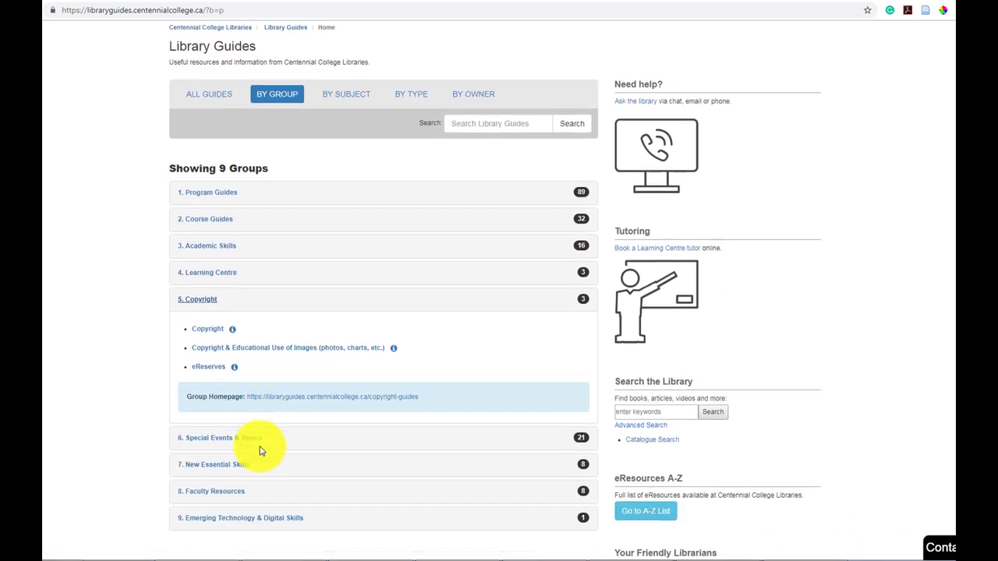
pyautogui.click(211, 491)
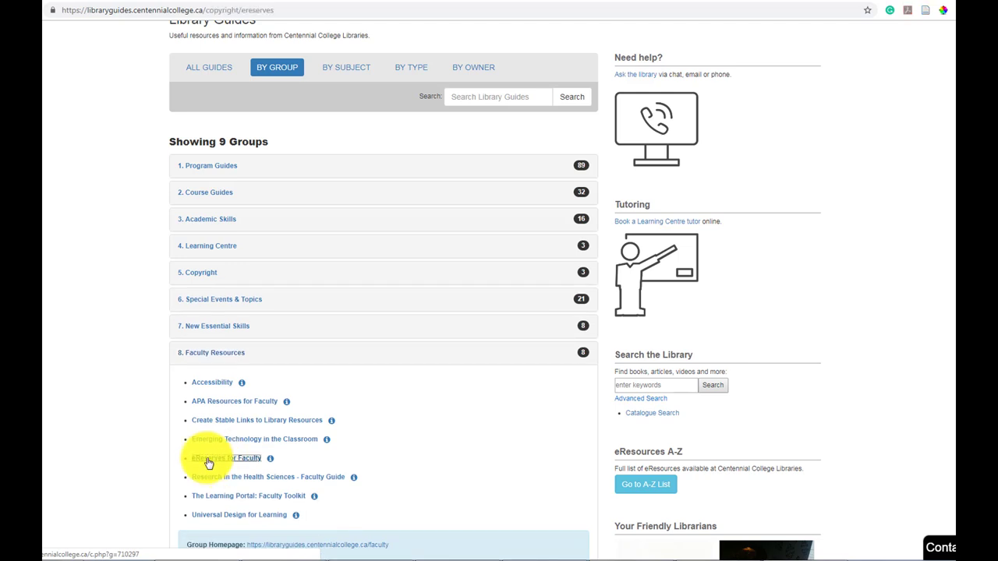
pyautogui.click(226, 458)
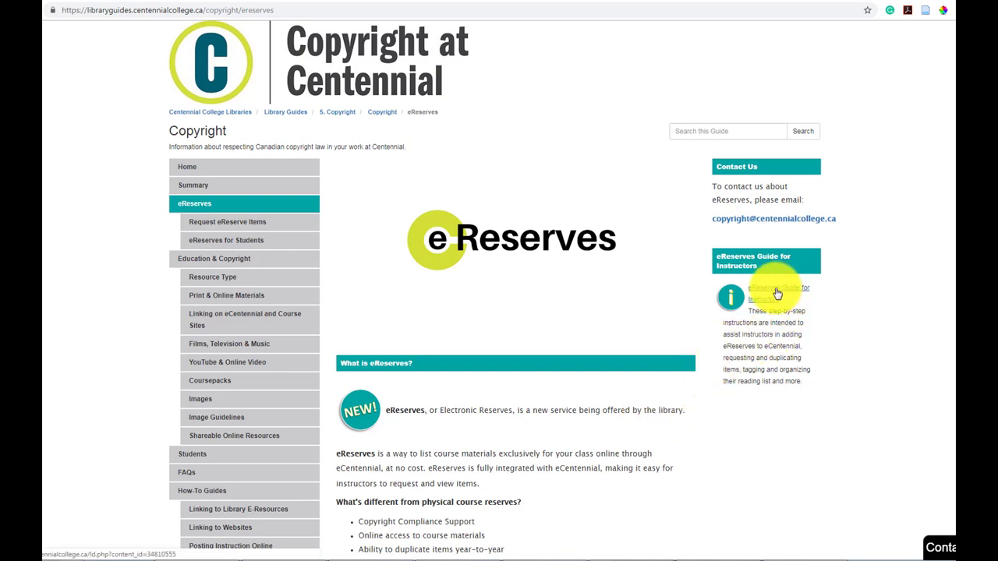
pyautogui.click(777, 293)
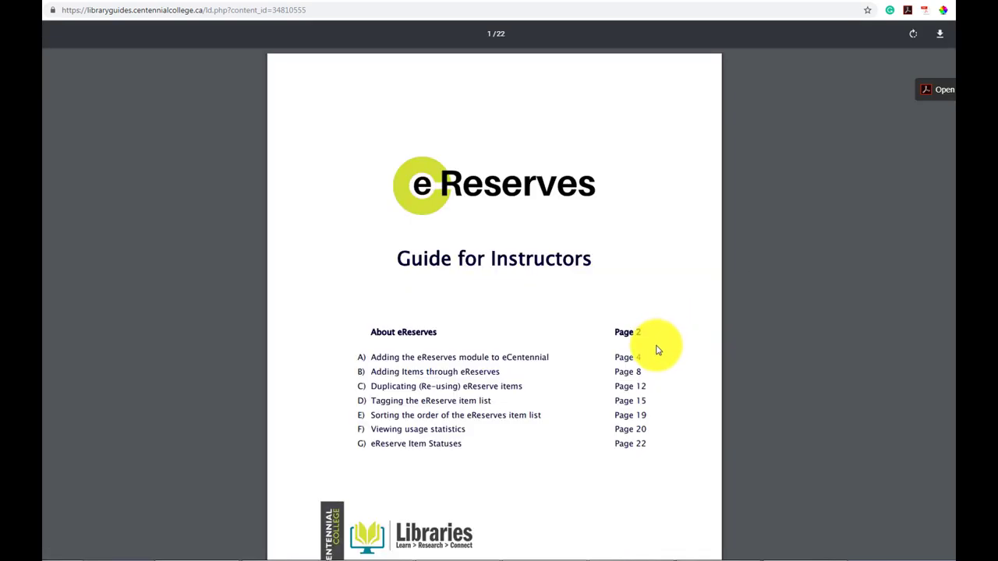